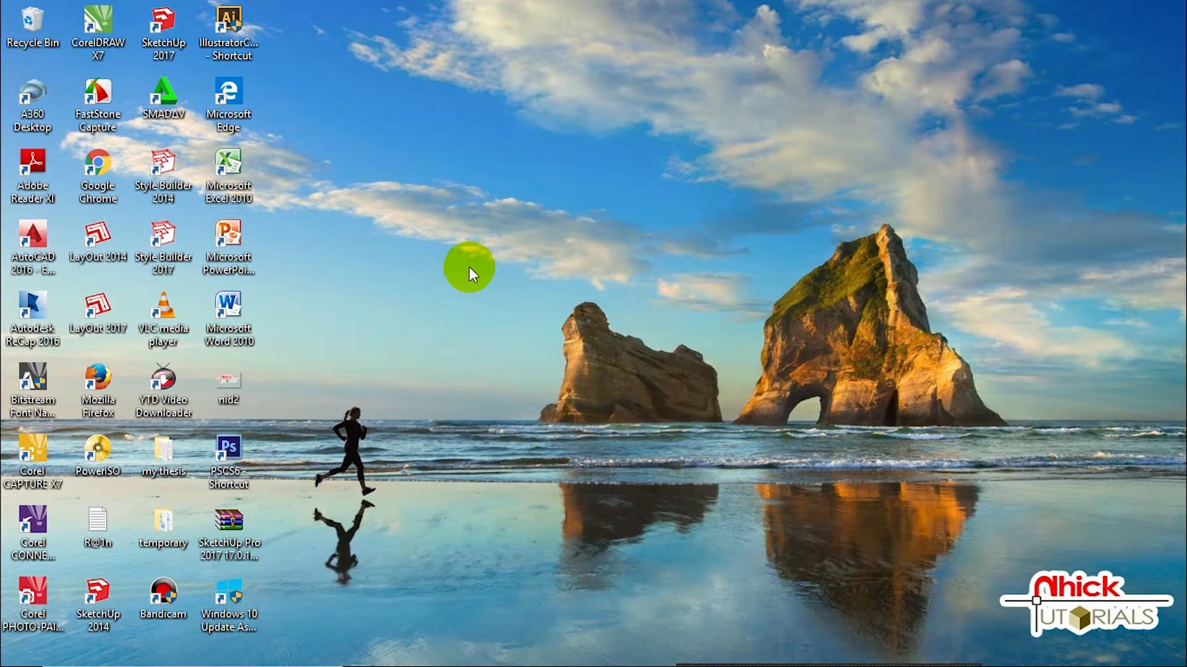
{"action": "mouse_move", "coordinate": [475, 239]}
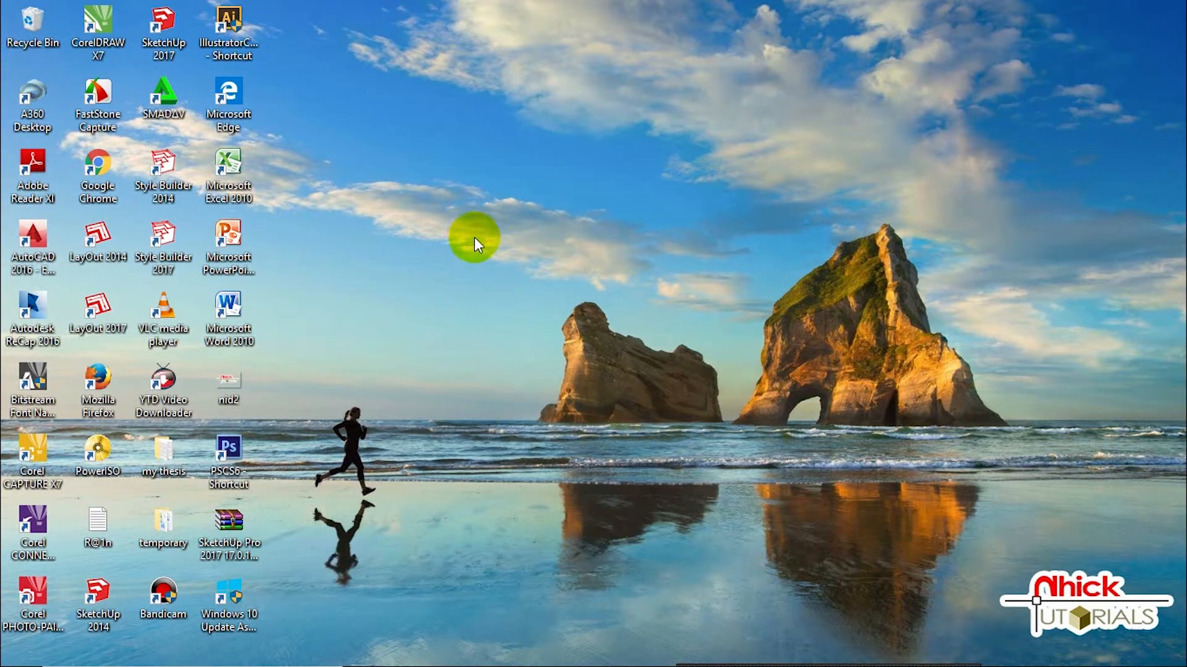
{"action": "mouse_move", "coordinate": [481, 238]}
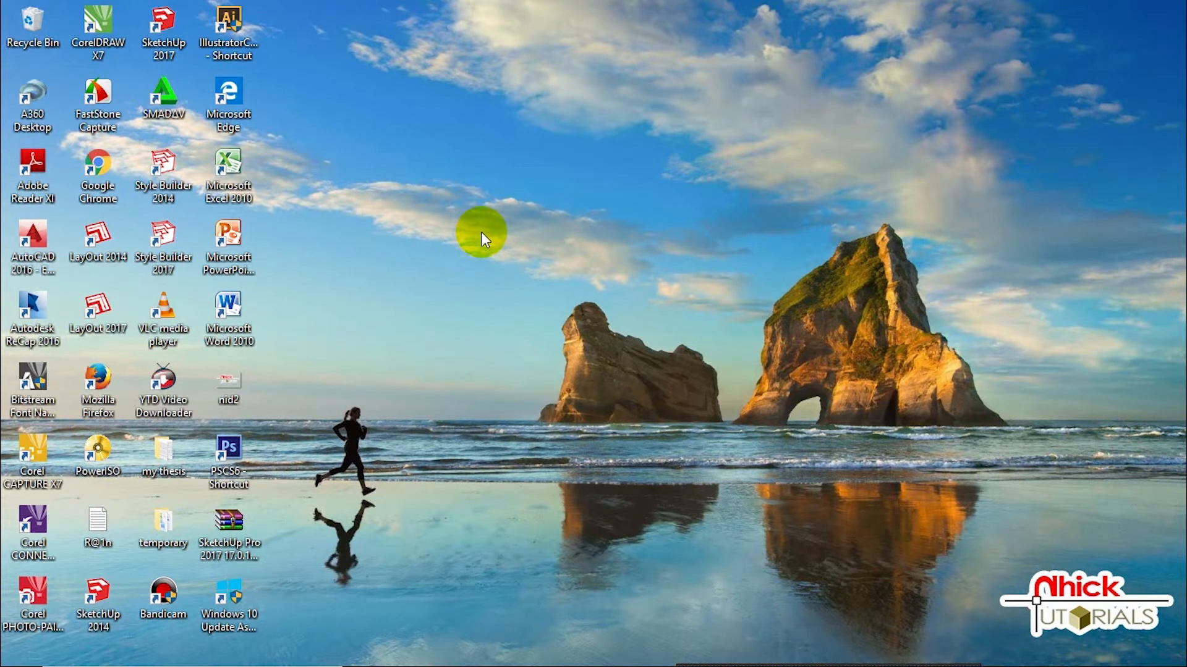
{"action": "mouse_move", "coordinate": [506, 242]}
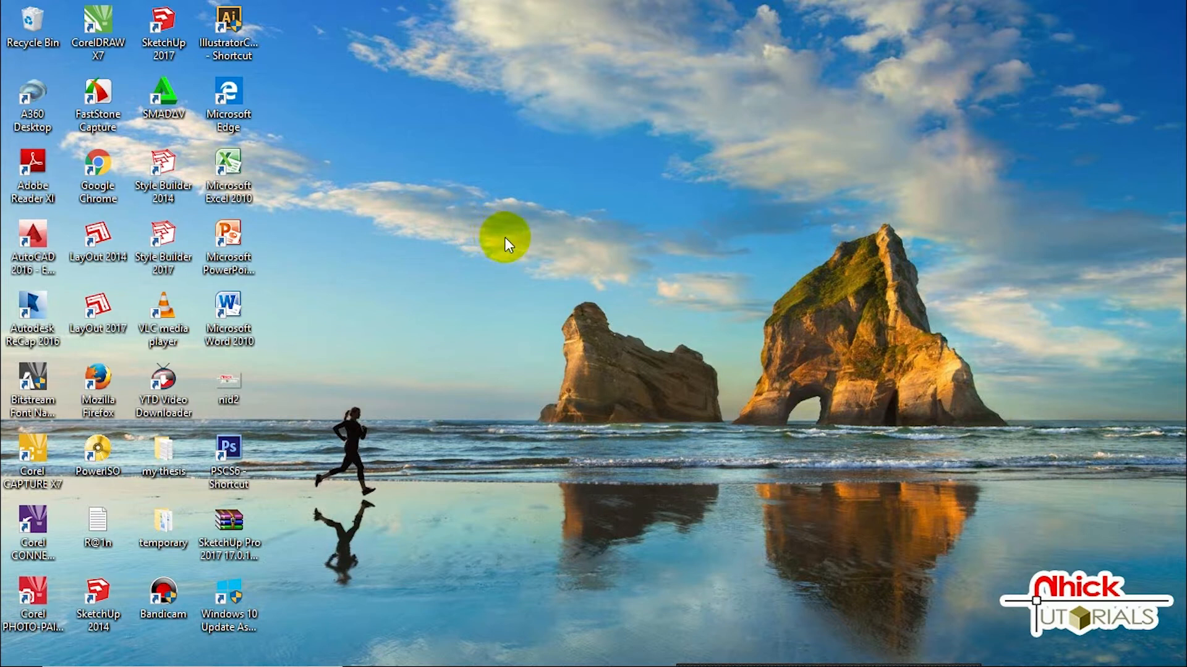
{"action": "mouse_move", "coordinate": [530, 246]}
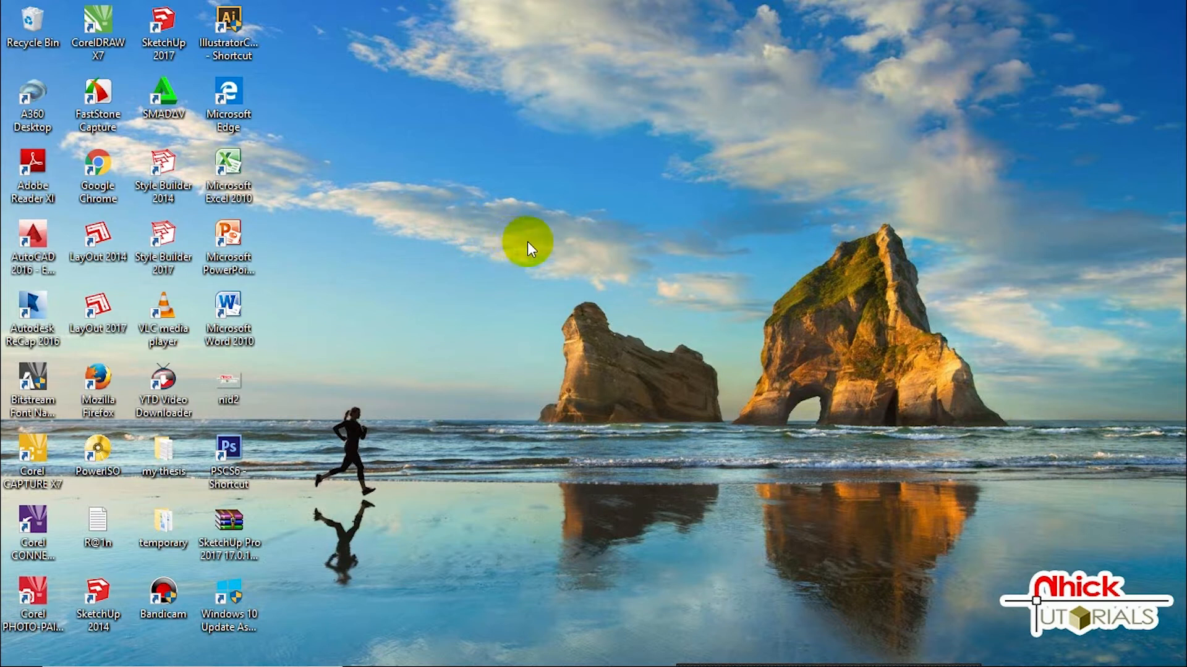
{"action": "mouse_move", "coordinate": [567, 248]}
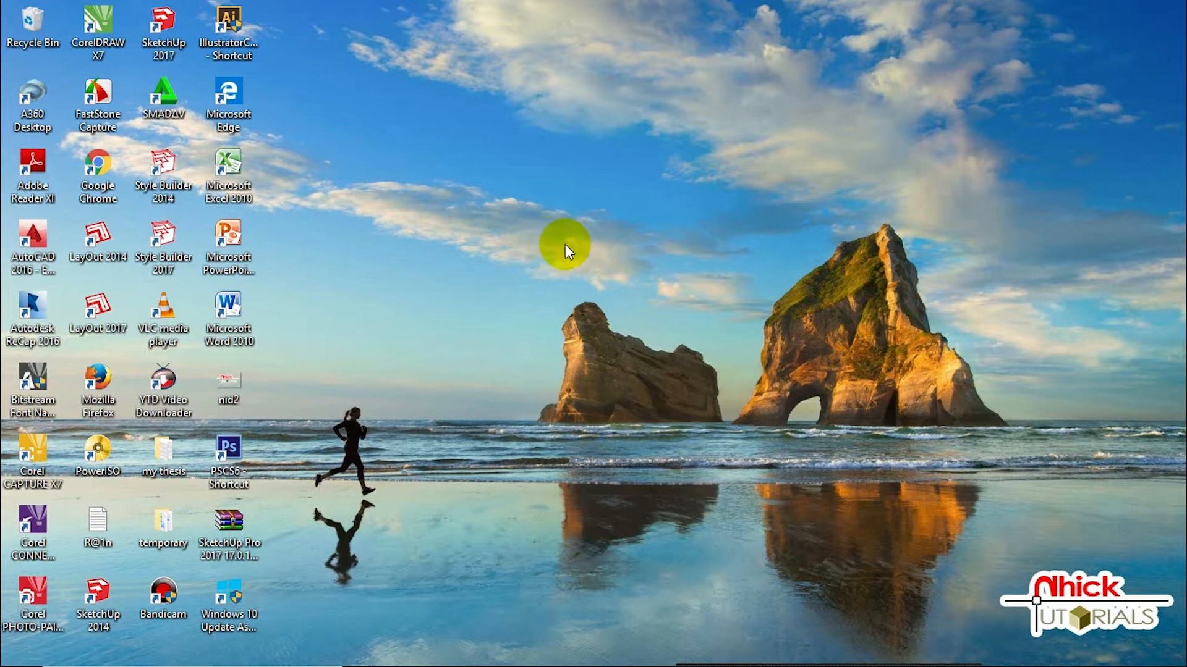
{"action": "mouse_move", "coordinate": [609, 249]}
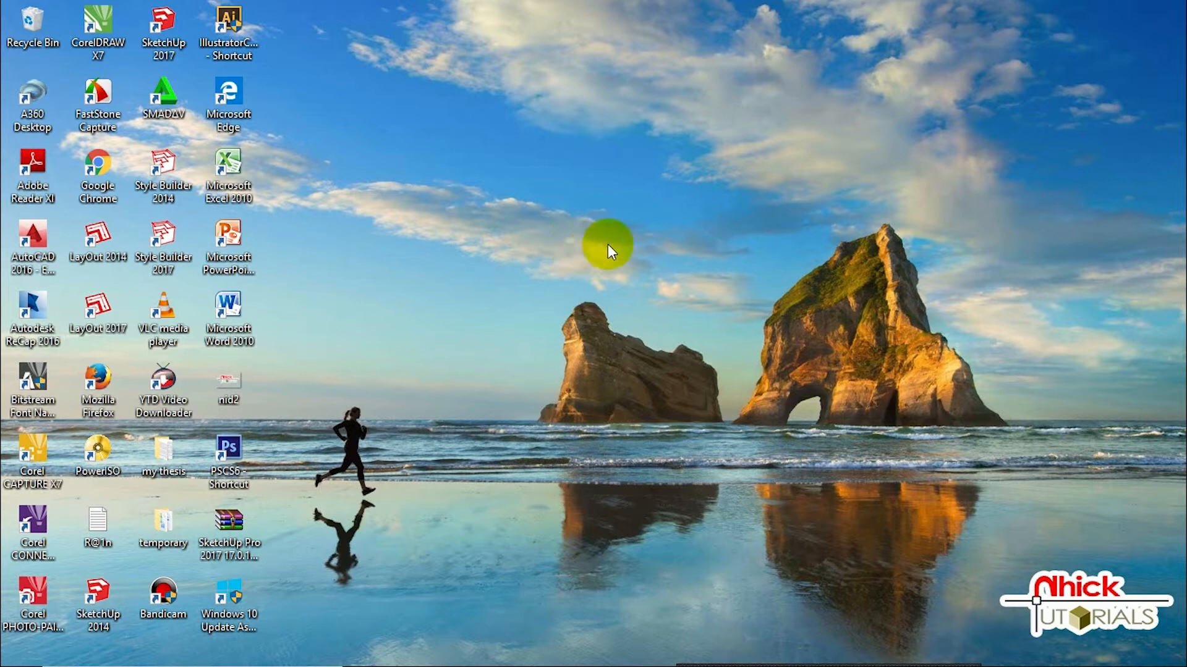
{"action": "mouse_move", "coordinate": [639, 246]}
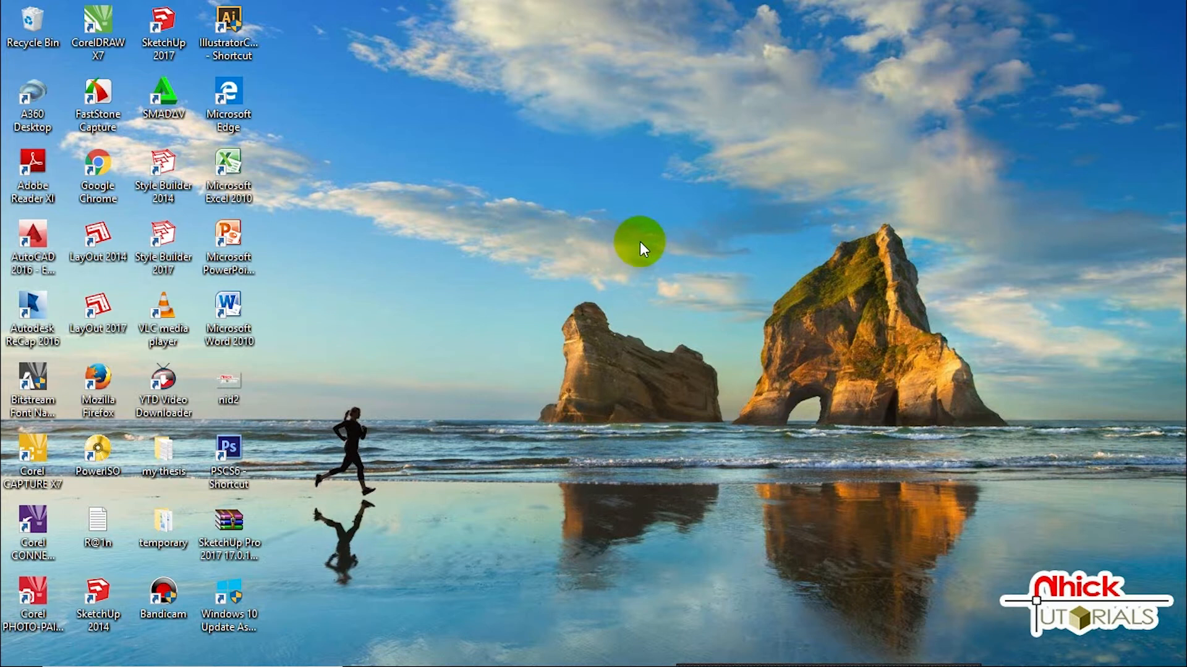
{"action": "mouse_move", "coordinate": [642, 220]}
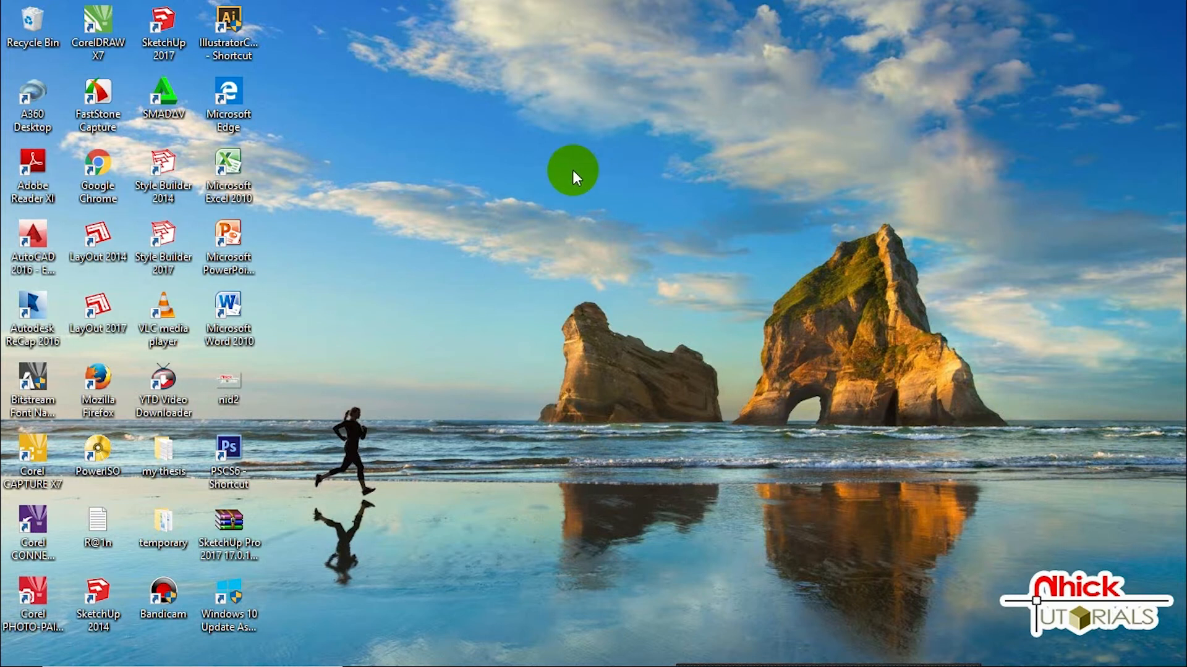
{"action": "mouse_move", "coordinate": [542, 185]}
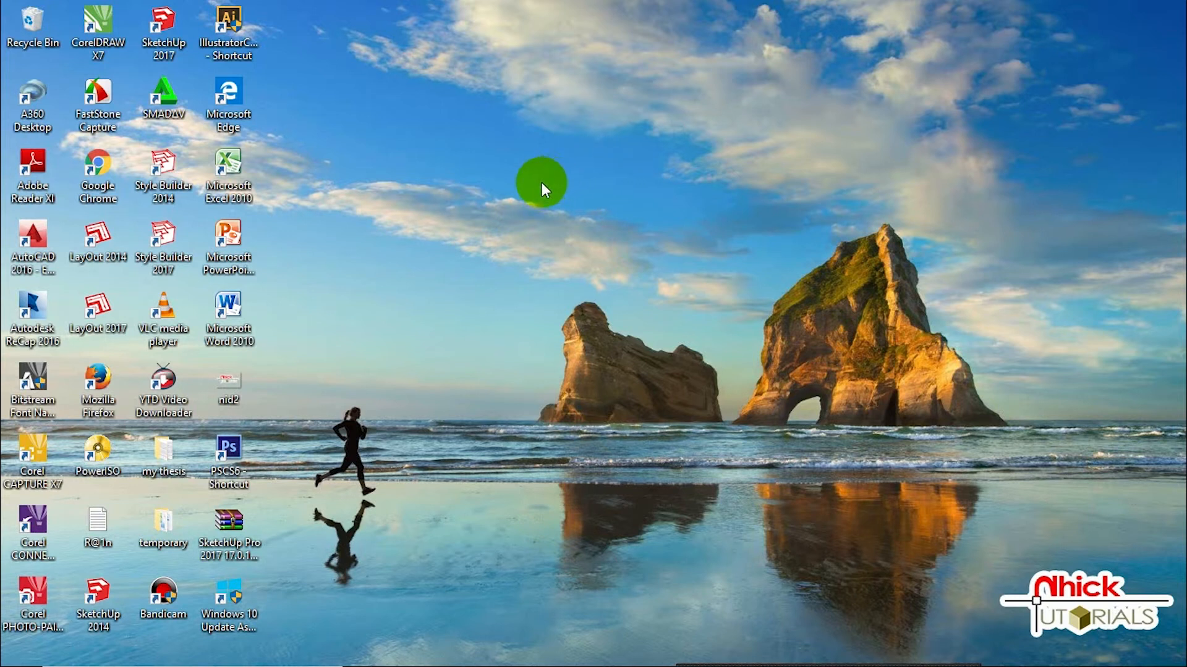
{"action": "mouse_move", "coordinate": [531, 197]}
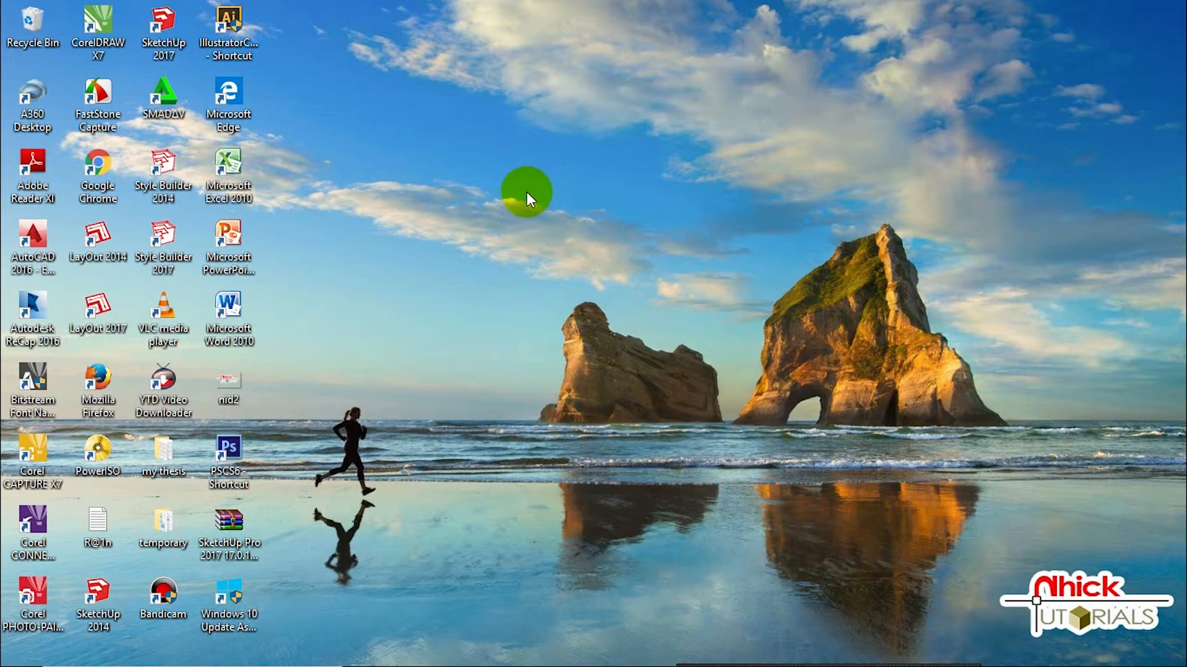
{"action": "mouse_move", "coordinate": [567, 197]}
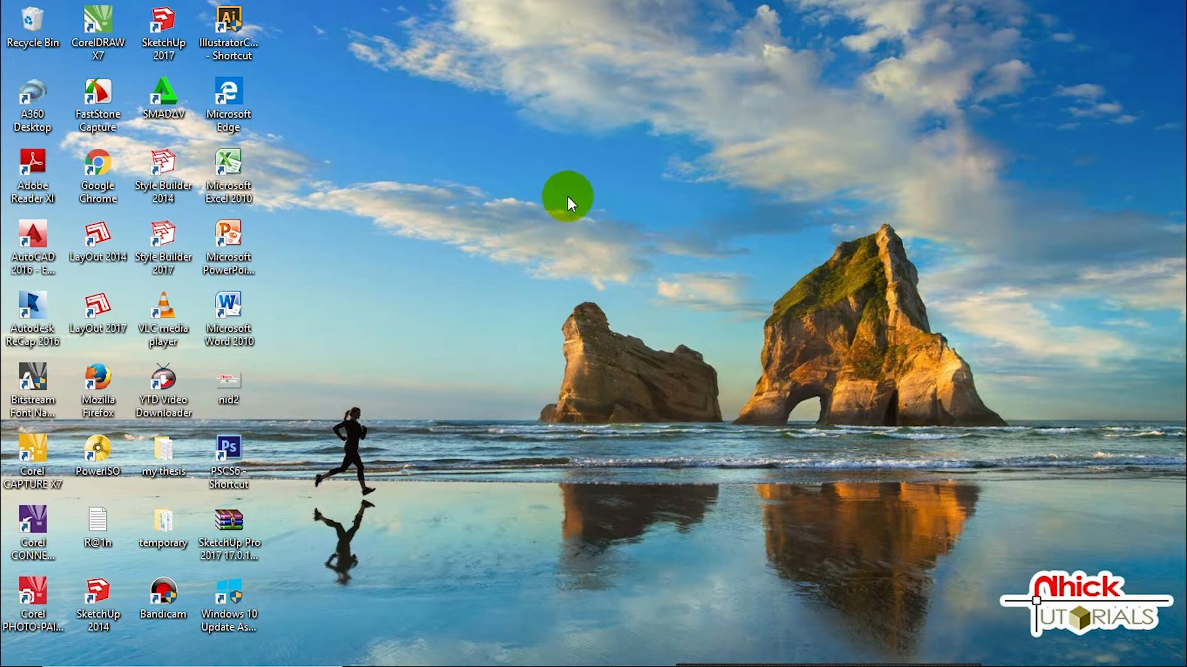
{"action": "mouse_move", "coordinate": [598, 207]}
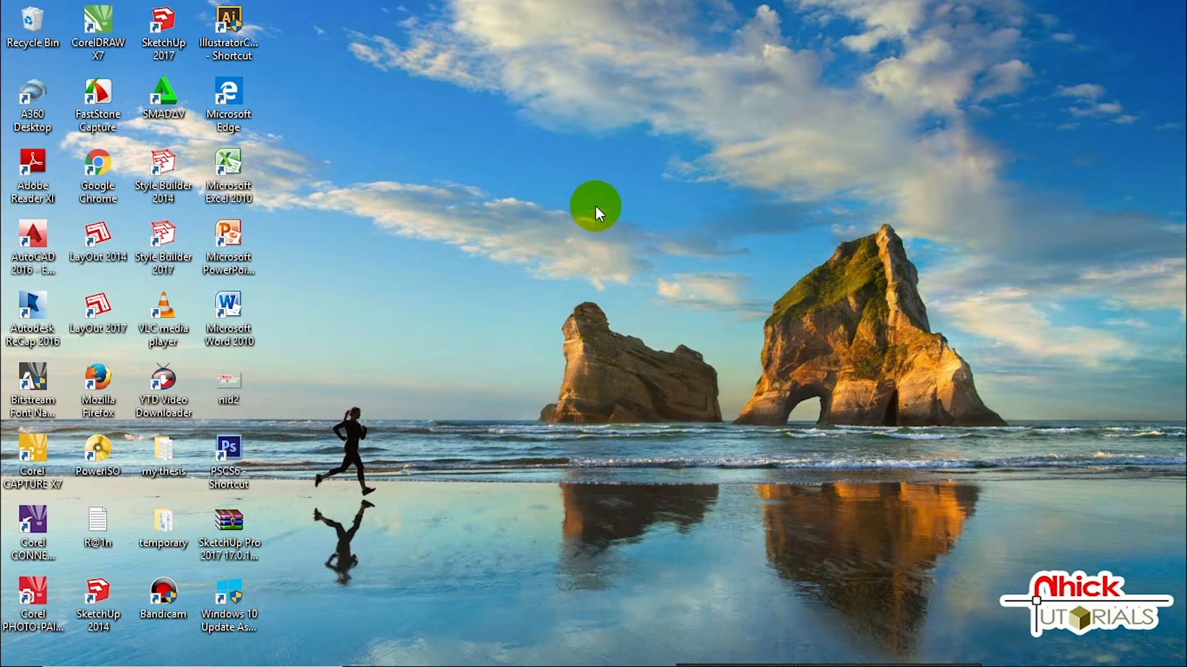
{"action": "mouse_move", "coordinate": [586, 197]}
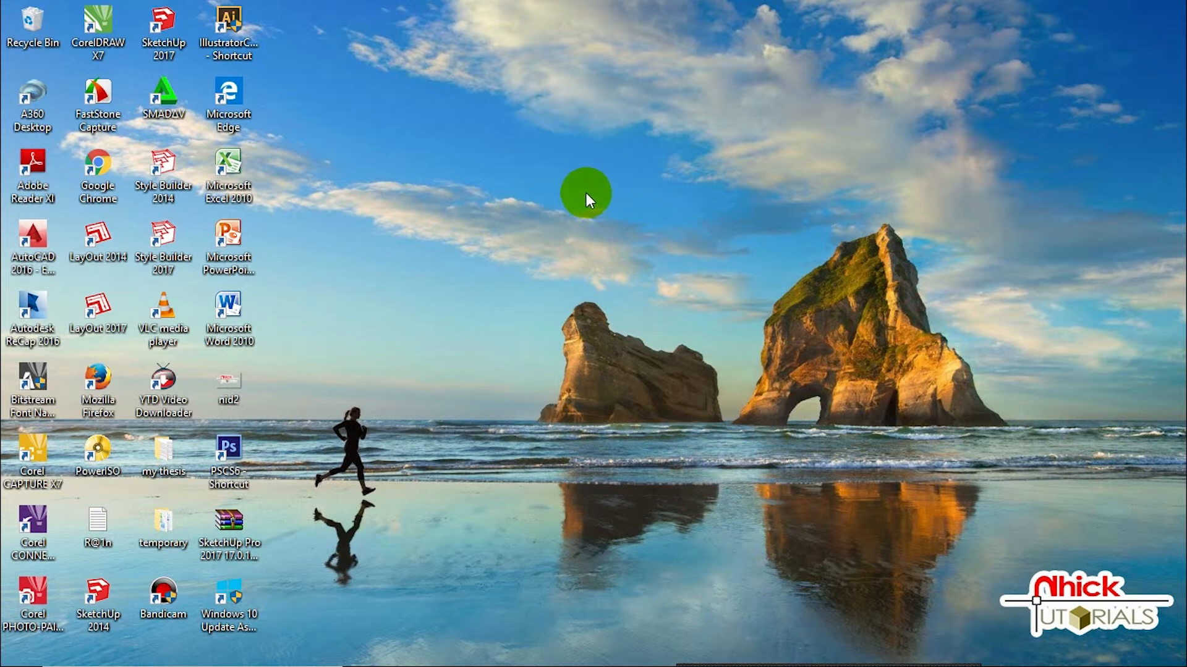
{"action": "mouse_move", "coordinate": [520, 164]}
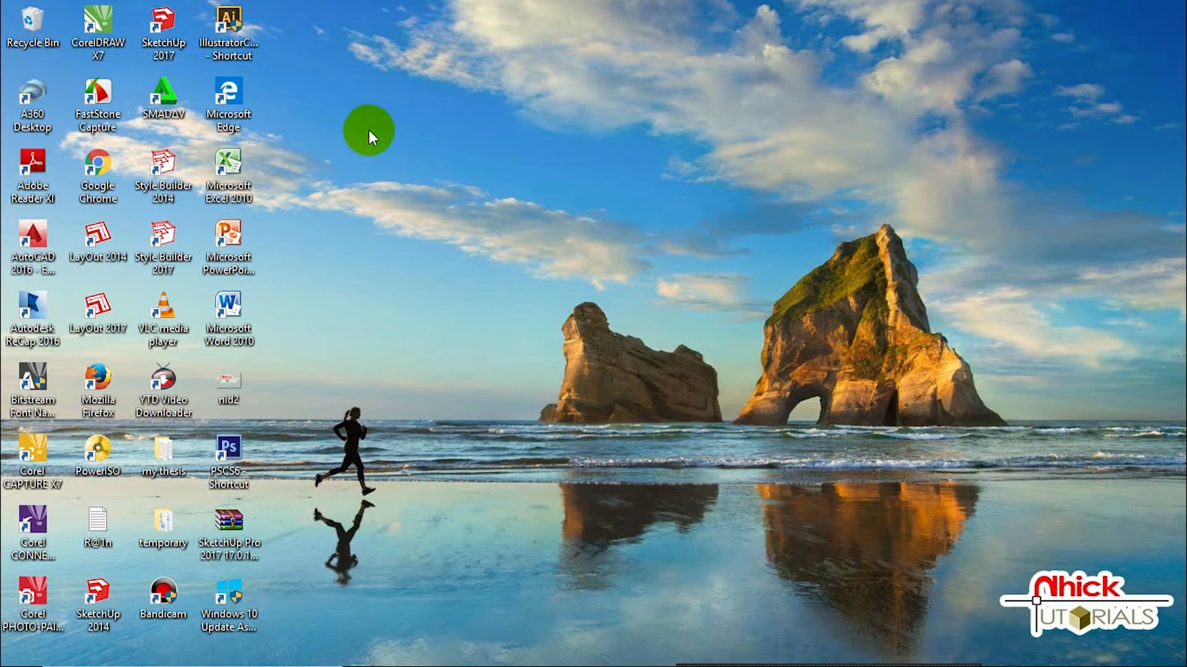
{"action": "mouse_move", "coordinate": [333, 129]}
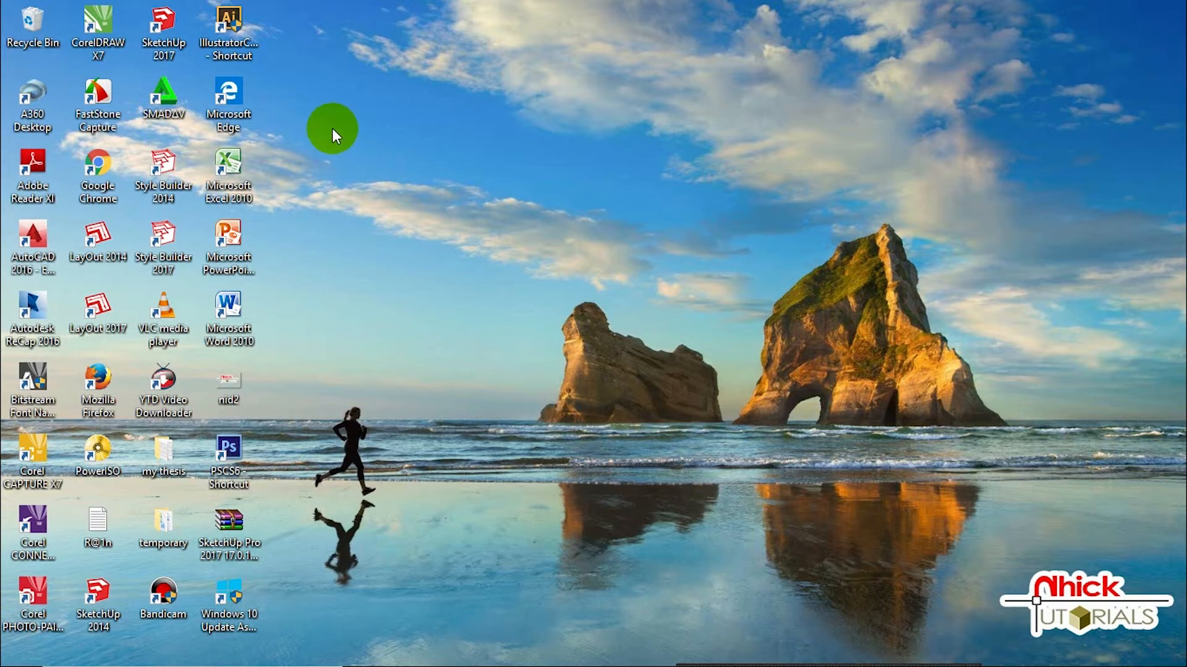
{"action": "mouse_move", "coordinate": [321, 148]}
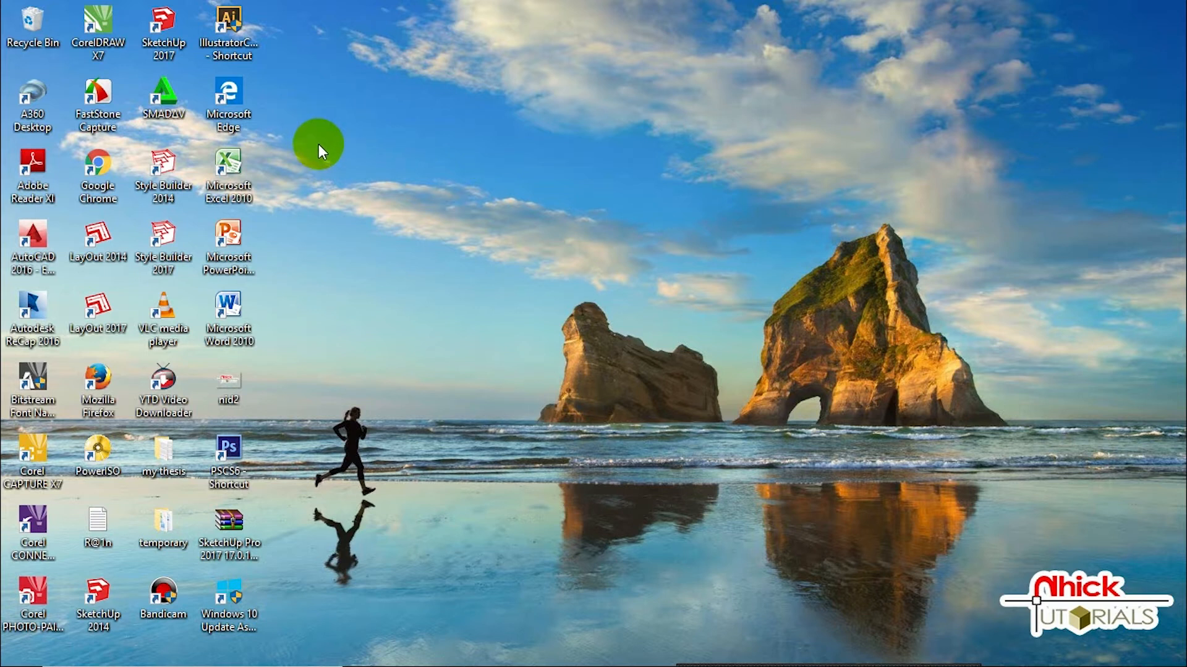
{"action": "mouse_move", "coordinate": [359, 178]}
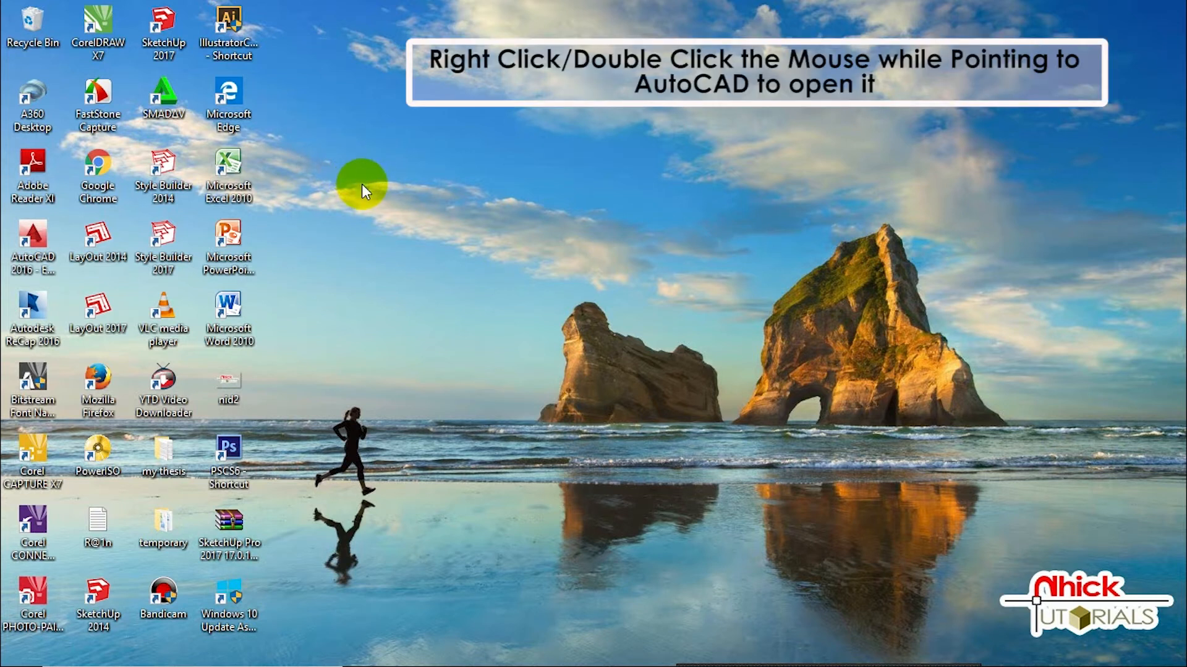
{"action": "mouse_move", "coordinate": [310, 221]}
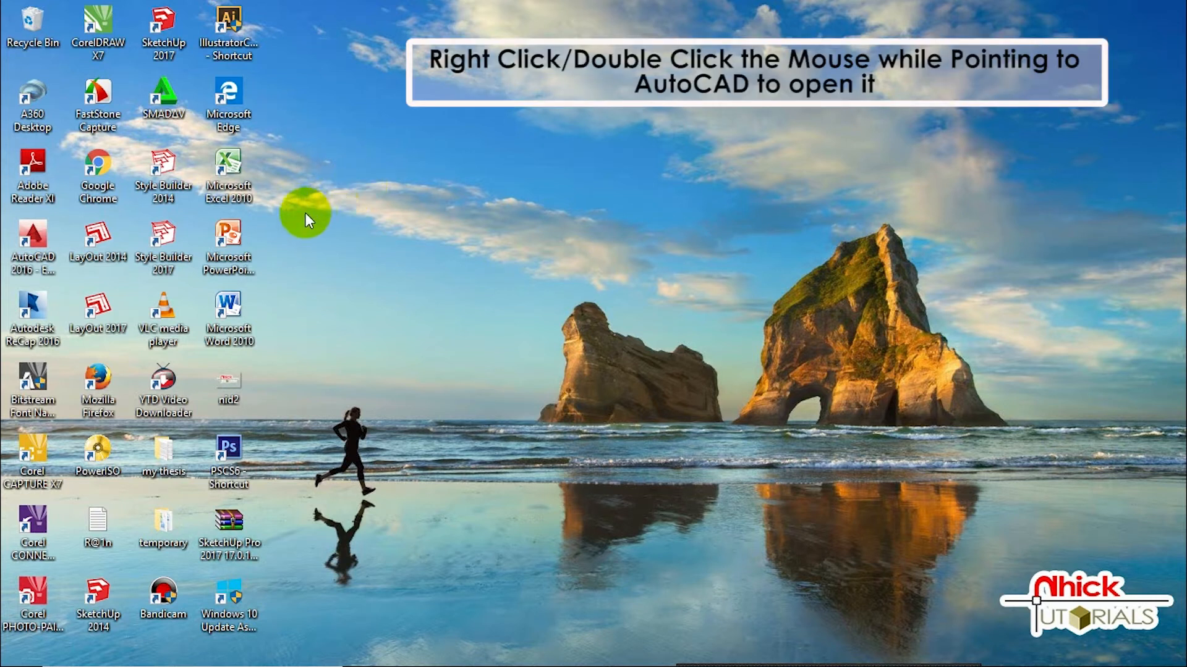
{"action": "mouse_move", "coordinate": [110, 220]}
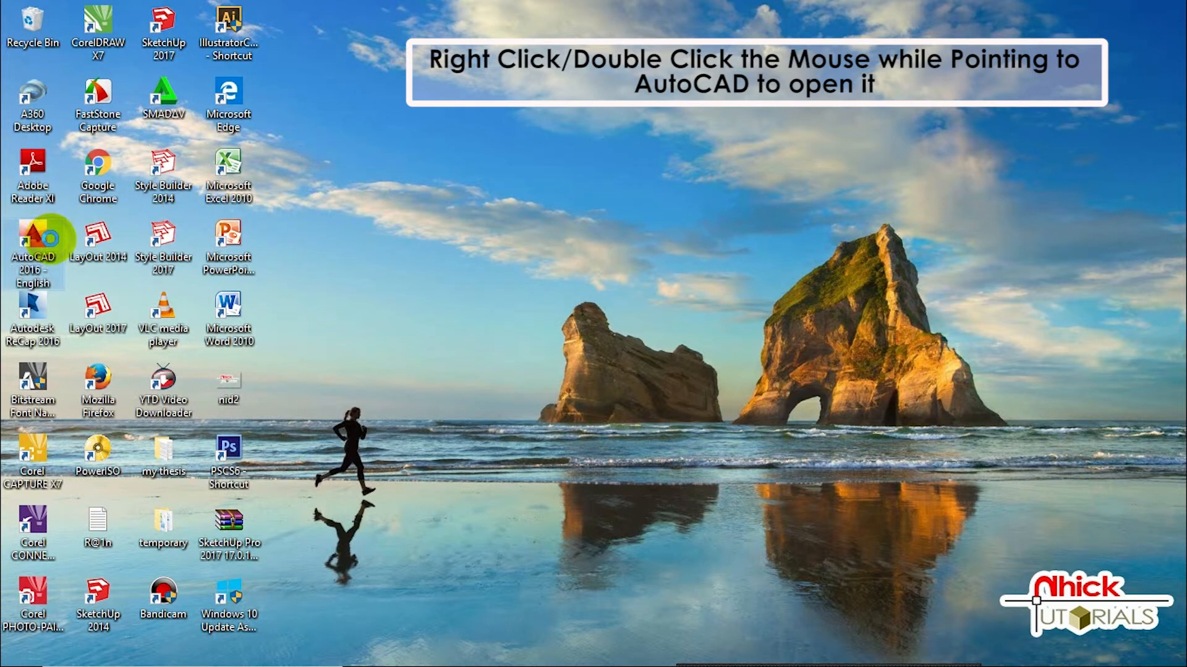
Step: Launch AutoCAD 2016 from its desktop shortcut to reach the Start page
{"action": "double_click", "coordinate": [32, 238]}
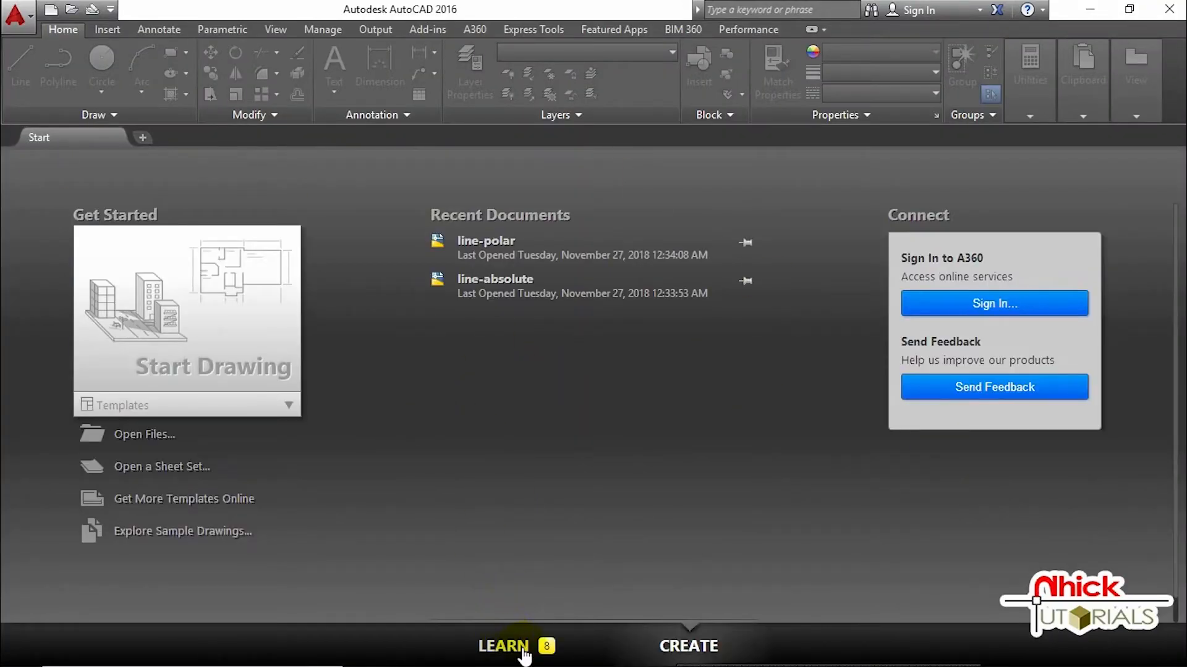
{"action": "left_click", "coordinate": [503, 645]}
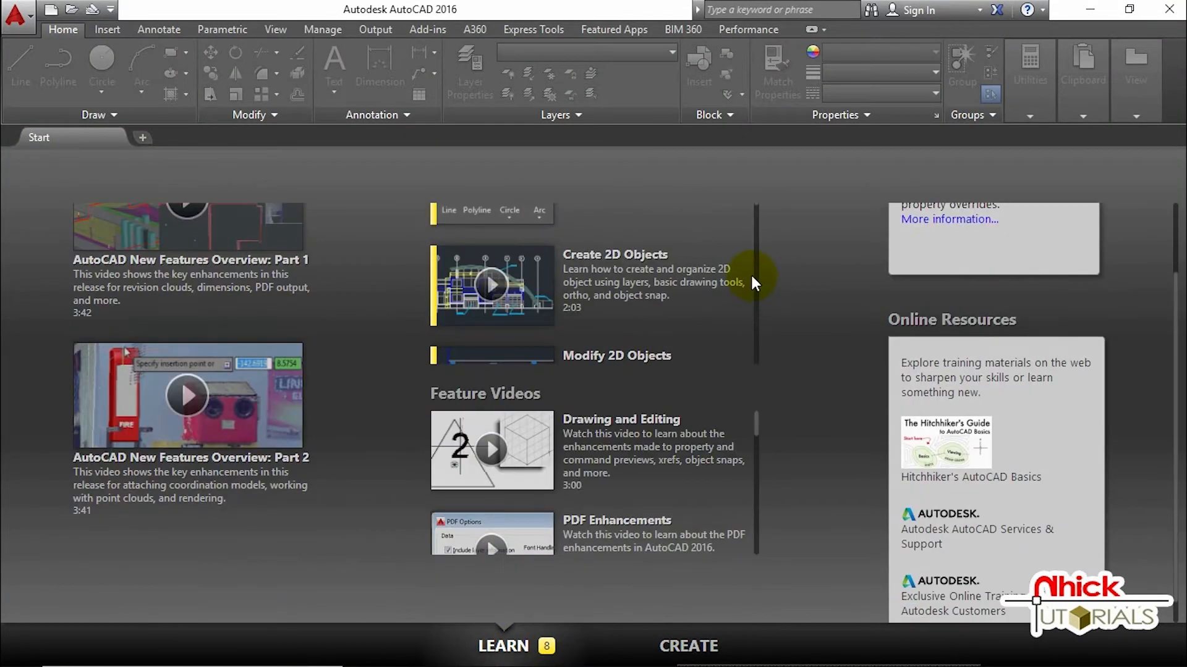
{"action": "scroll", "scroll_direction": "down", "scroll_amount": 3}
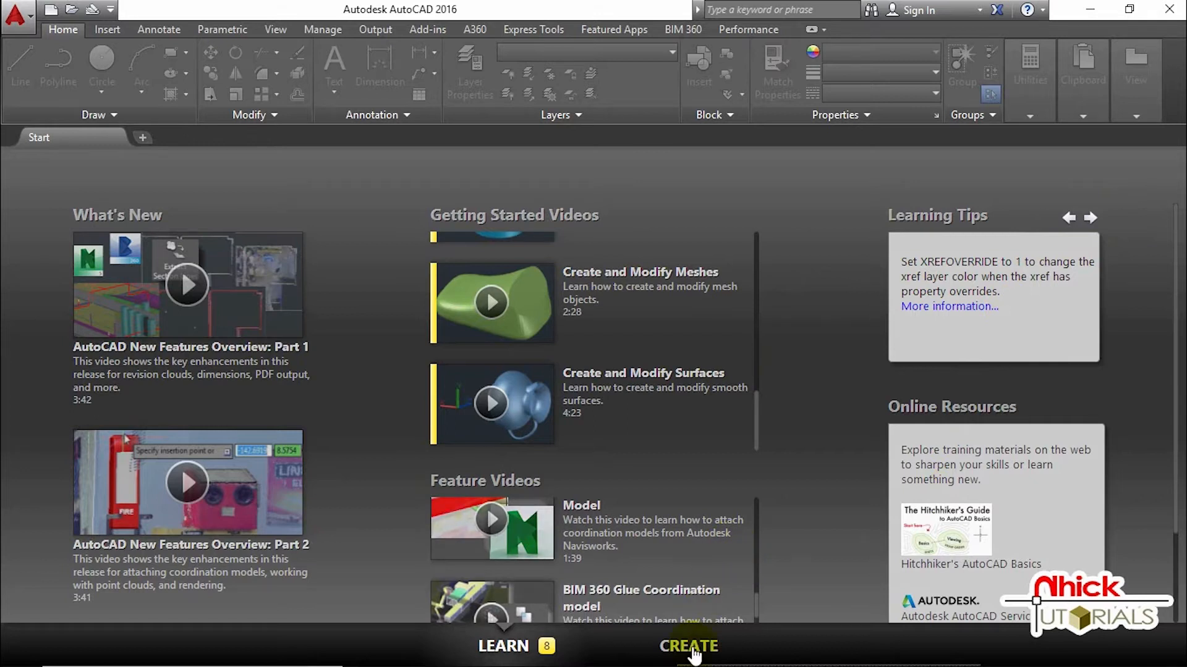
{"action": "left_click", "coordinate": [688, 646]}
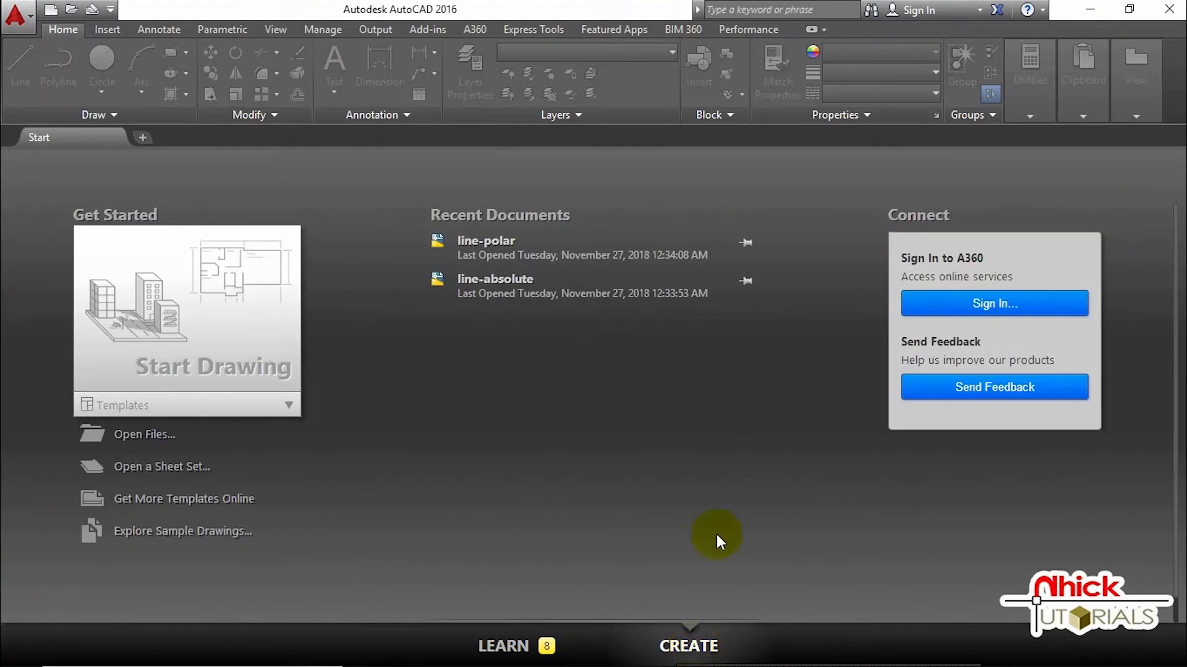
{"action": "mouse_move", "coordinate": [930, 231]}
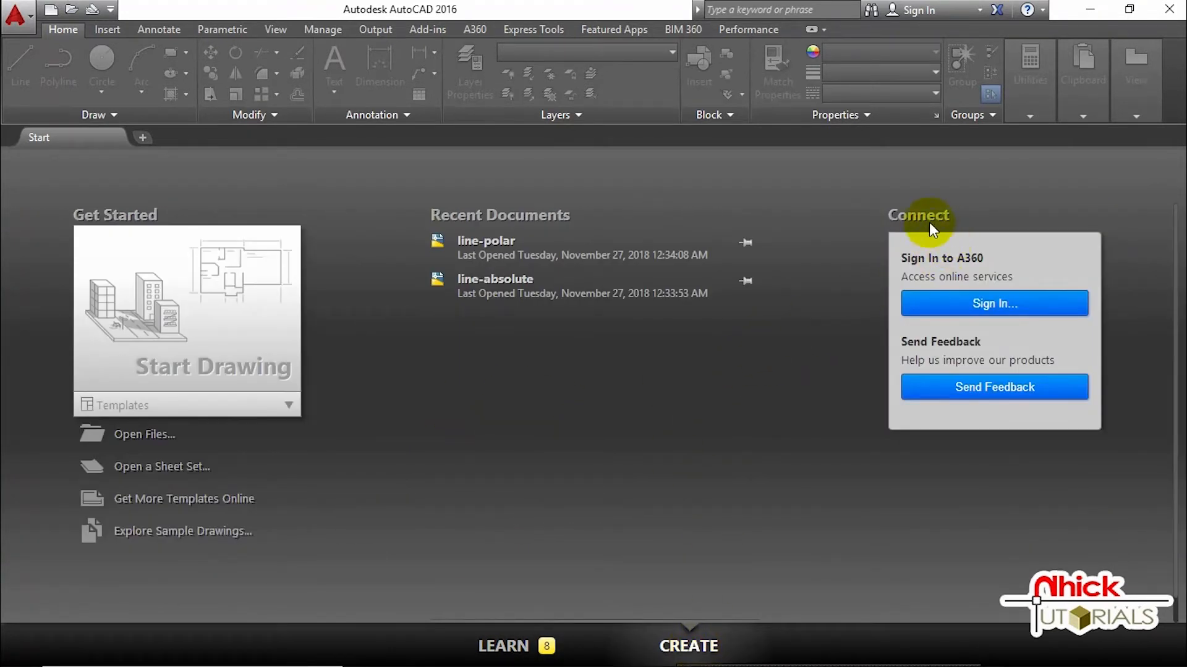
{"action": "mouse_move", "coordinate": [845, 338]}
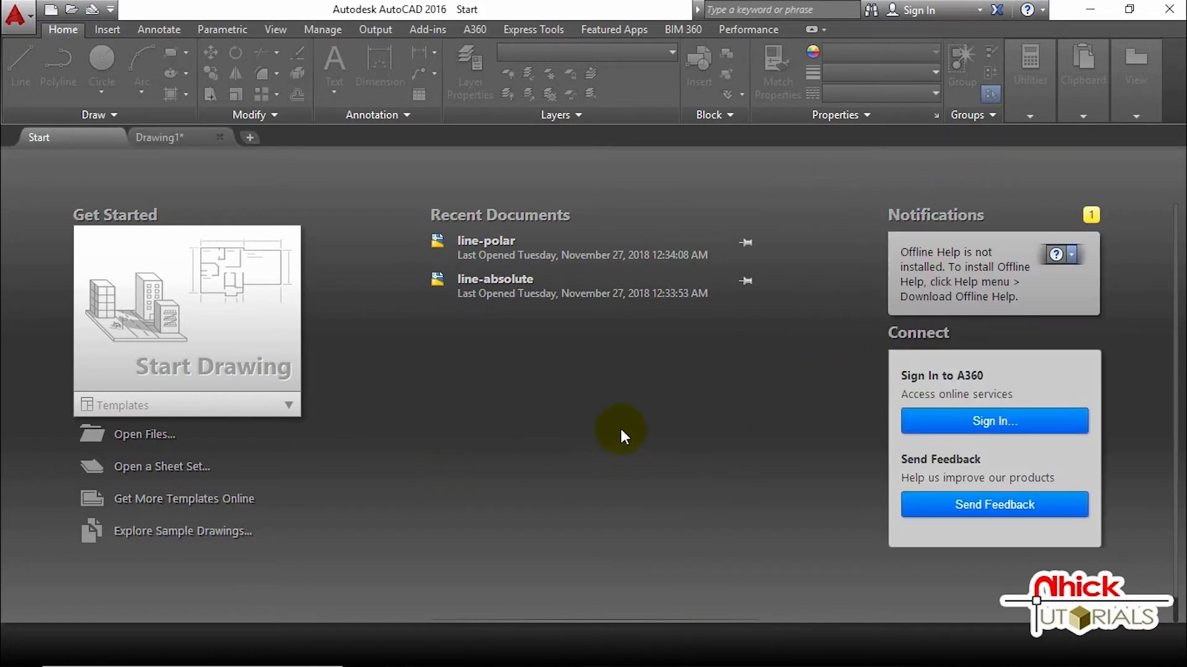
{"action": "mouse_move", "coordinate": [688, 431]}
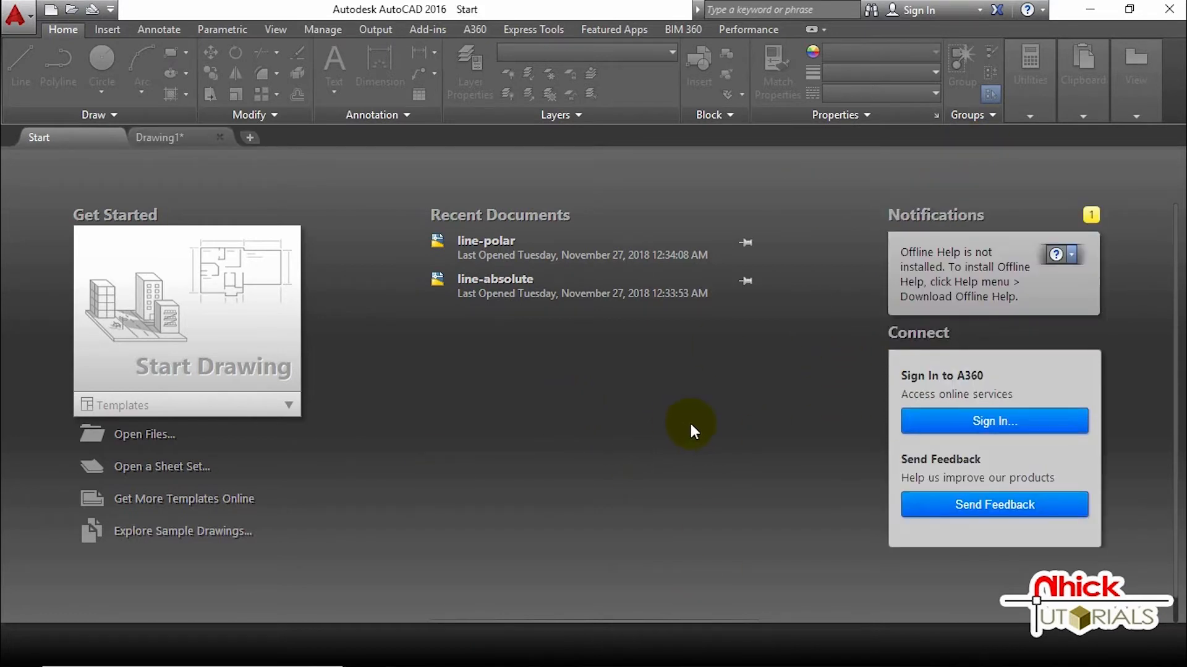
{"action": "mouse_move", "coordinate": [832, 235]}
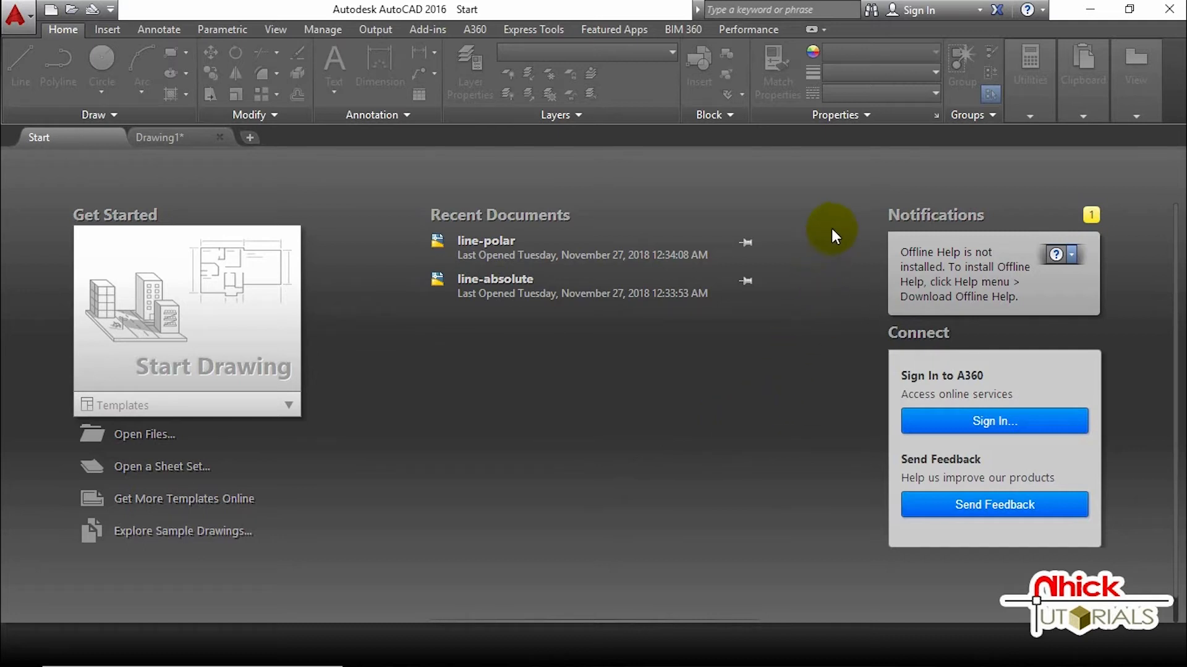
{"action": "mouse_move", "coordinate": [934, 260]}
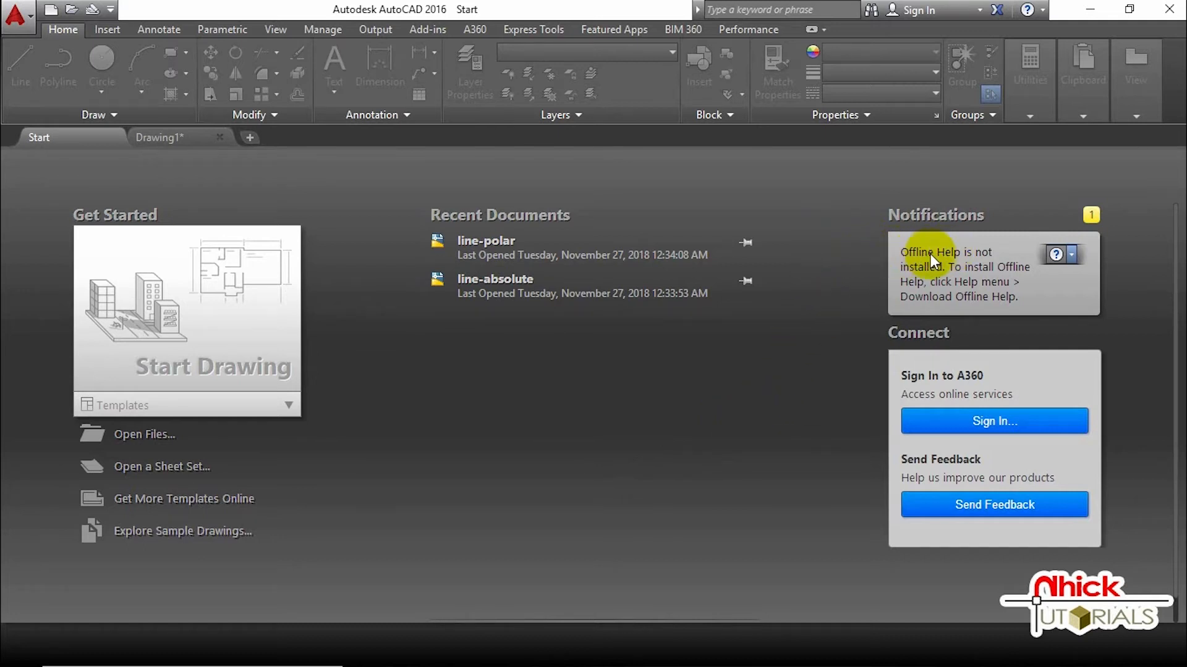
{"action": "mouse_move", "coordinate": [1006, 289]}
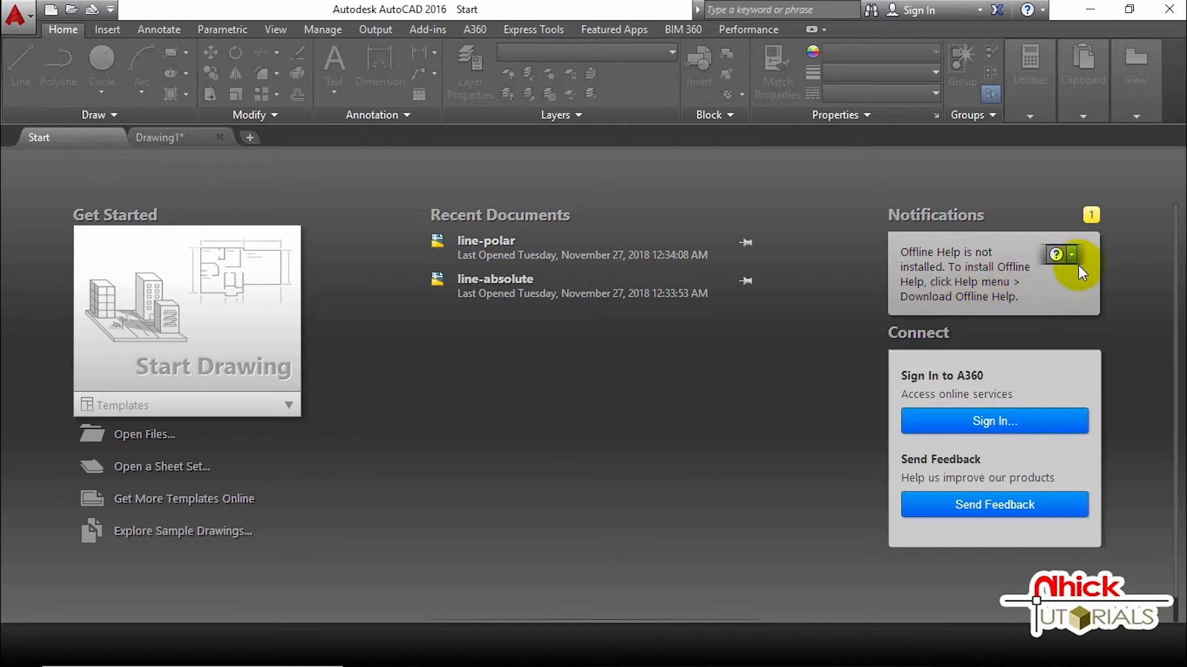
{"action": "mouse_move", "coordinate": [938, 382]}
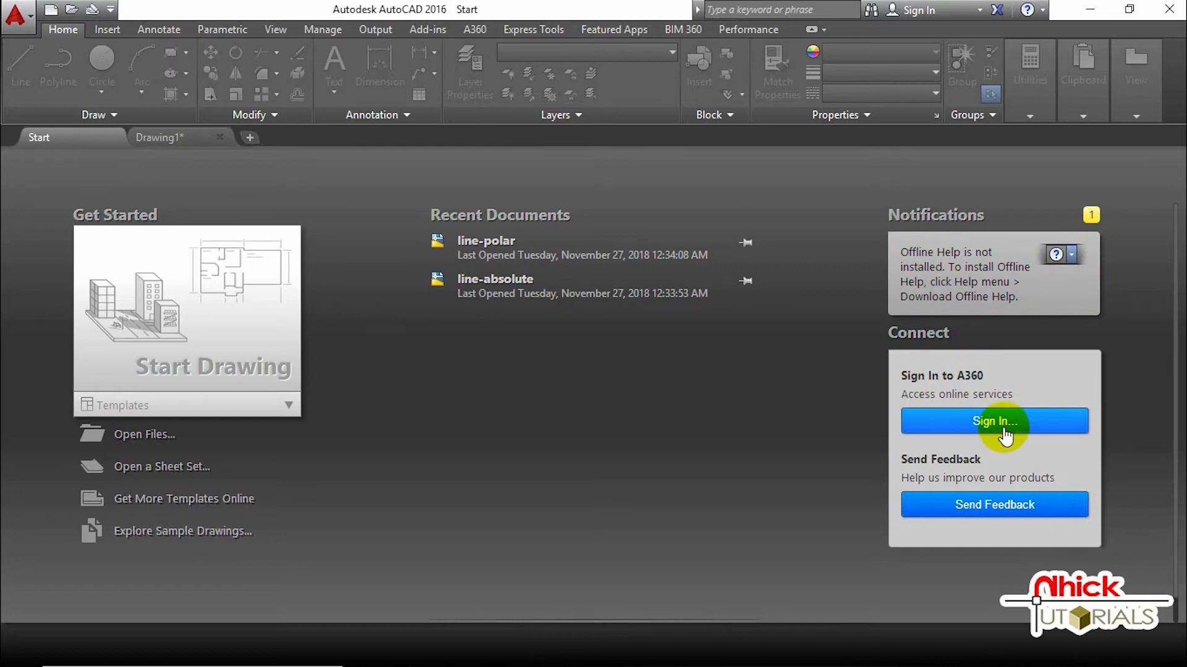
{"action": "mouse_move", "coordinate": [994, 504]}
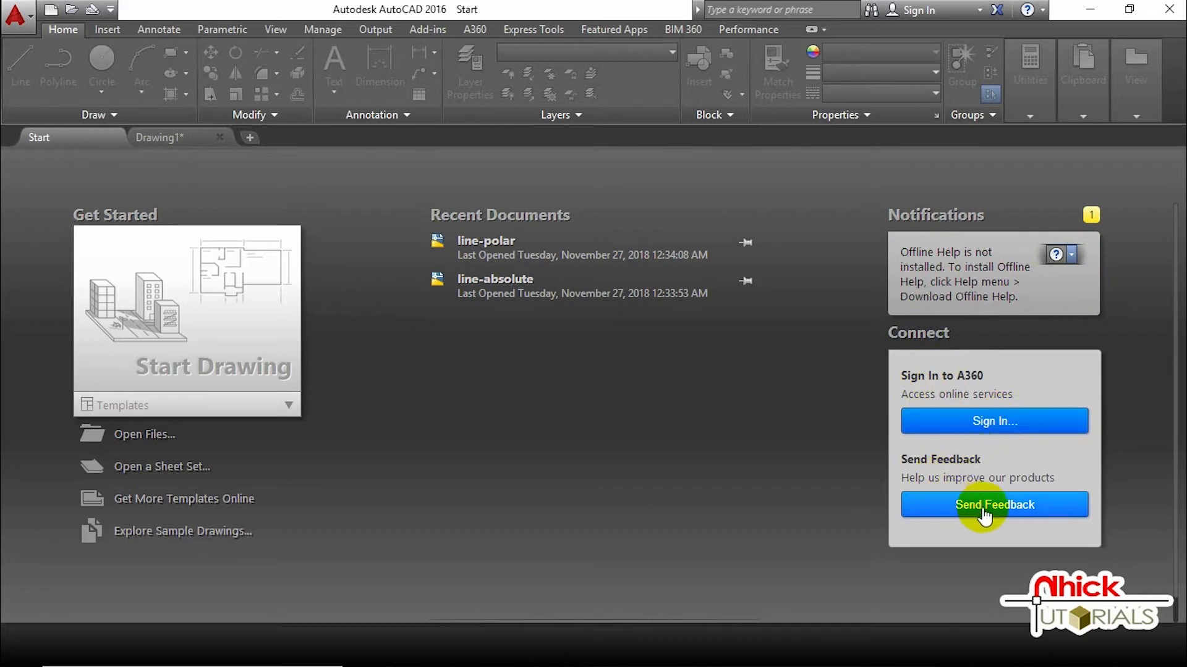
{"action": "mouse_move", "coordinate": [874, 552]}
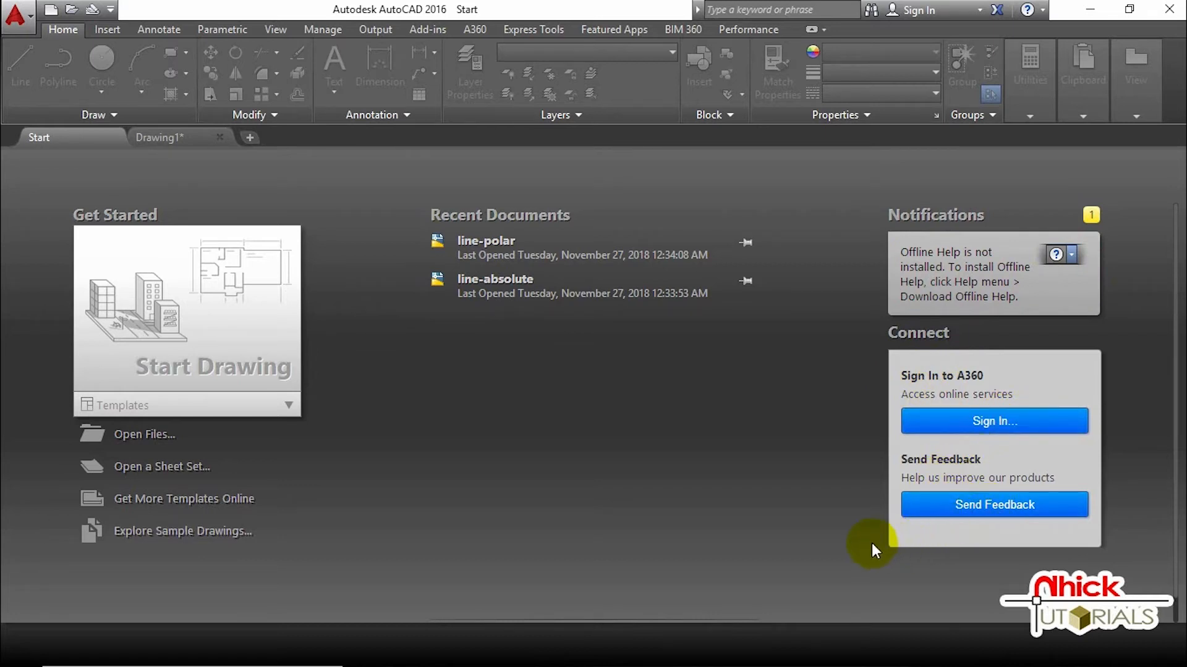
{"action": "mouse_move", "coordinate": [534, 275]}
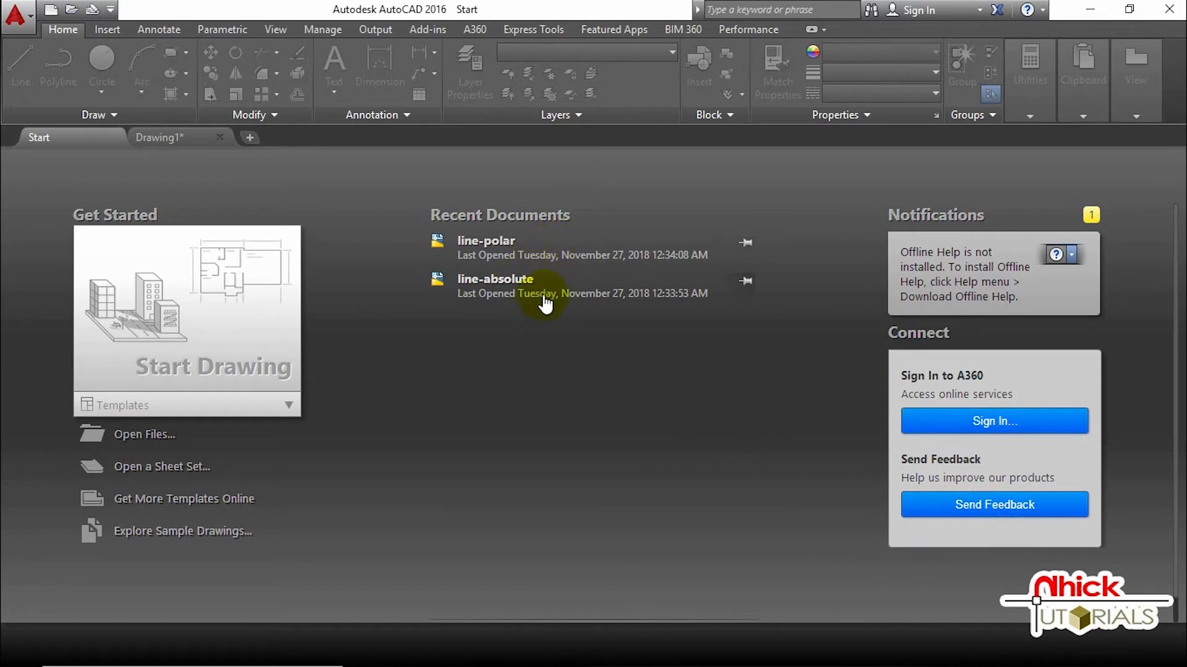
{"action": "mouse_move", "coordinate": [358, 437]}
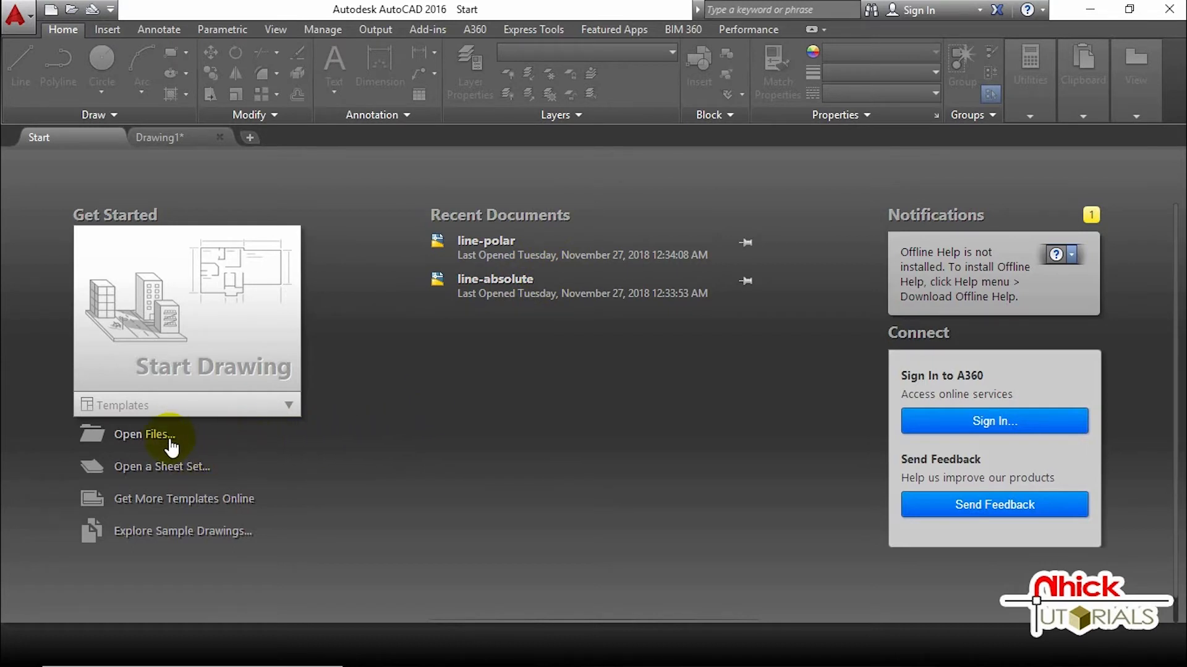
{"action": "mouse_move", "coordinate": [170, 460]}
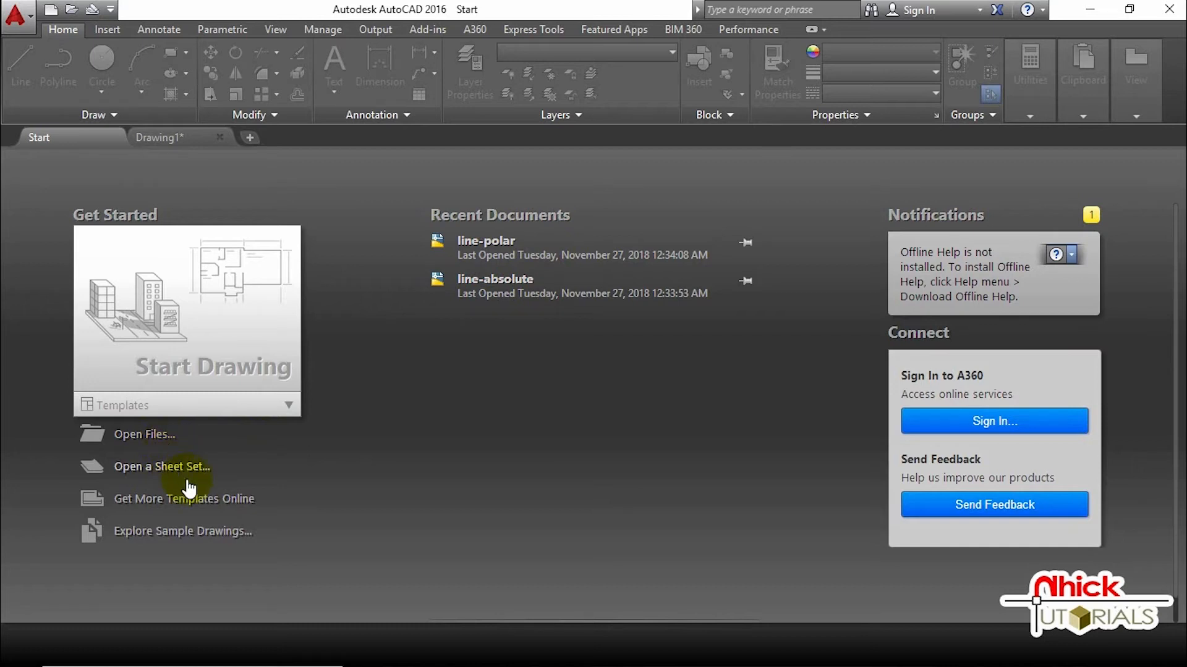
{"action": "mouse_move", "coordinate": [195, 561]}
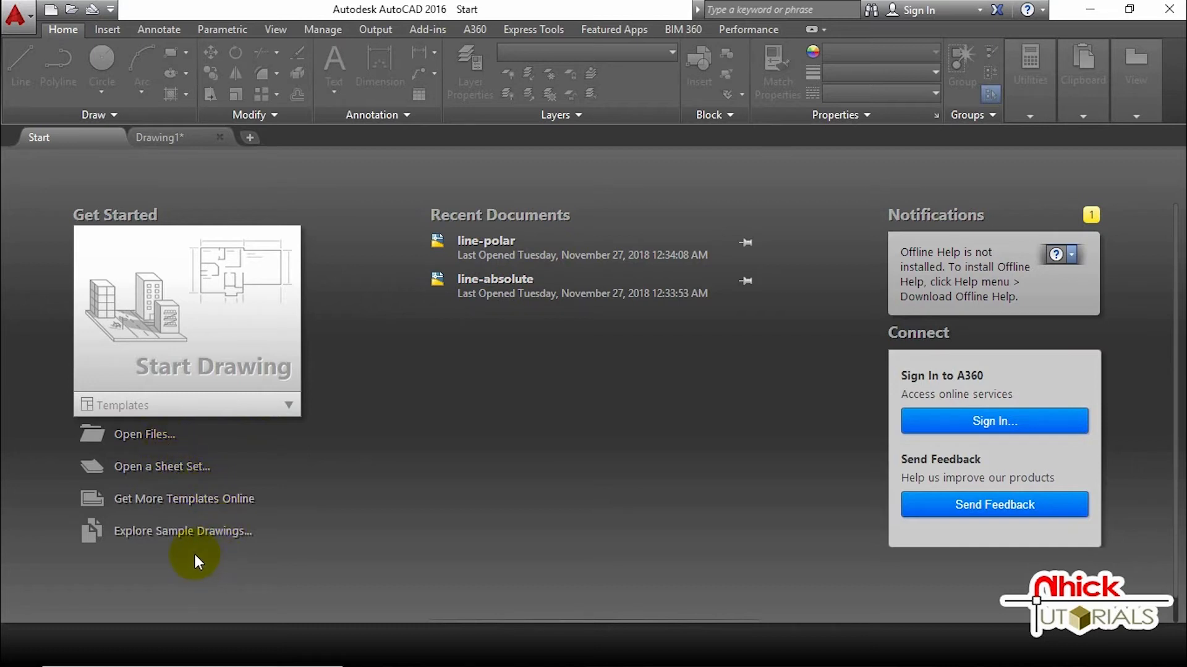
{"action": "mouse_move", "coordinate": [251, 542]}
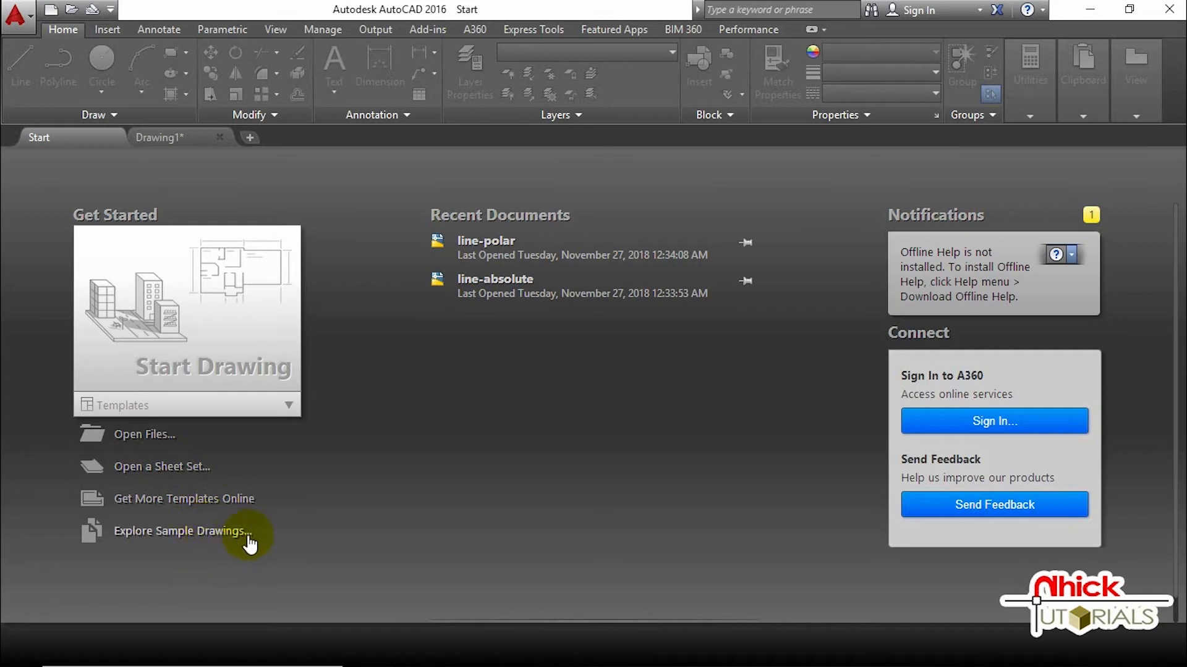
{"action": "mouse_move", "coordinate": [415, 467]}
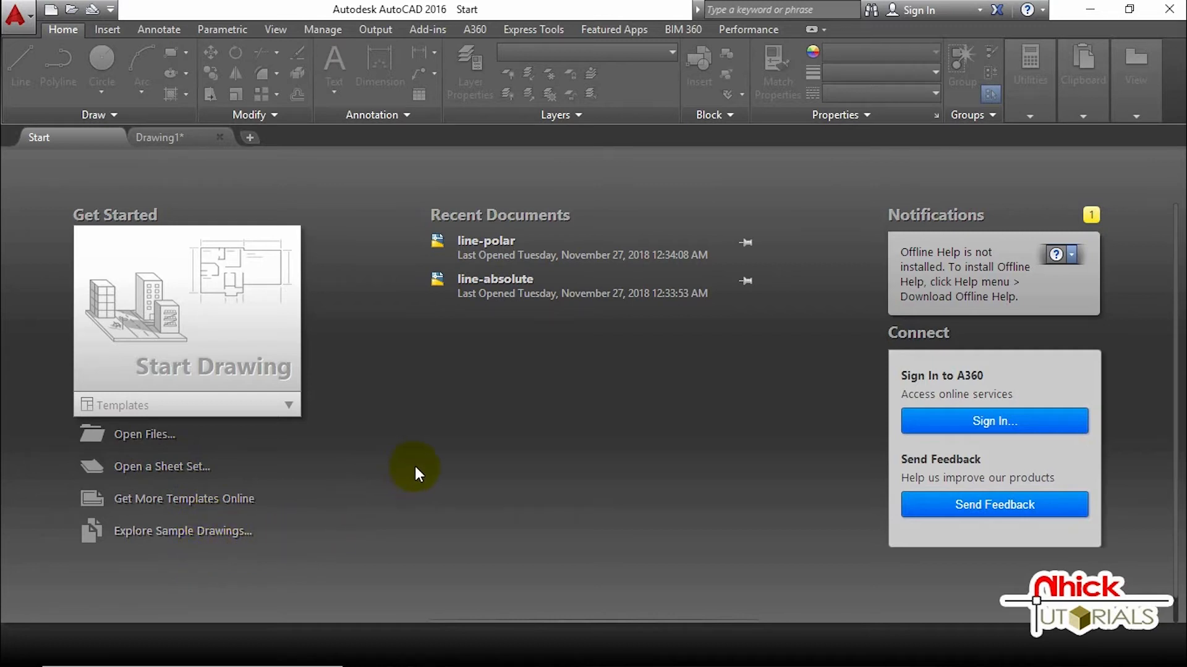
{"action": "mouse_move", "coordinate": [409, 401]}
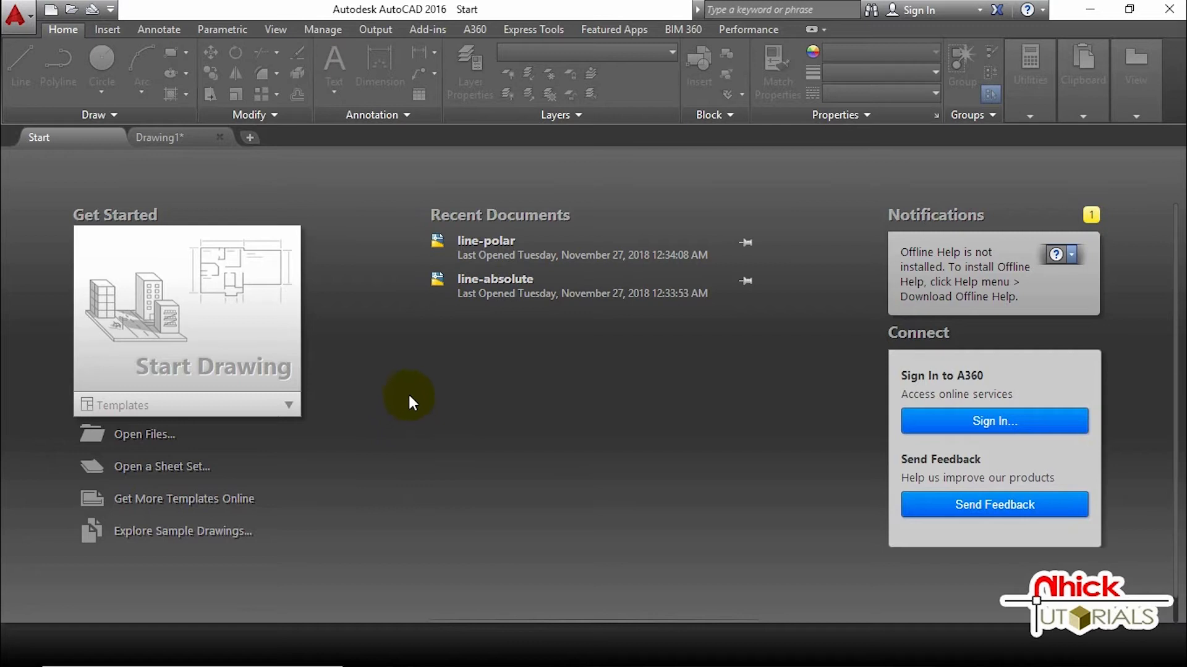
{"action": "mouse_move", "coordinate": [392, 378]}
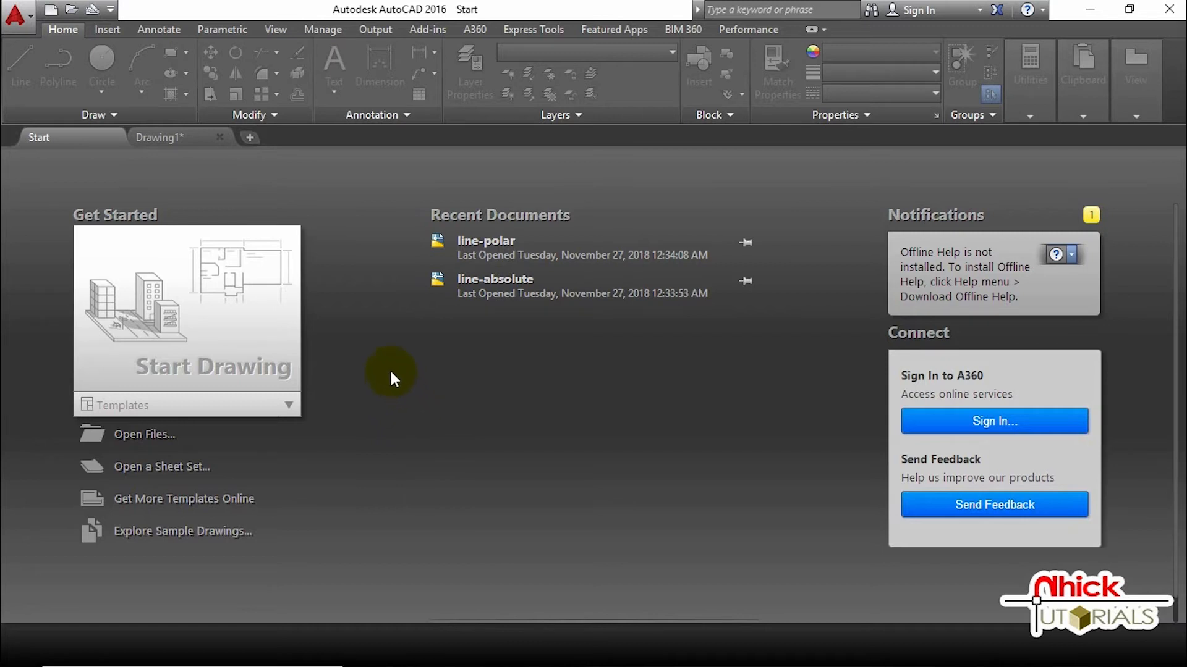
{"action": "mouse_move", "coordinate": [356, 342]}
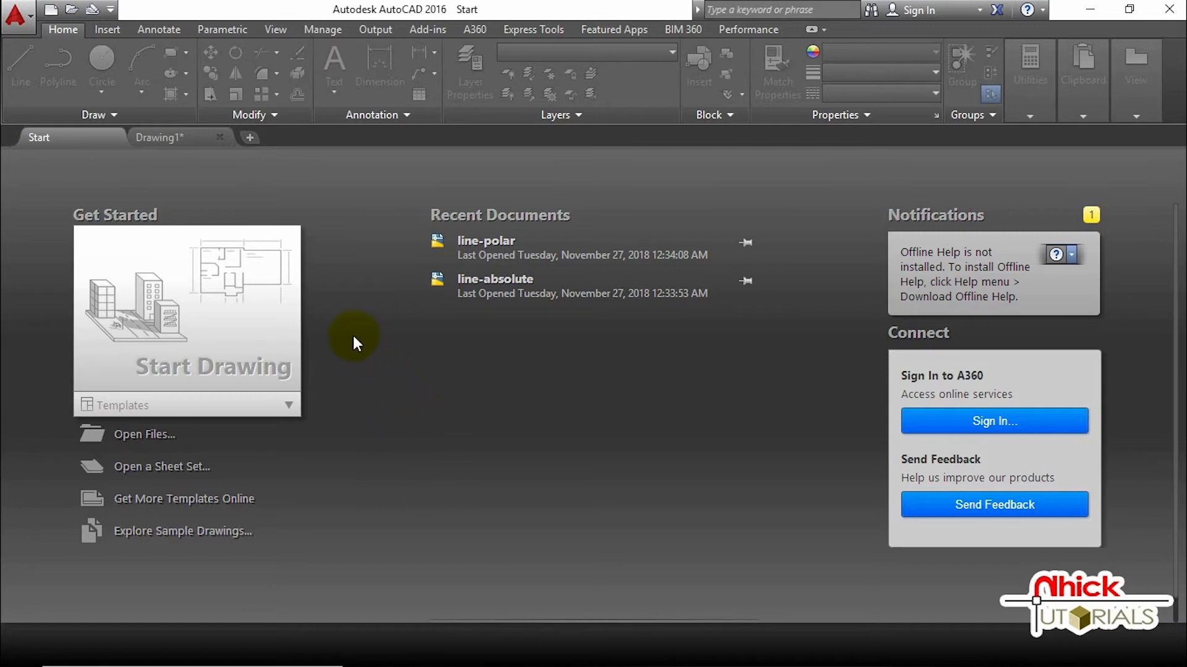
{"action": "mouse_move", "coordinate": [251, 305]}
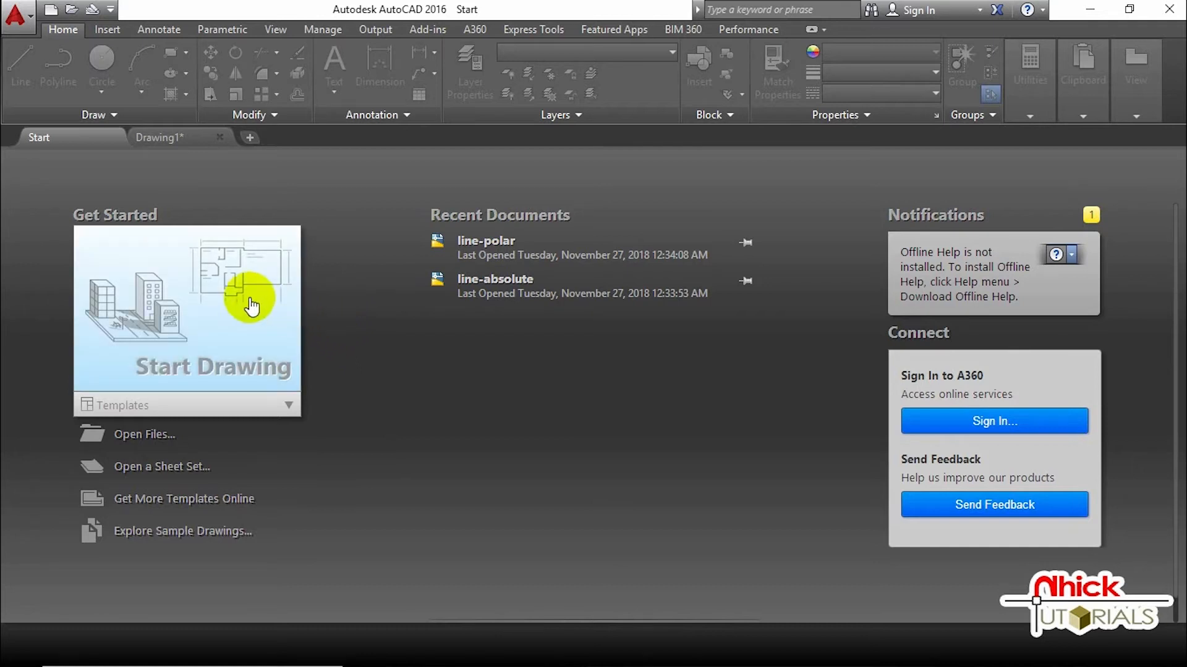
{"action": "mouse_move", "coordinate": [243, 299]}
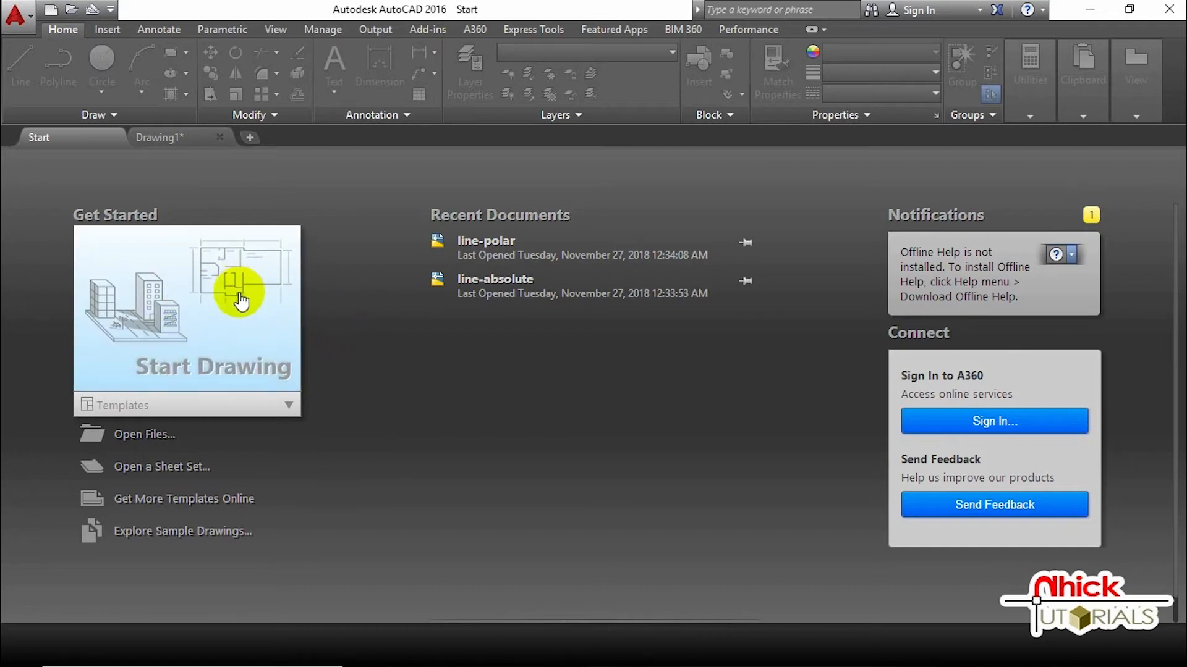
Step: Start blank Drawing2, relocate the UCS origin into the drawing area, then cancel with Esc
{"action": "left_click", "coordinate": [288, 405]}
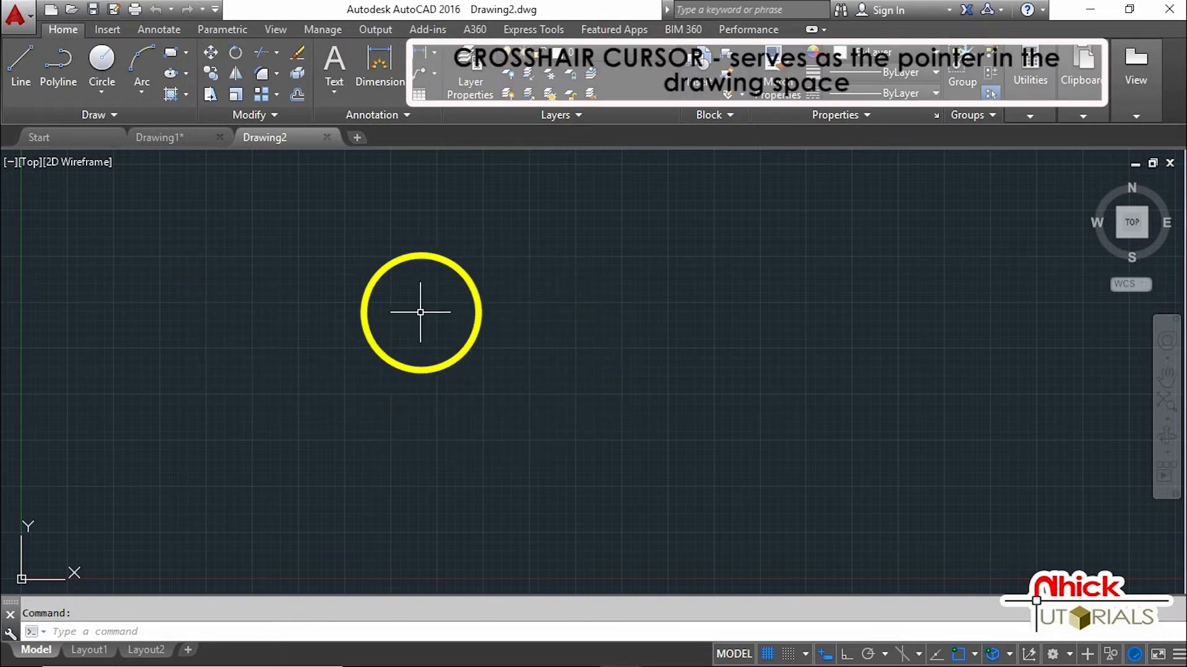
{"action": "mouse_move", "coordinate": [566, 392]}
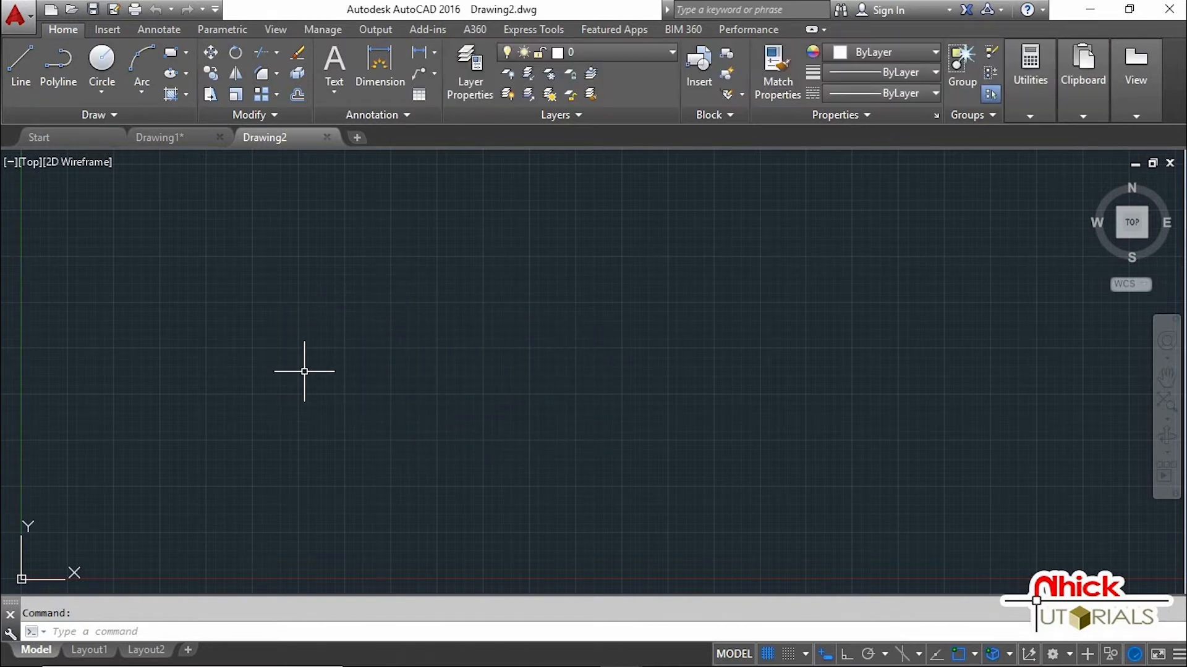
{"action": "mouse_move", "coordinate": [112, 520]}
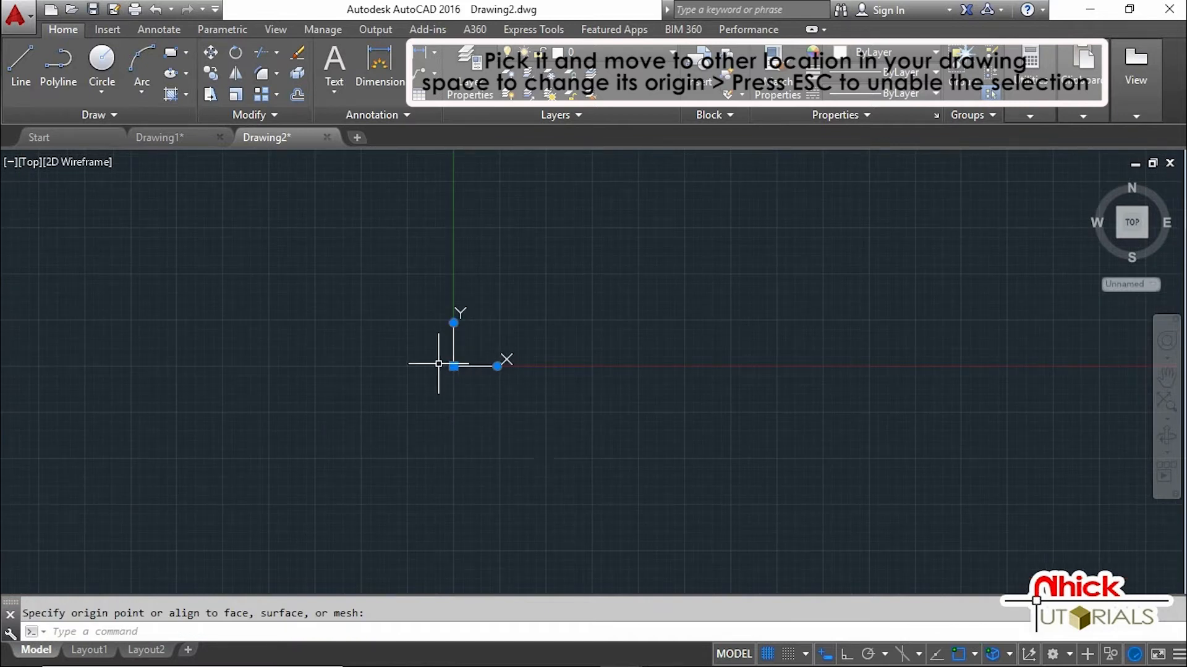
{"action": "key", "text": "escape"}
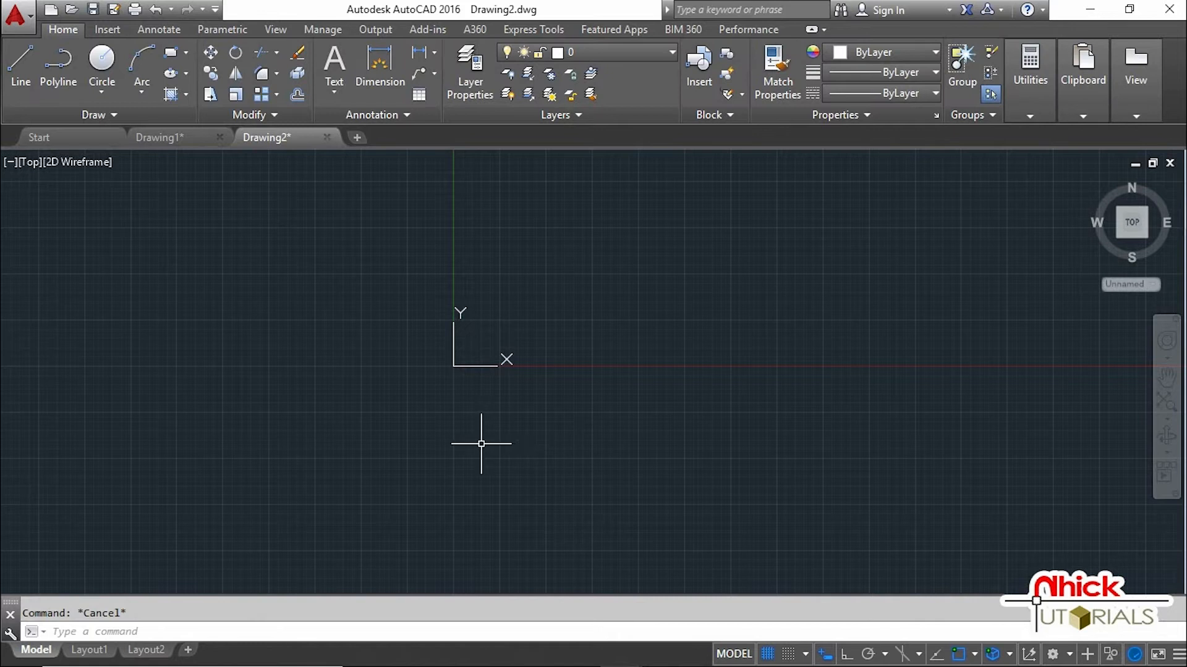
{"action": "mouse_move", "coordinate": [322, 237]}
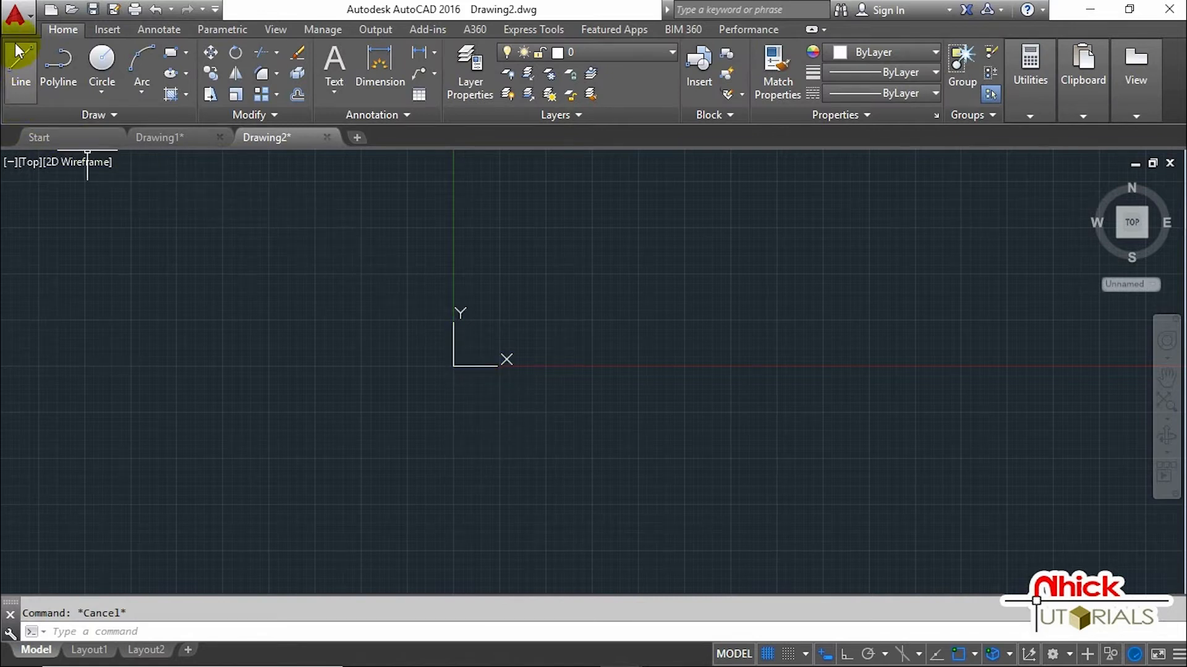
{"action": "mouse_move", "coordinate": [19, 14]}
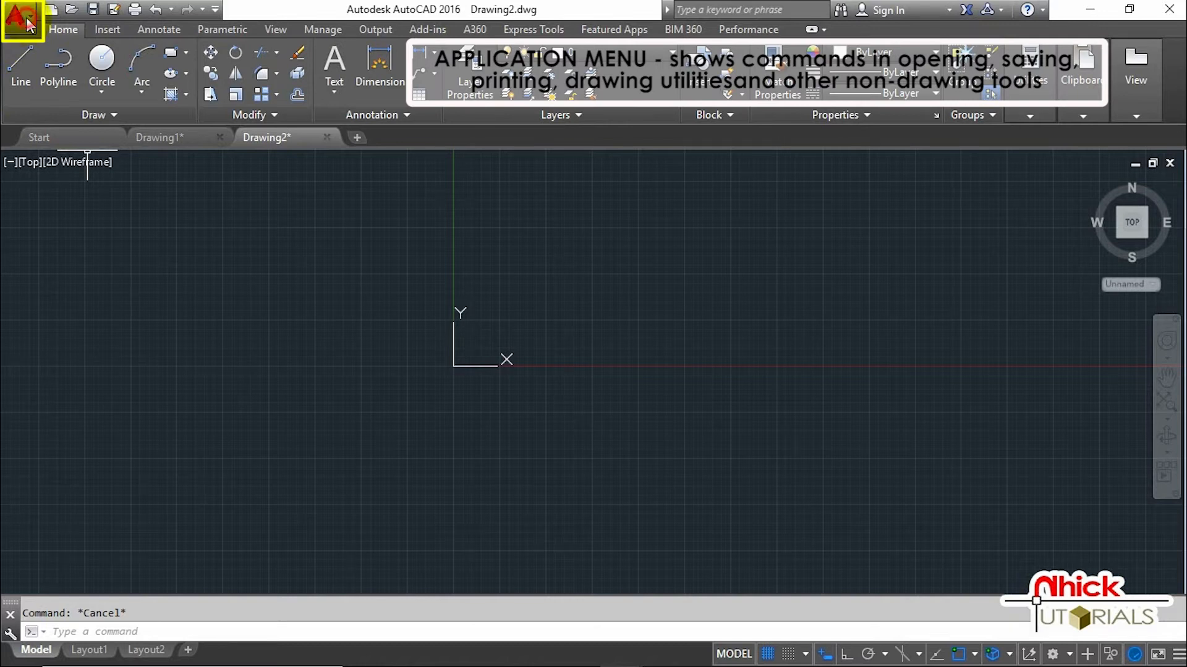
Step: Show the application menu with its New submenu listing Drawing and Sheet Set
{"action": "left_click", "coordinate": [19, 11]}
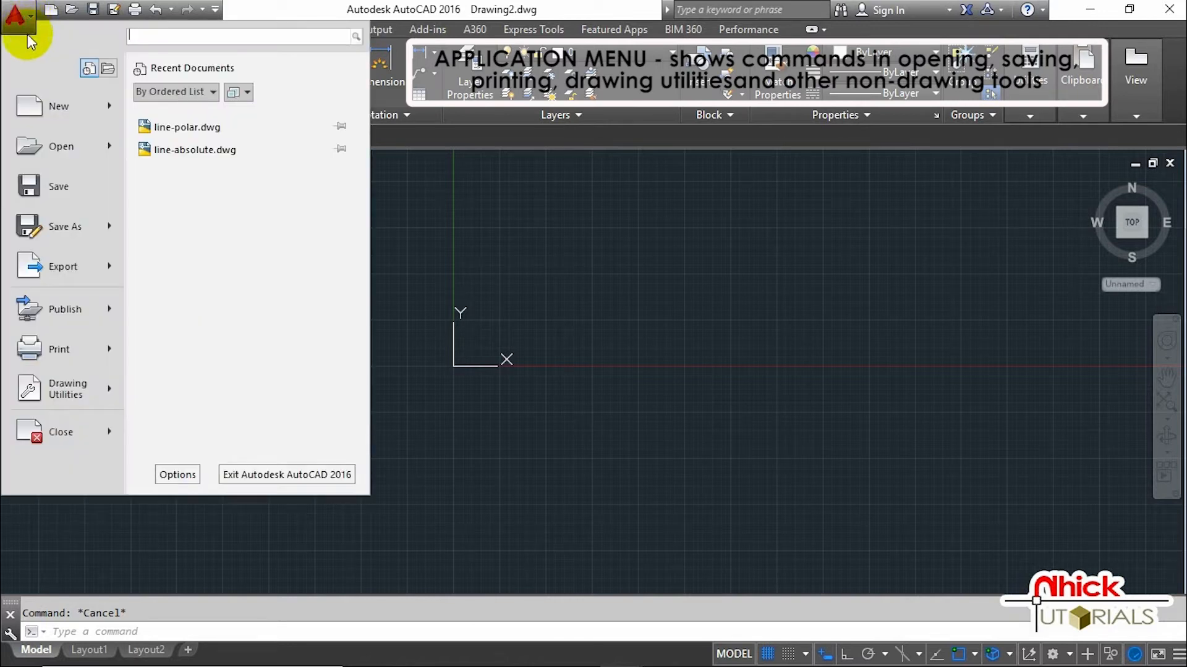
{"action": "mouse_move", "coordinate": [60, 105]}
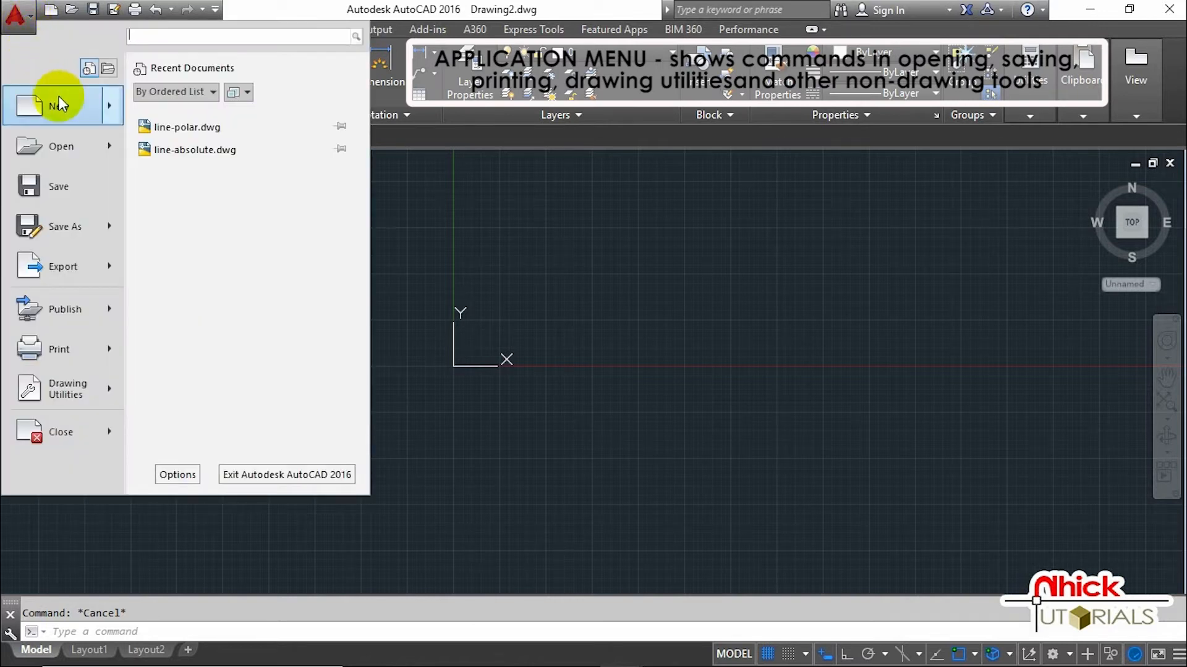
{"action": "left_click", "coordinate": [63, 267]}
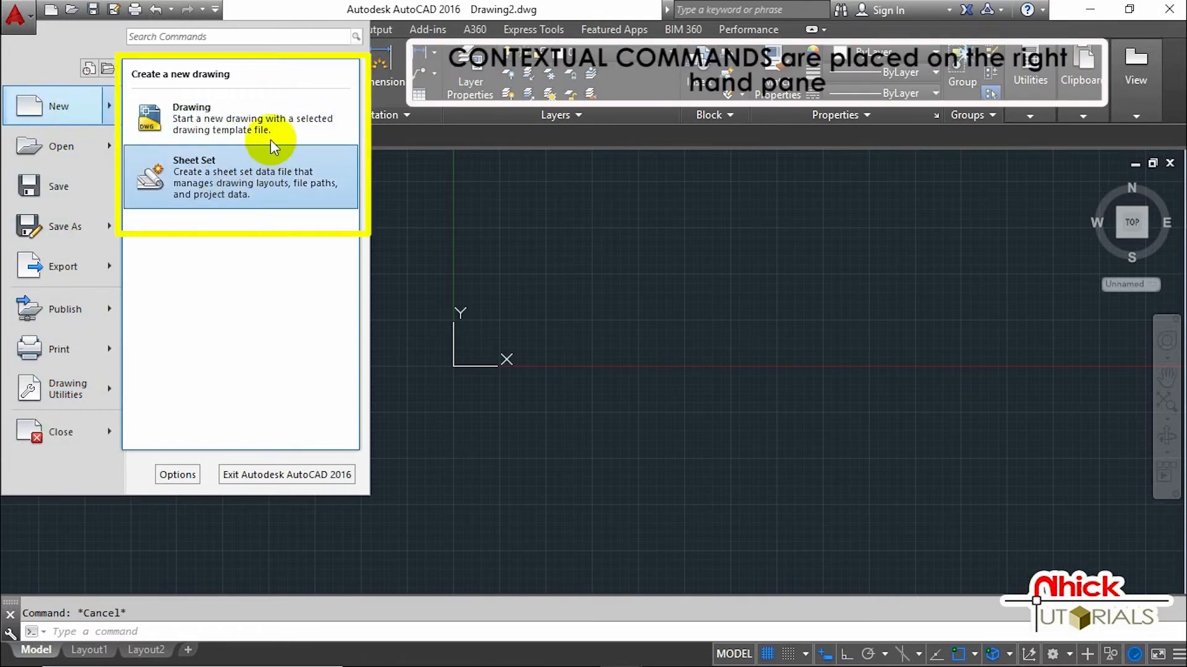
{"action": "mouse_move", "coordinate": [215, 196]}
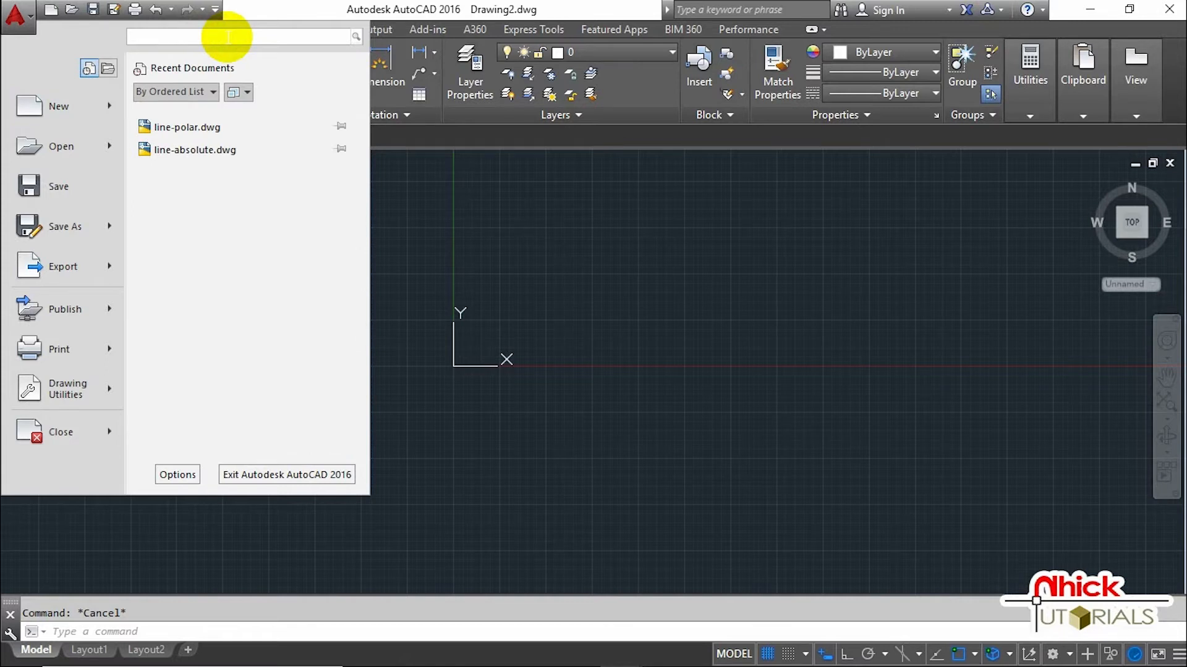
Step: Search the application menu for 'rectangle' to list the matching commands
{"action": "type", "text": "rectangle"}
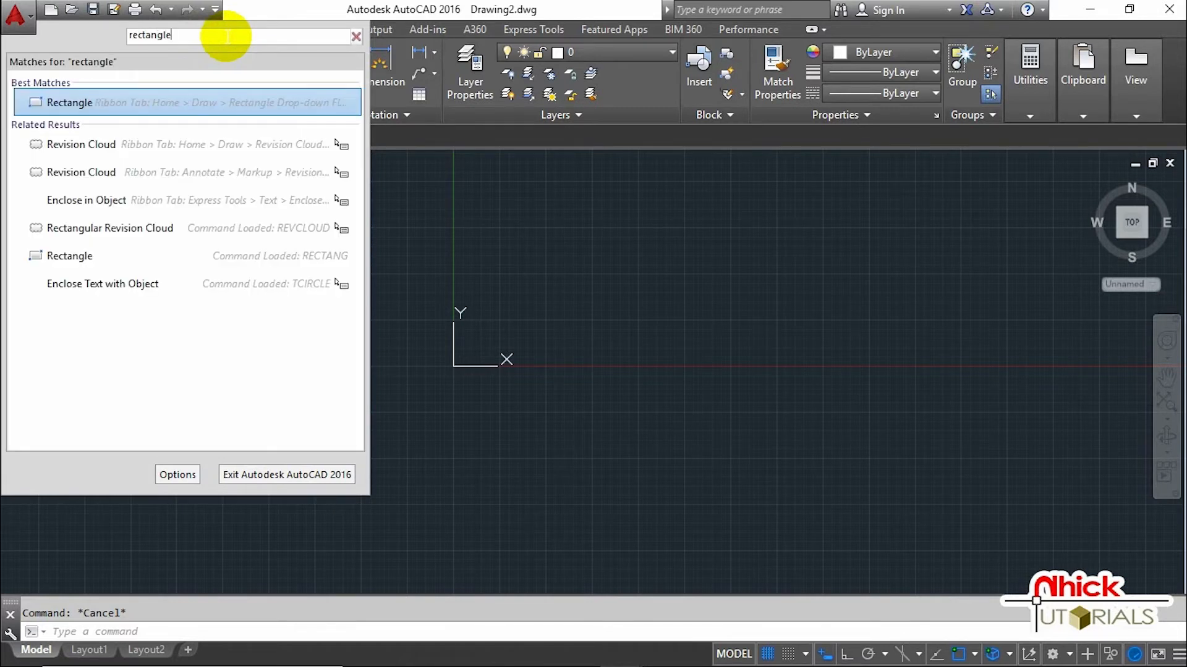
{"action": "mouse_move", "coordinate": [70, 103]}
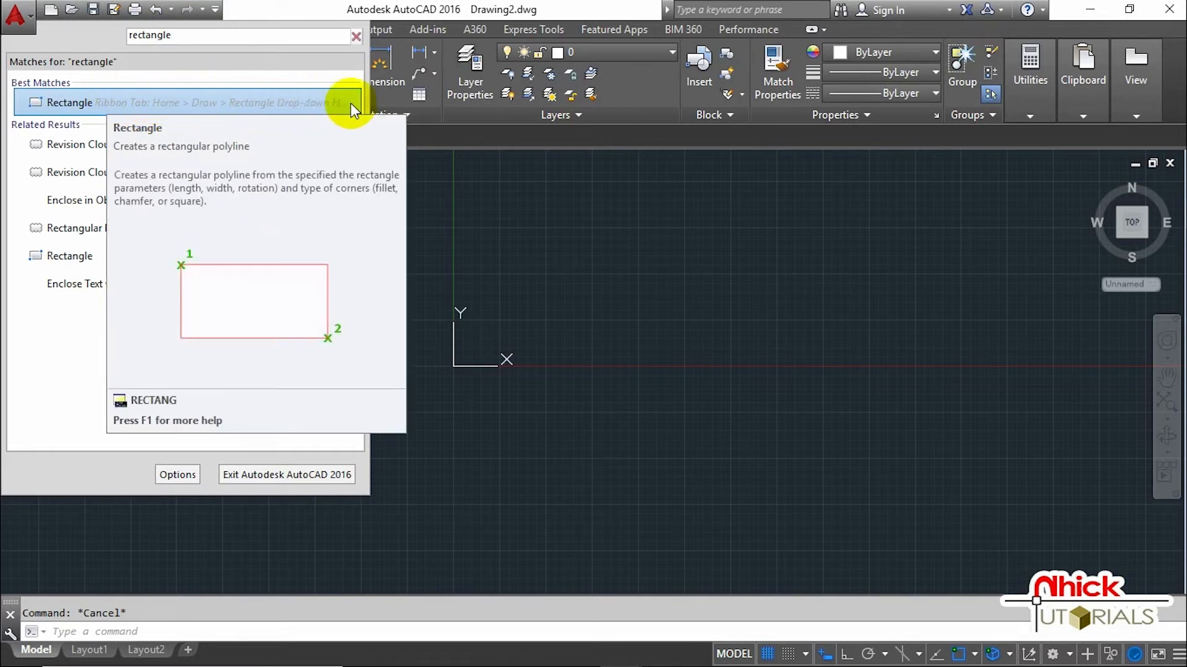
{"action": "mouse_move", "coordinate": [234, 74]}
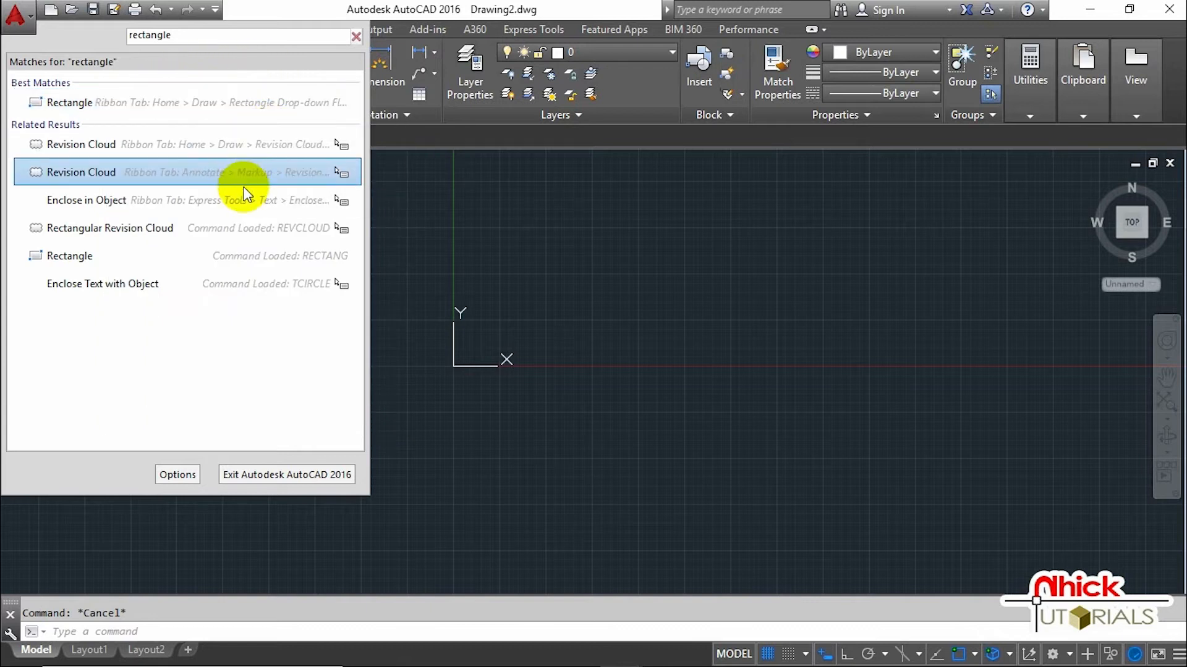
{"action": "mouse_move", "coordinate": [548, 296]}
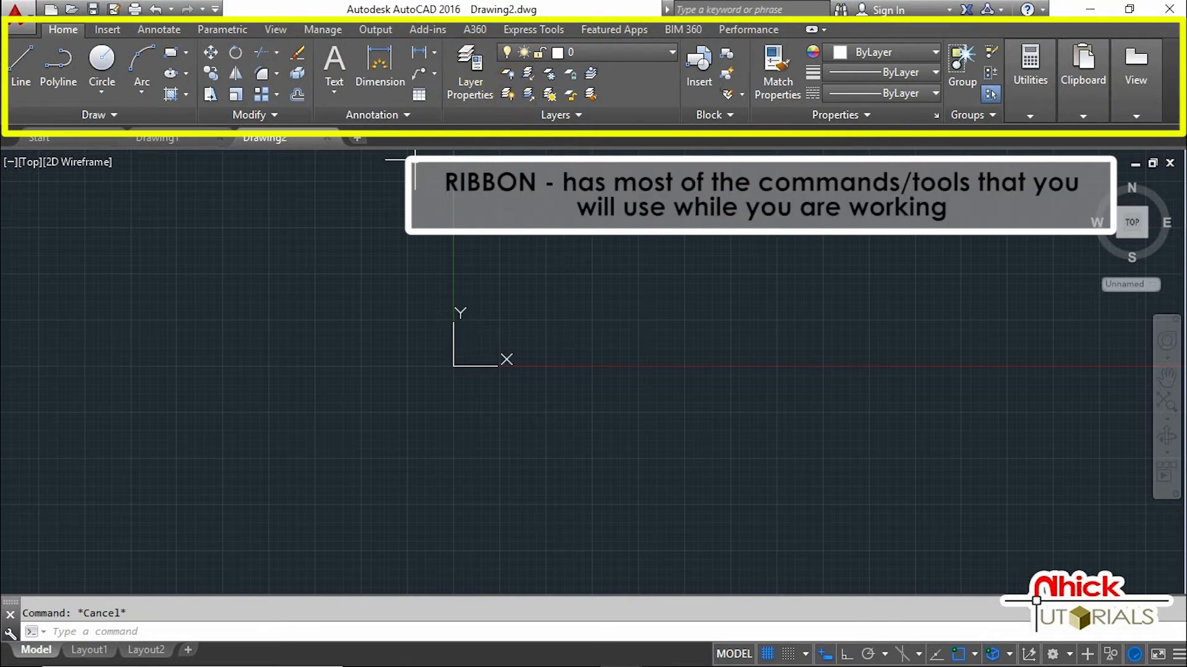
{"action": "left_click", "coordinate": [63, 29]}
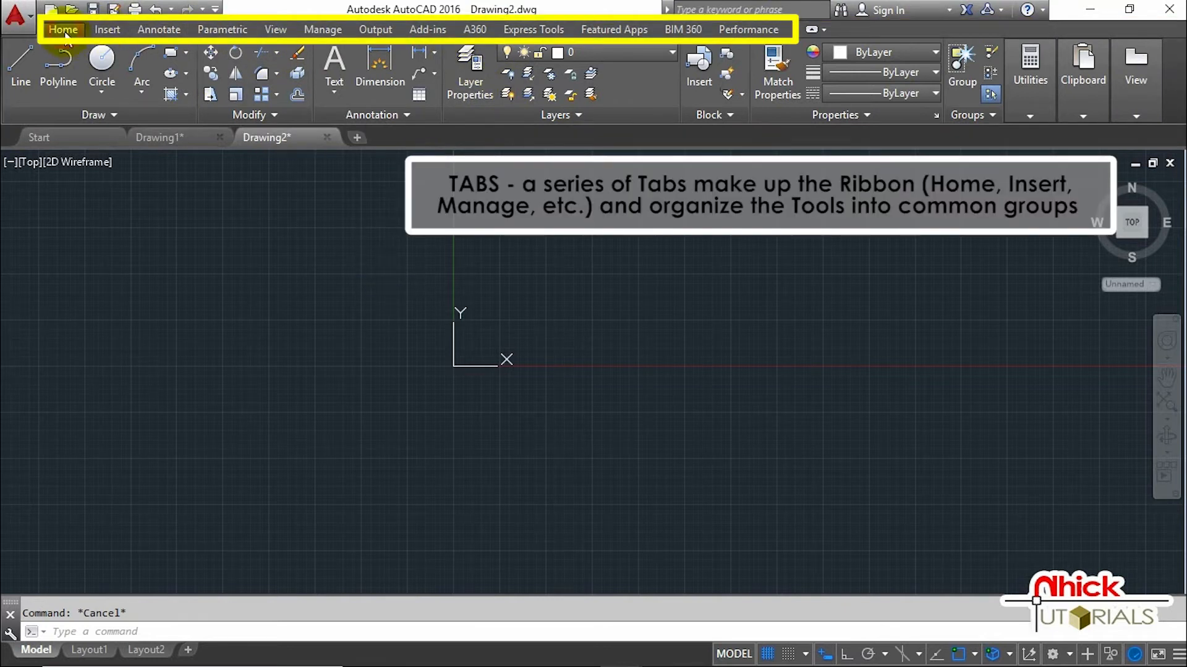
{"action": "left_click", "coordinate": [221, 29]}
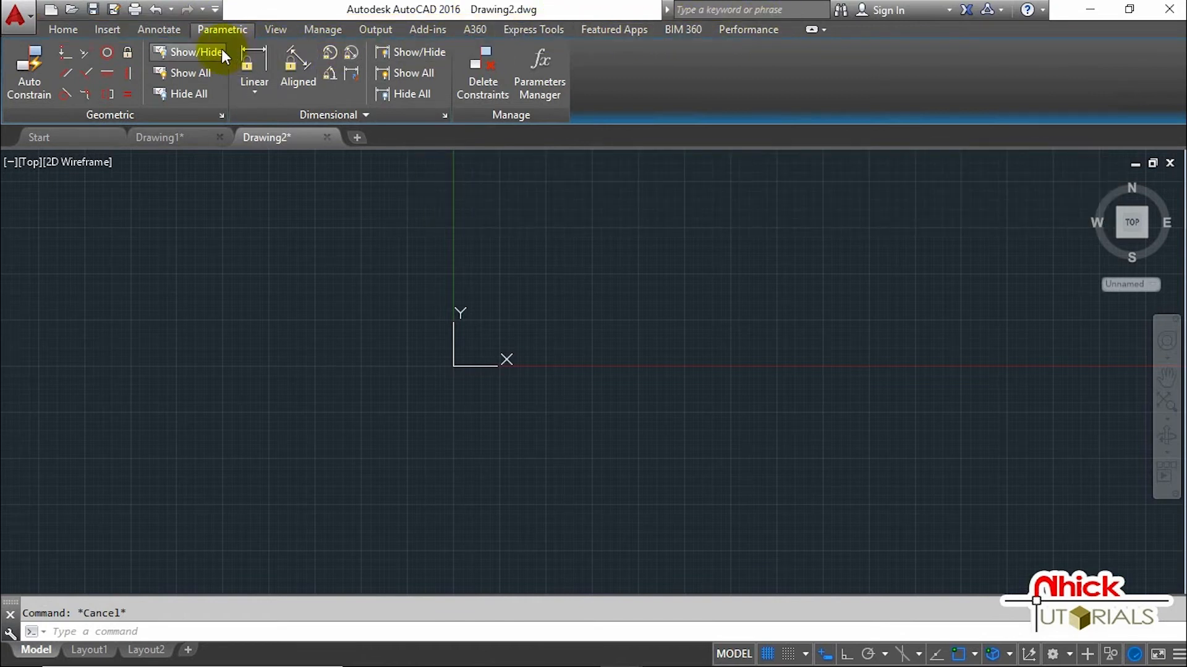
{"action": "left_click", "coordinate": [106, 30]}
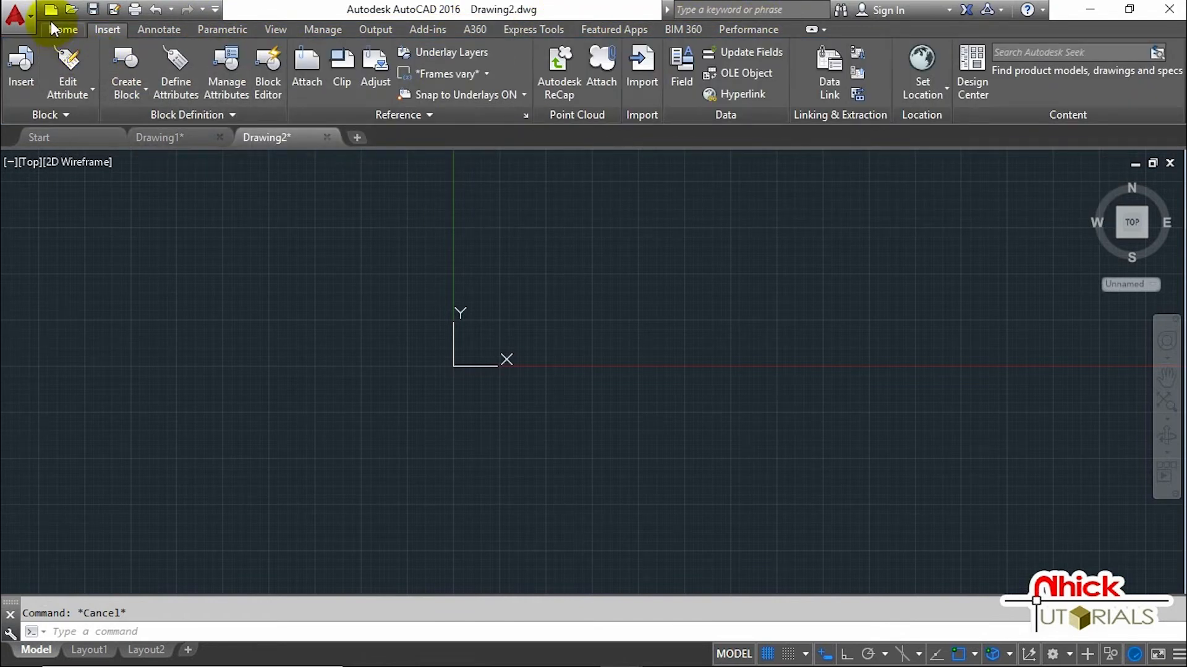
{"action": "left_click", "coordinate": [62, 30]}
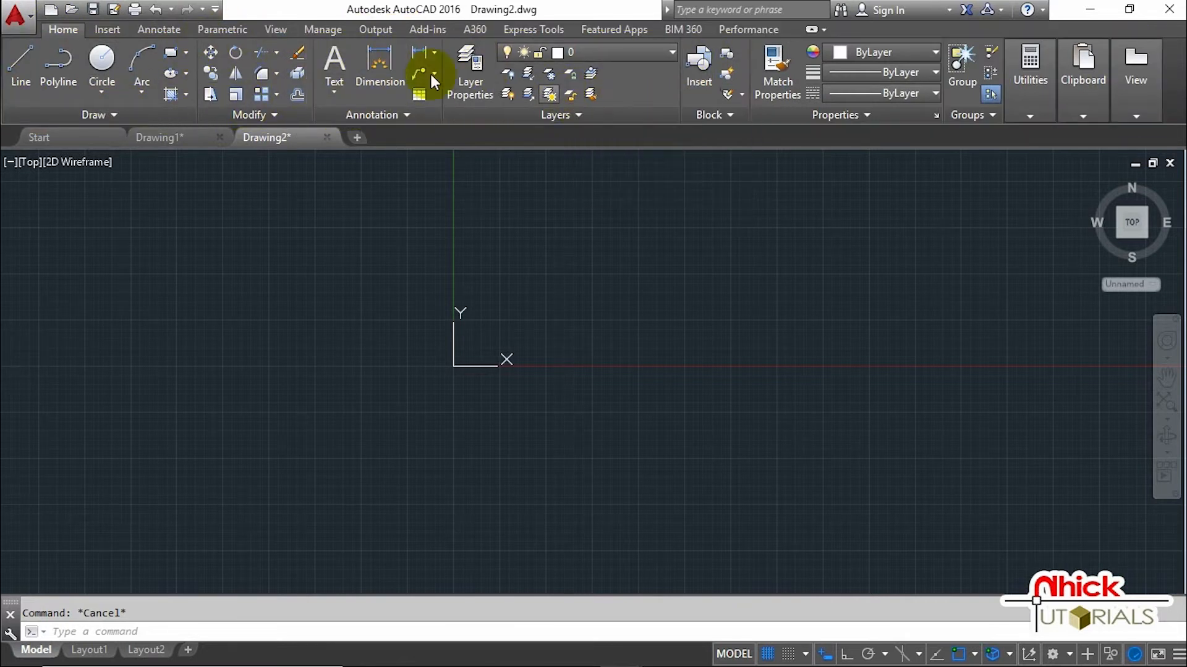
{"action": "left_click", "coordinate": [106, 28]}
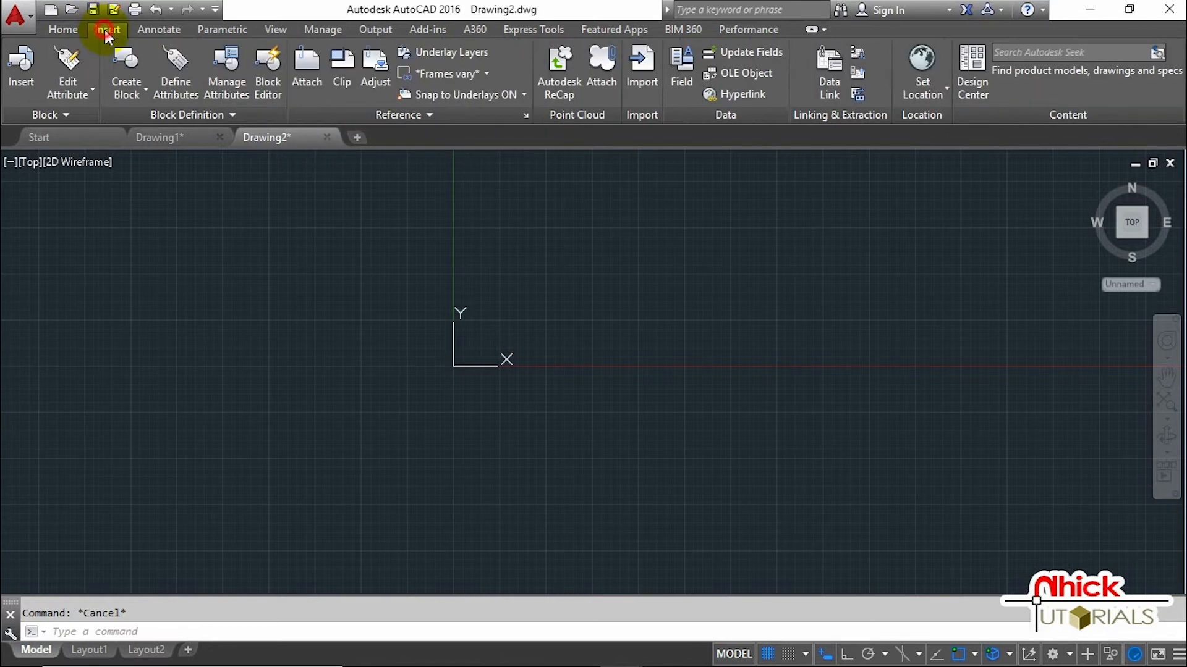
{"action": "left_click", "coordinate": [63, 28]}
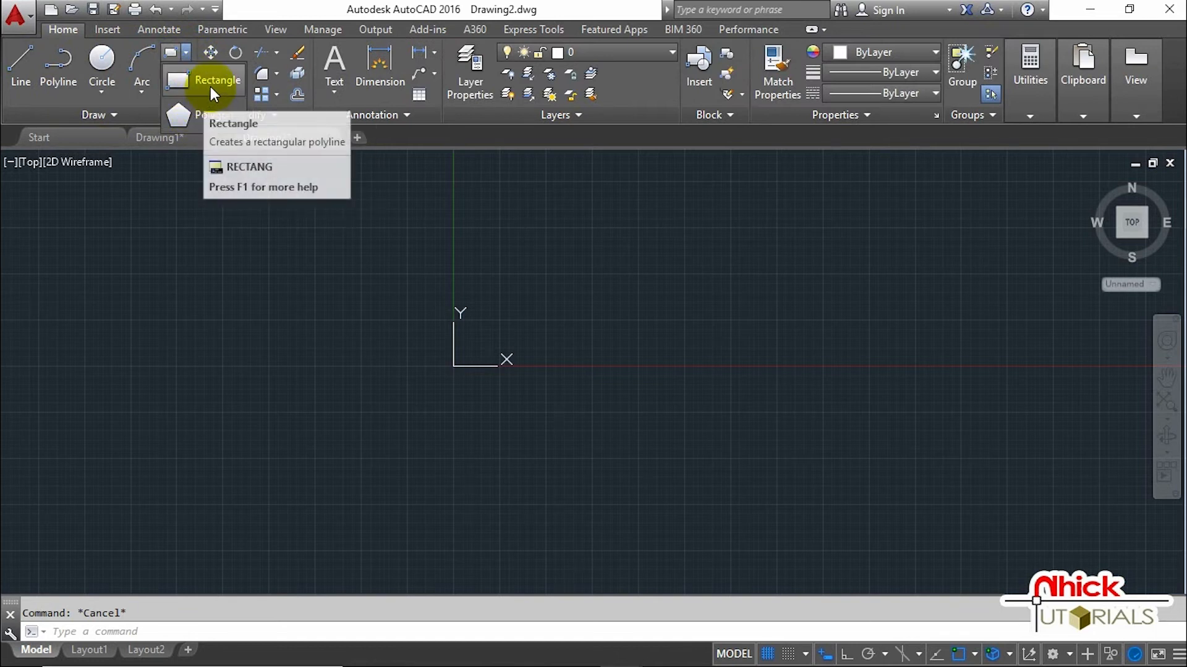
{"action": "mouse_move", "coordinate": [217, 80]}
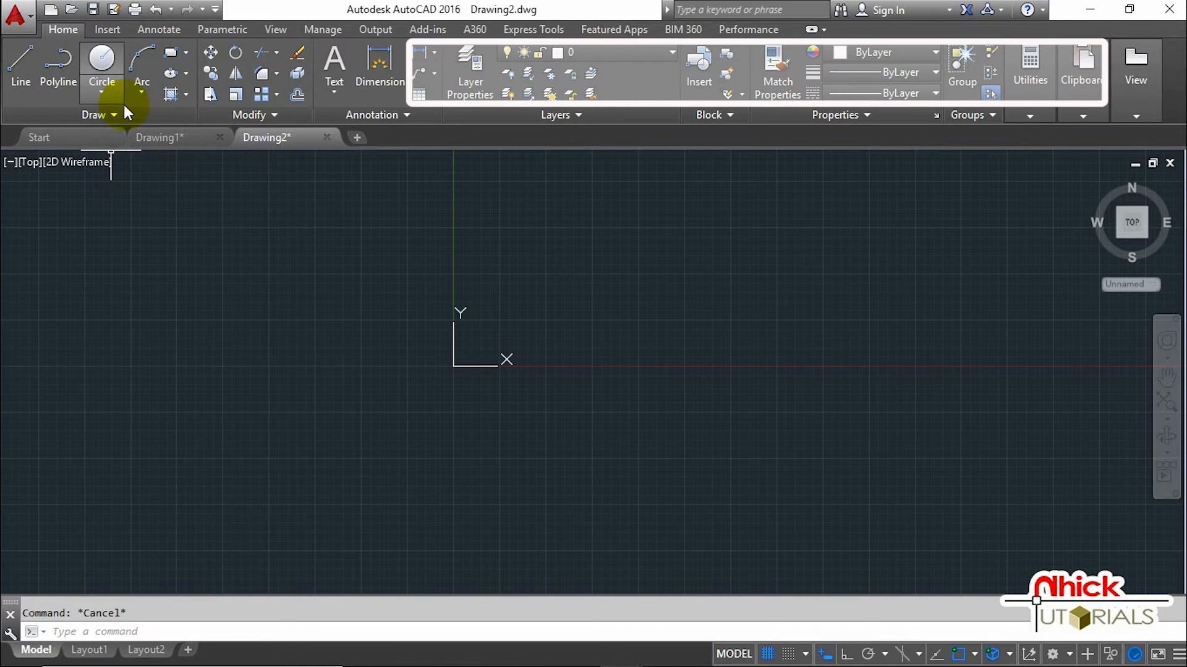
{"action": "left_click", "coordinate": [113, 113]}
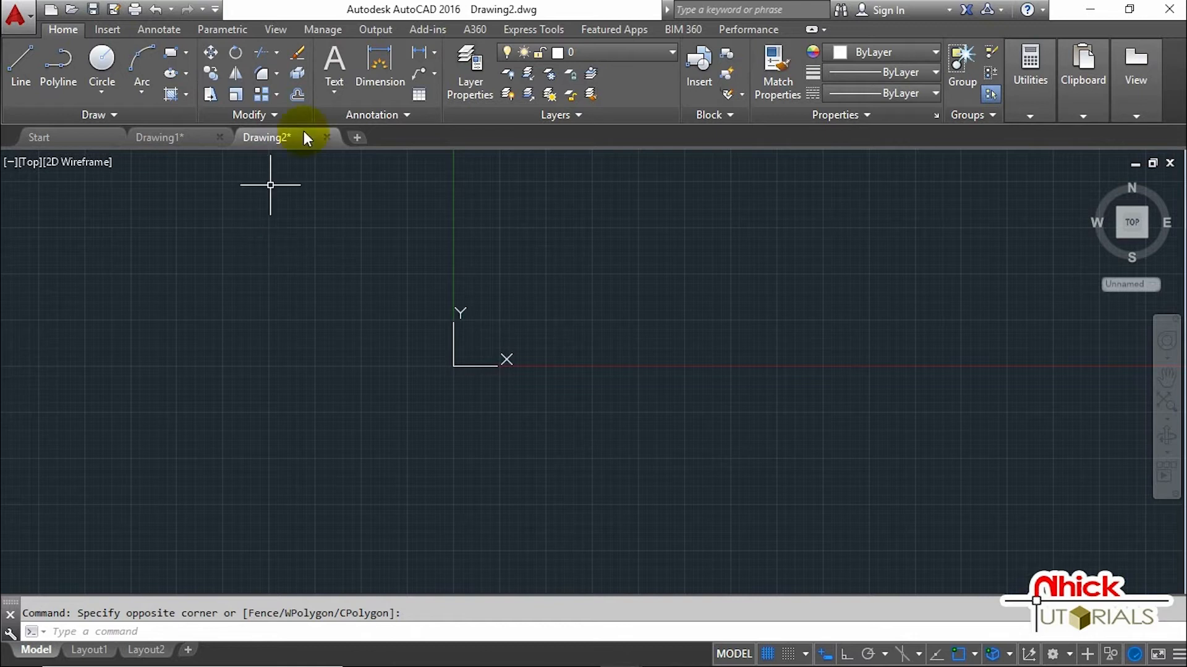
{"action": "mouse_move", "coordinate": [294, 220]}
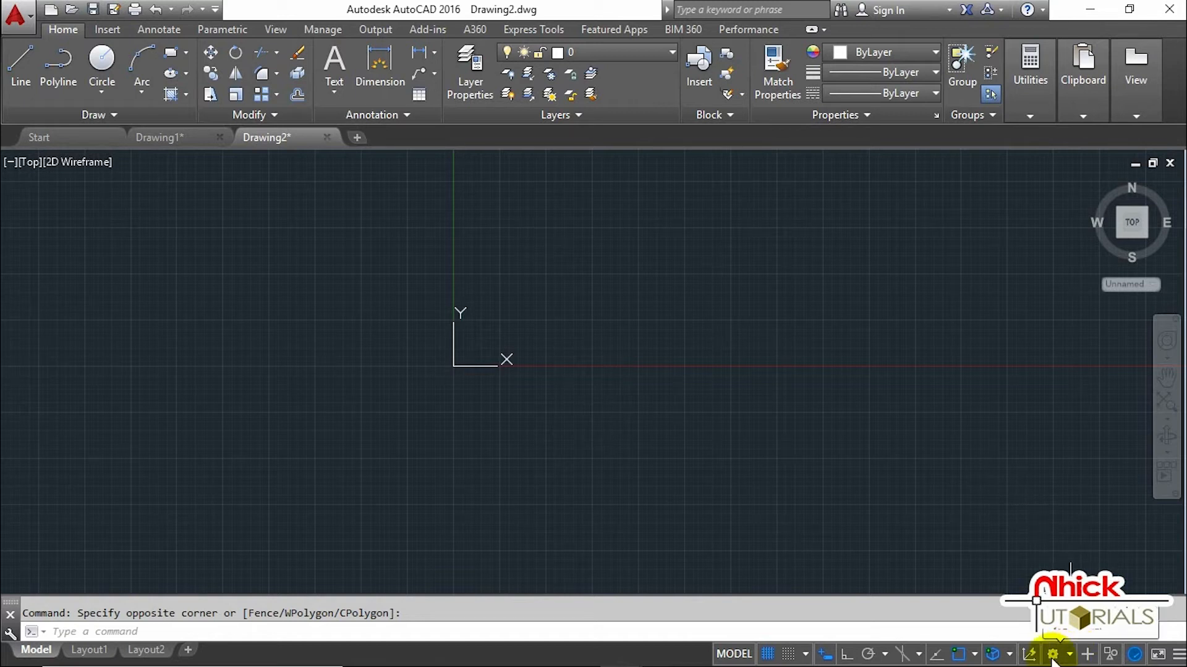
{"action": "left_click", "coordinate": [1053, 654]}
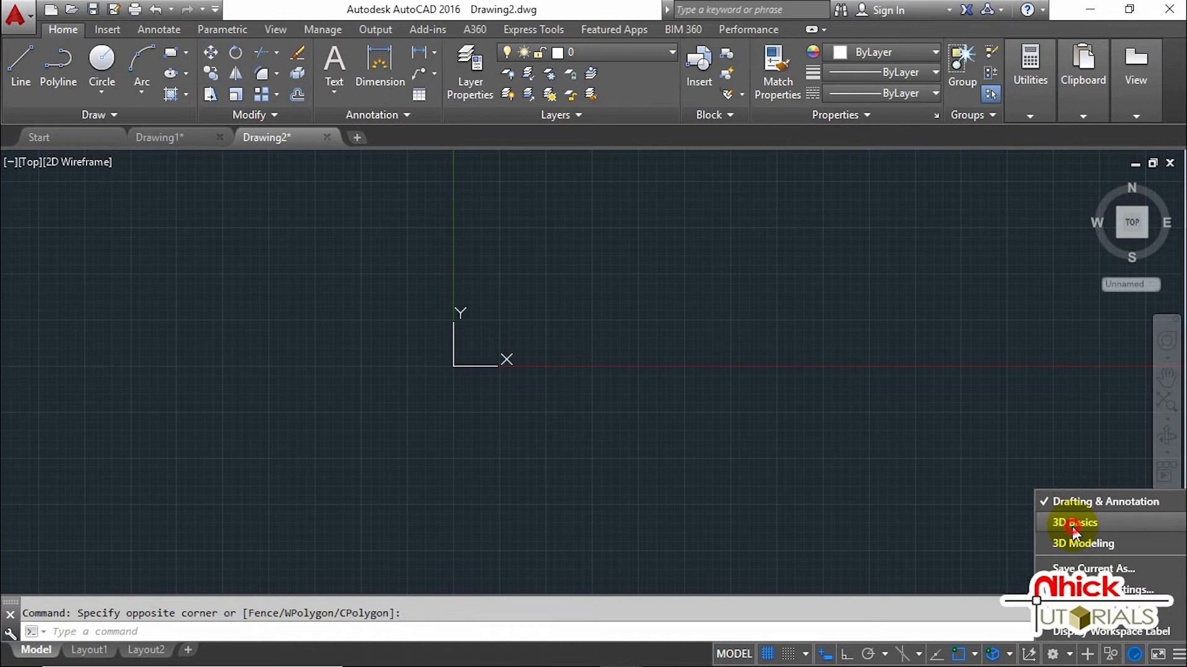
{"action": "left_click", "coordinate": [1073, 523]}
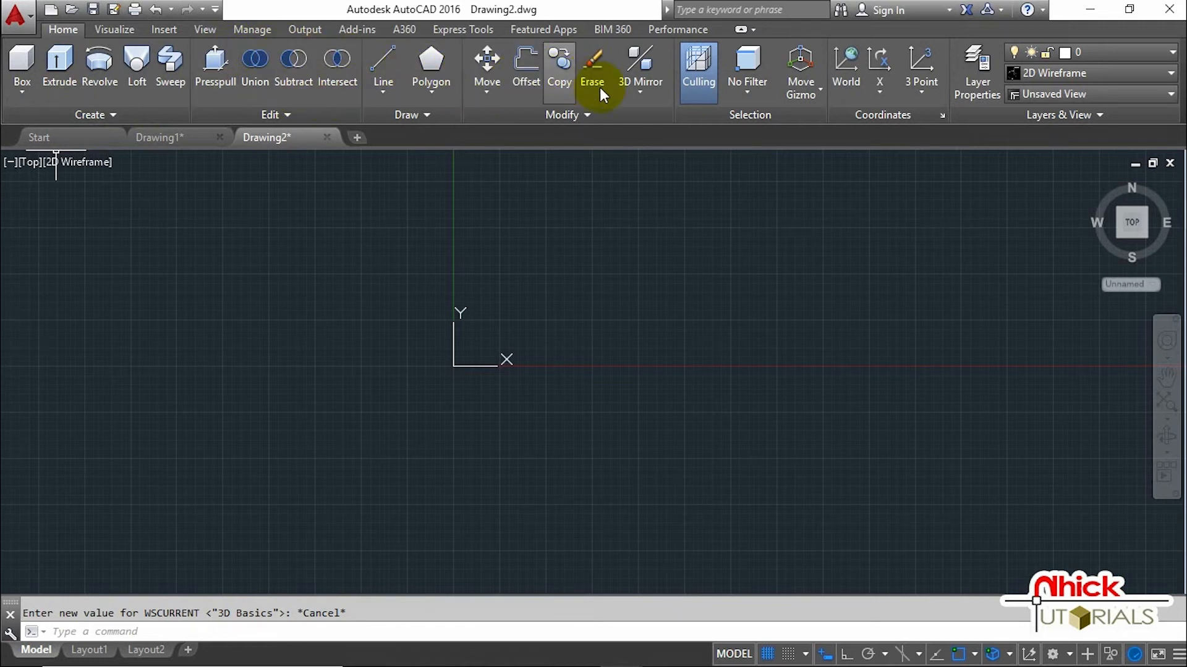
{"action": "left_click", "coordinate": [1053, 654]}
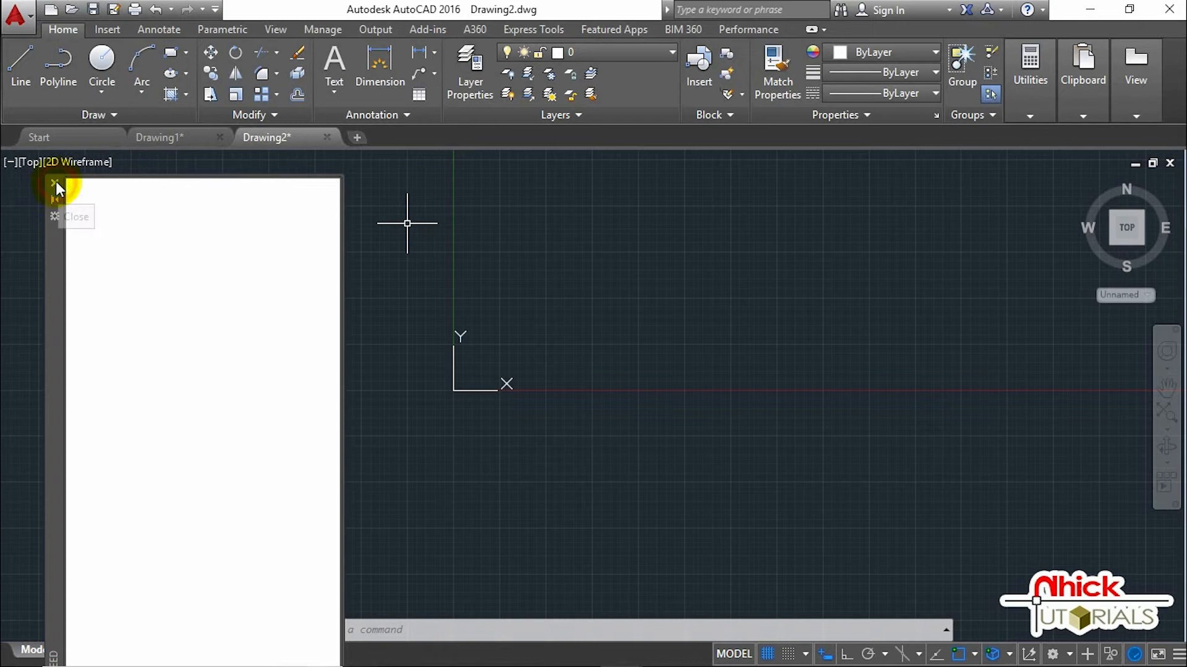
Step: Float the command line over the drawing and add Workspace to the Quick Access Toolbar
{"action": "left_click", "coordinate": [55, 186]}
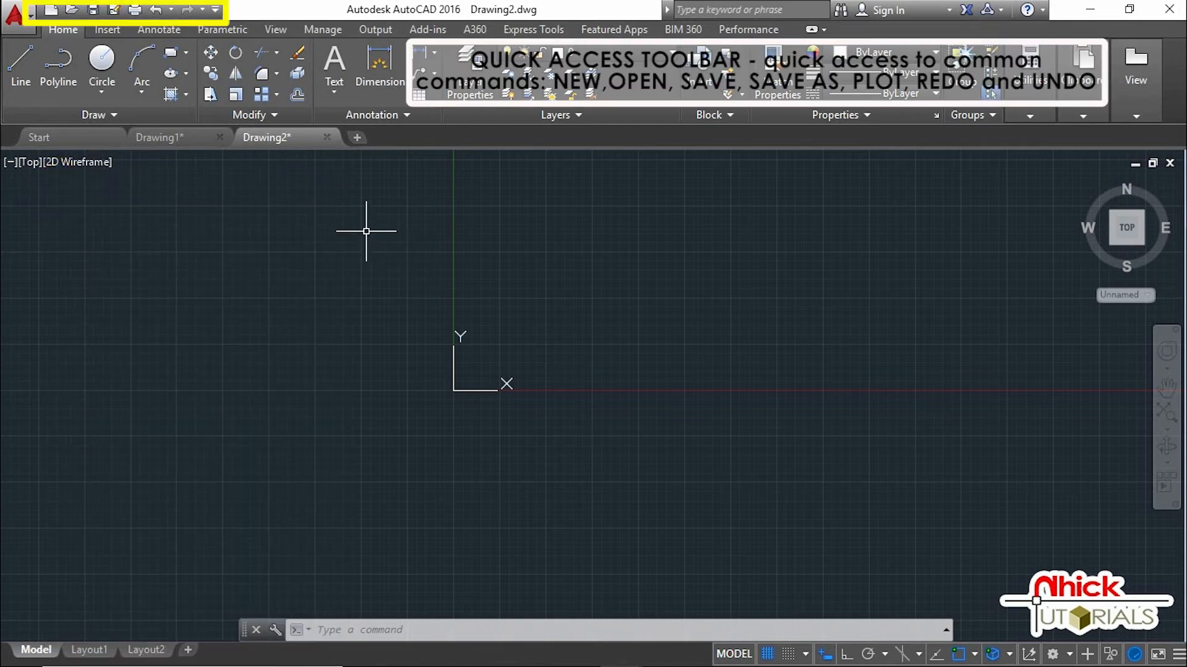
{"action": "mouse_move", "coordinate": [48, 9]}
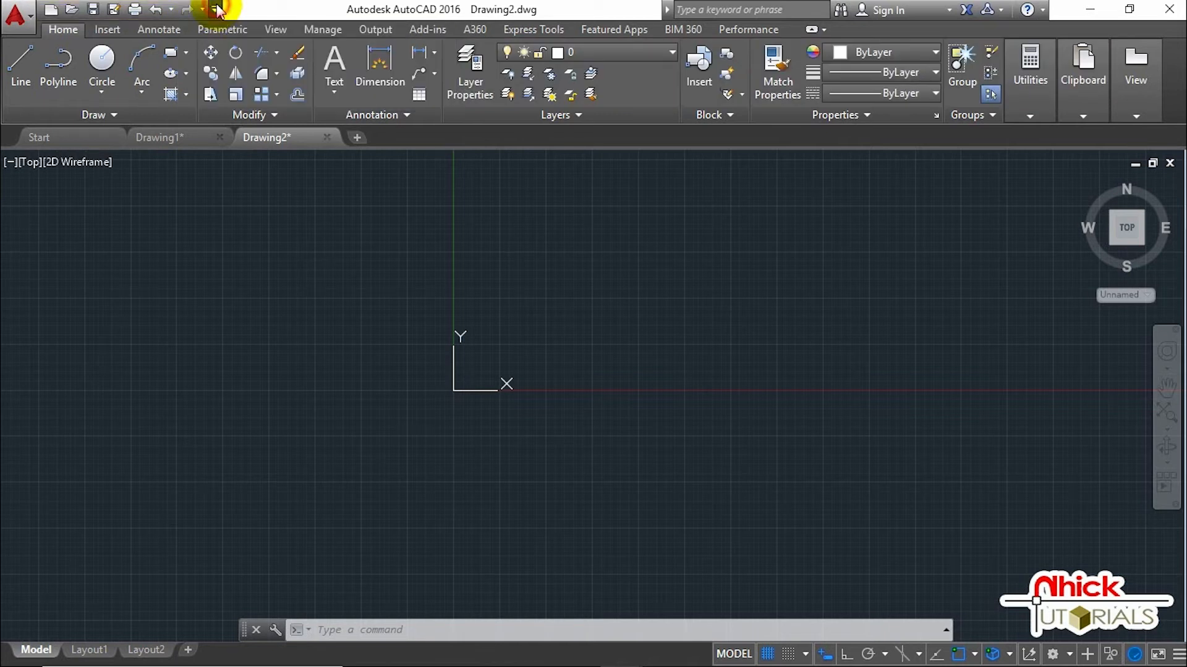
{"action": "left_click", "coordinate": [215, 8]}
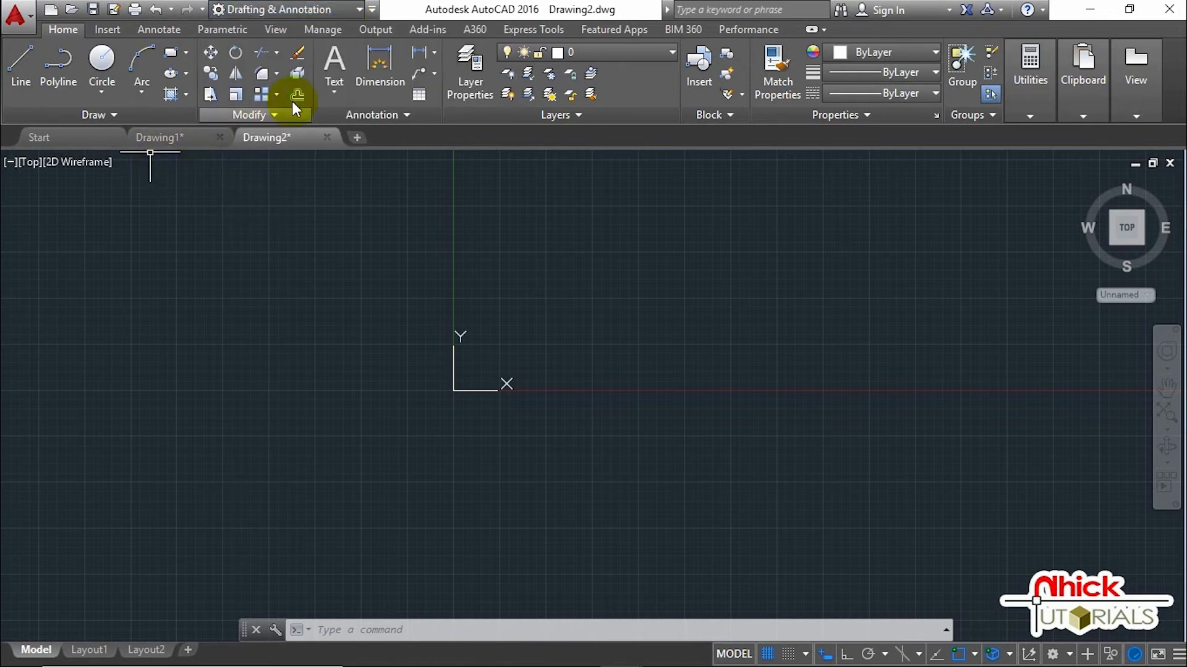
{"action": "left_click", "coordinate": [749, 10]}
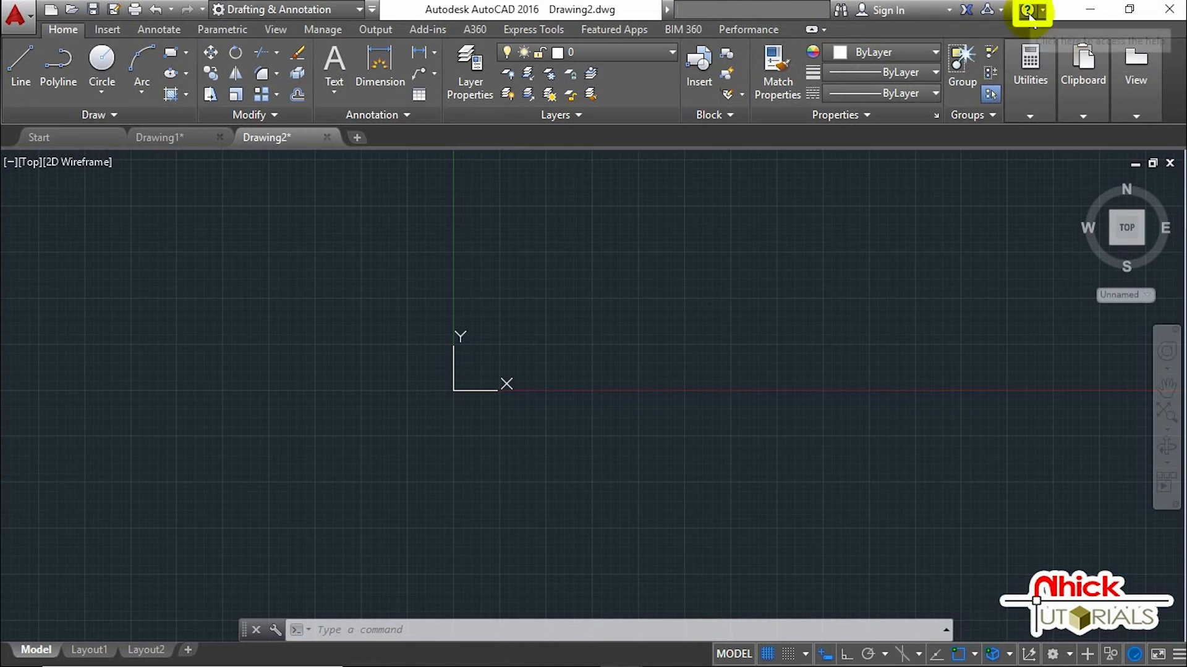
{"action": "mouse_move", "coordinate": [1048, 21]}
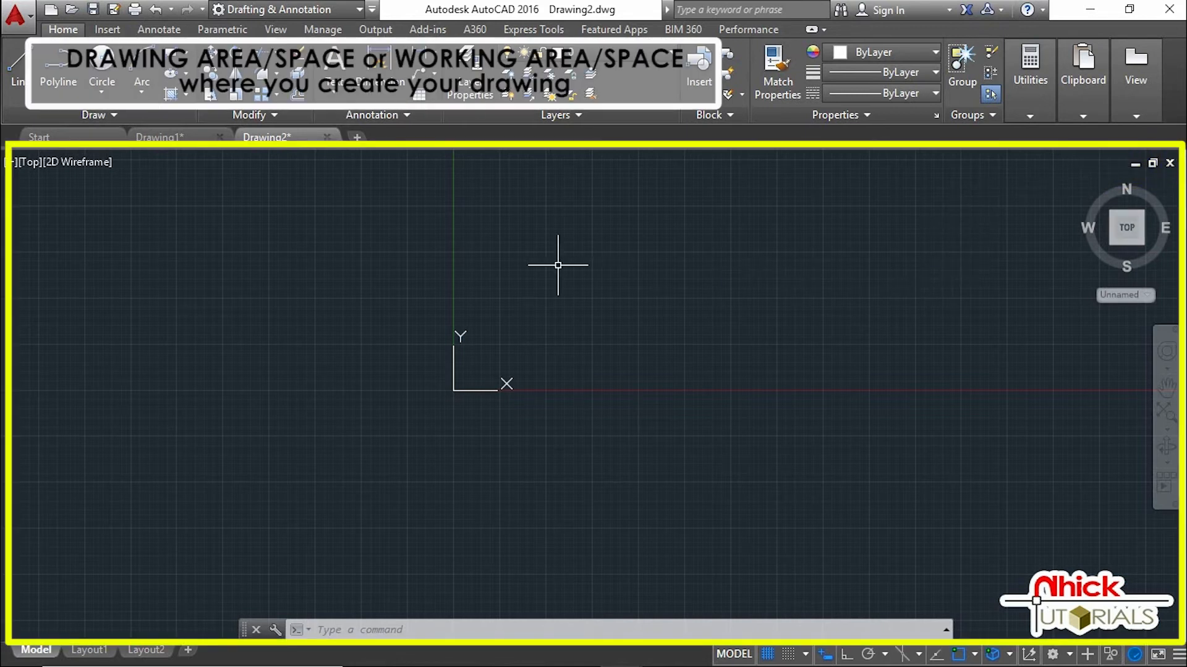
{"action": "mouse_move", "coordinate": [676, 272]}
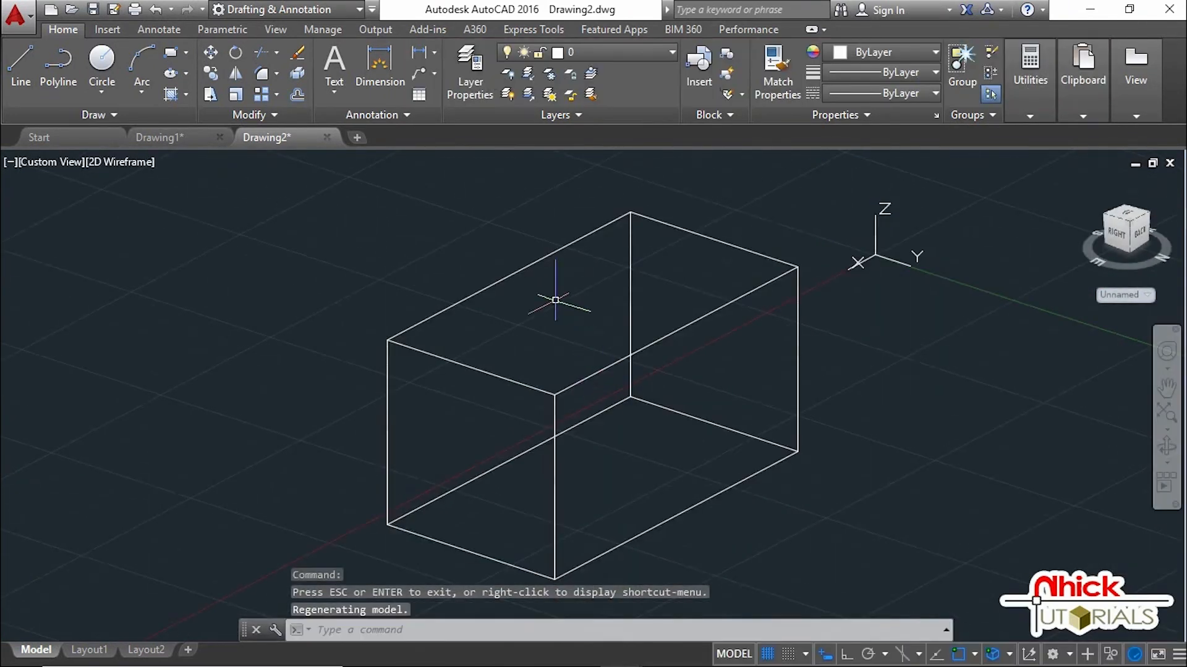
{"action": "mouse_move", "coordinate": [12, 161]}
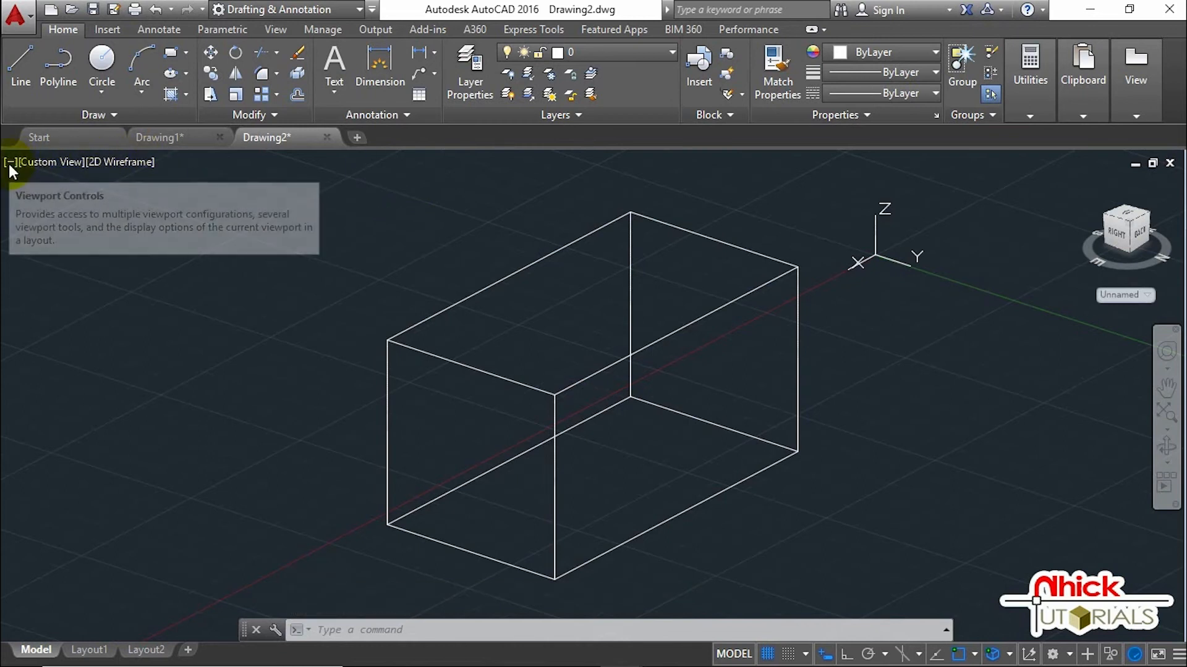
Step: Show the box as SW Isometric in Realistic style, then return to 2D Wireframe
{"action": "left_click", "coordinate": [10, 162]}
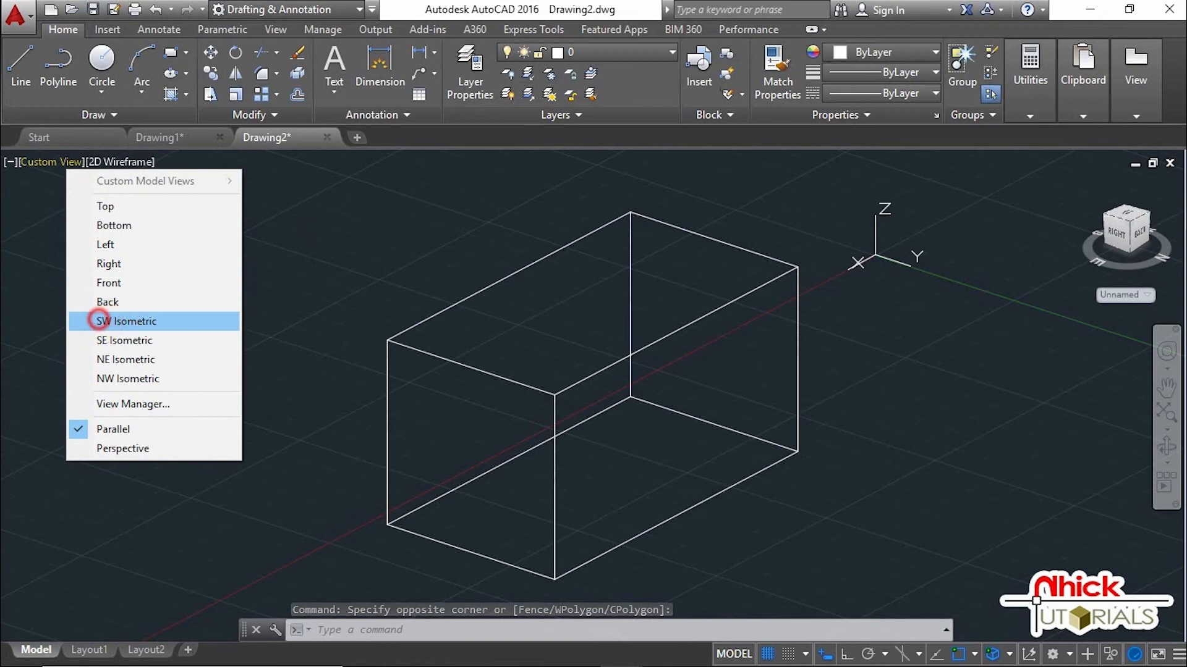
{"action": "left_click", "coordinate": [126, 322]}
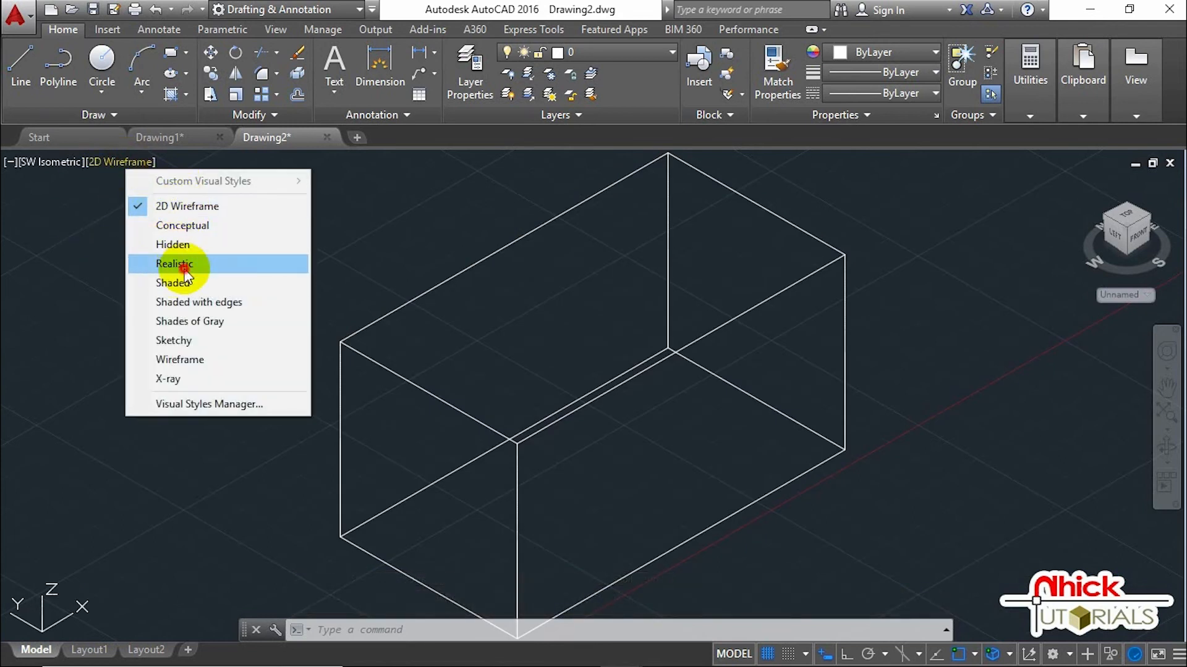
{"action": "left_click", "coordinate": [174, 264]}
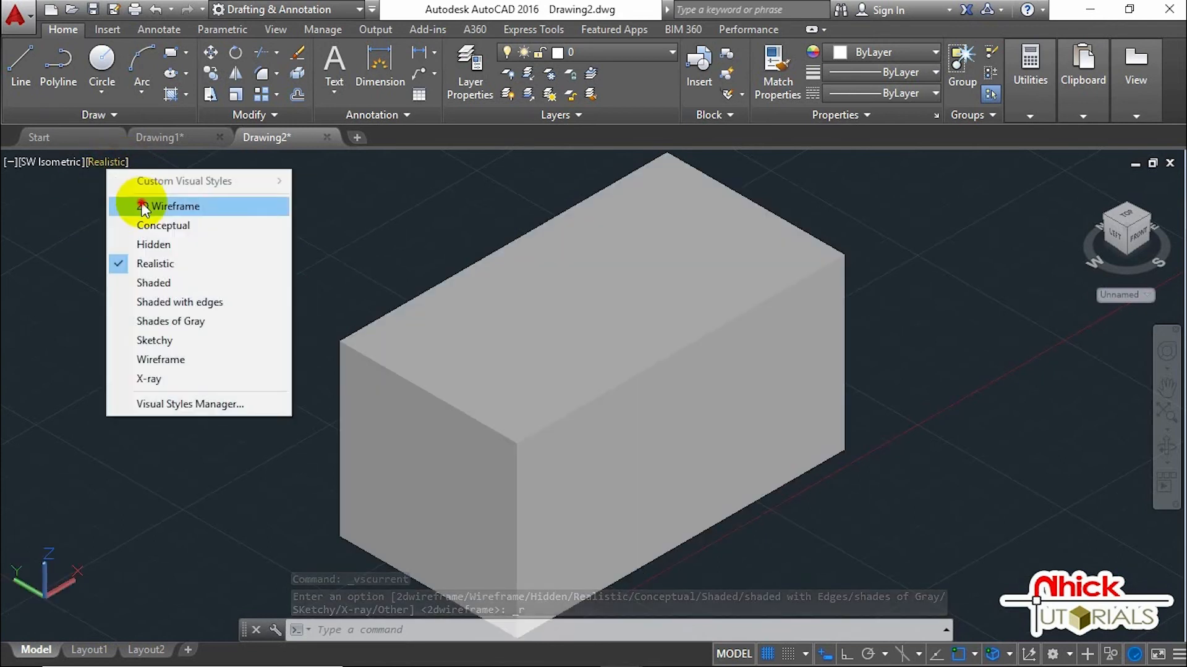
{"action": "left_click", "coordinate": [174, 206]}
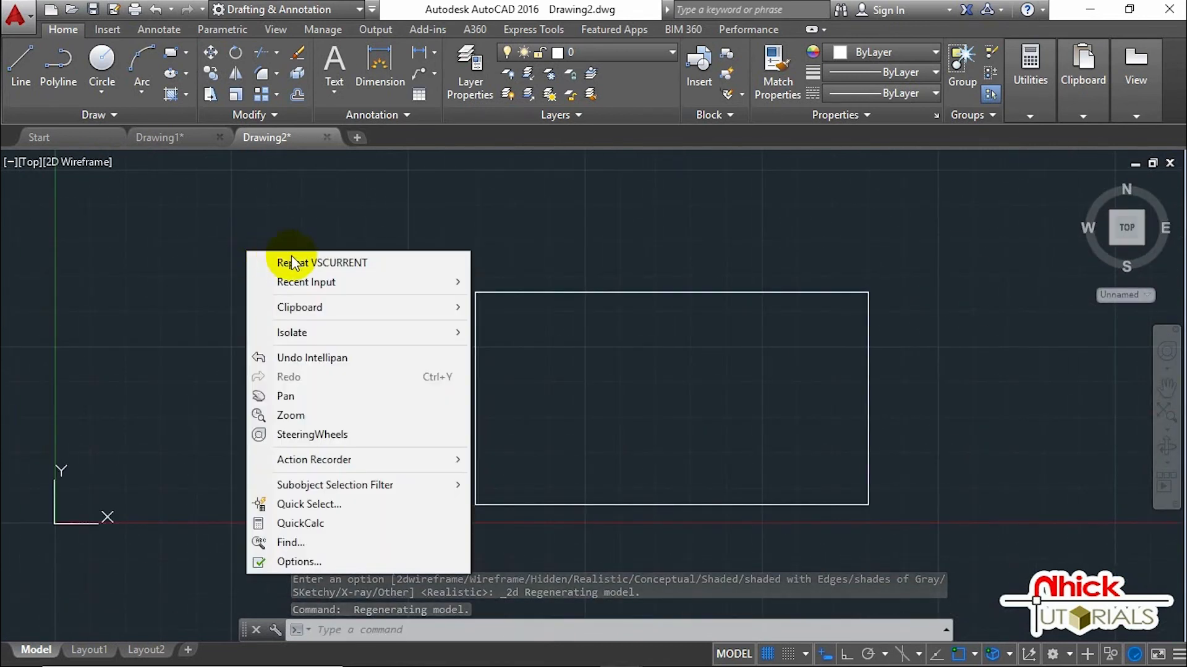
{"action": "mouse_move", "coordinate": [299, 307]}
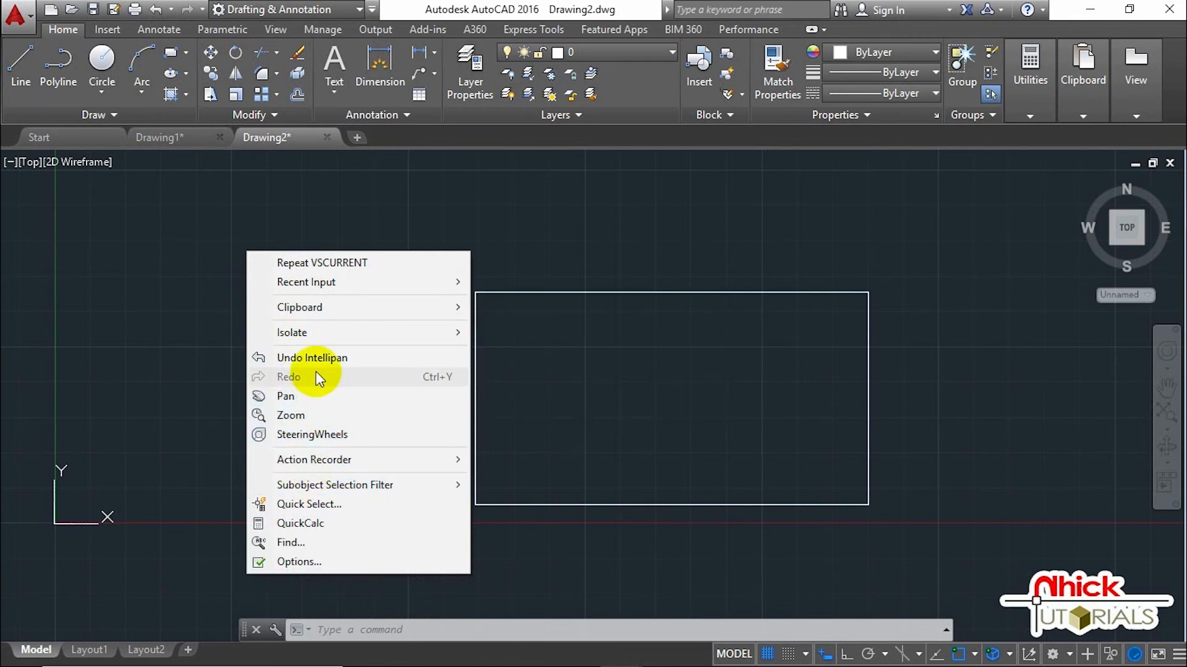
{"action": "mouse_move", "coordinate": [441, 139]}
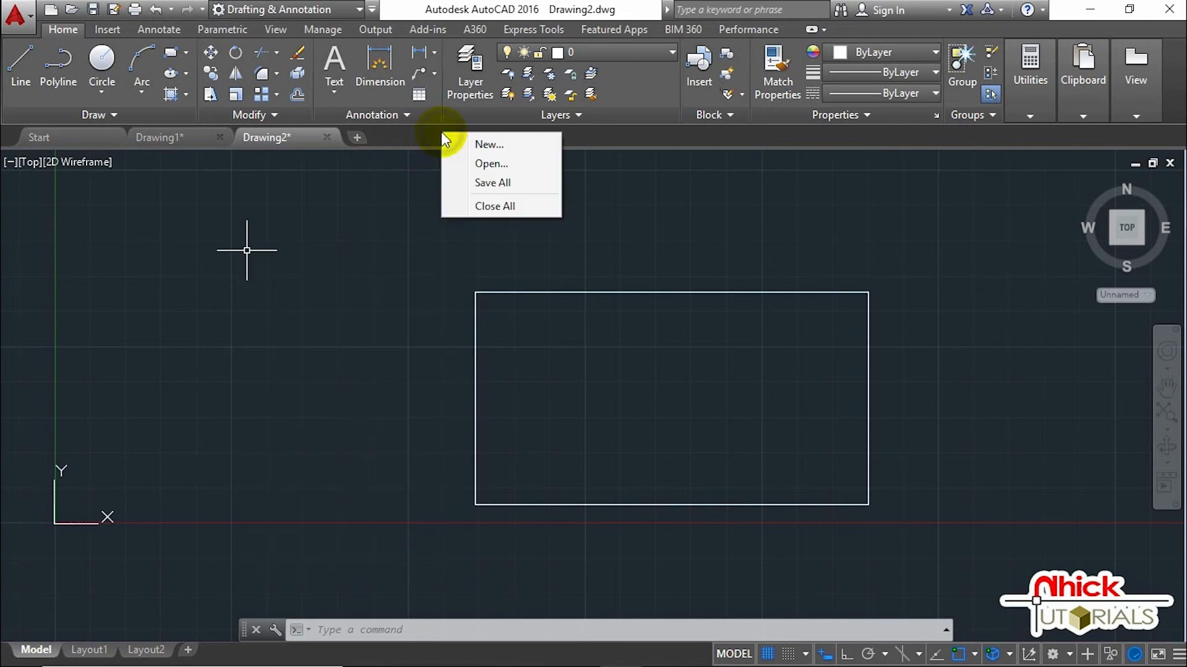
{"action": "mouse_move", "coordinate": [454, 111]}
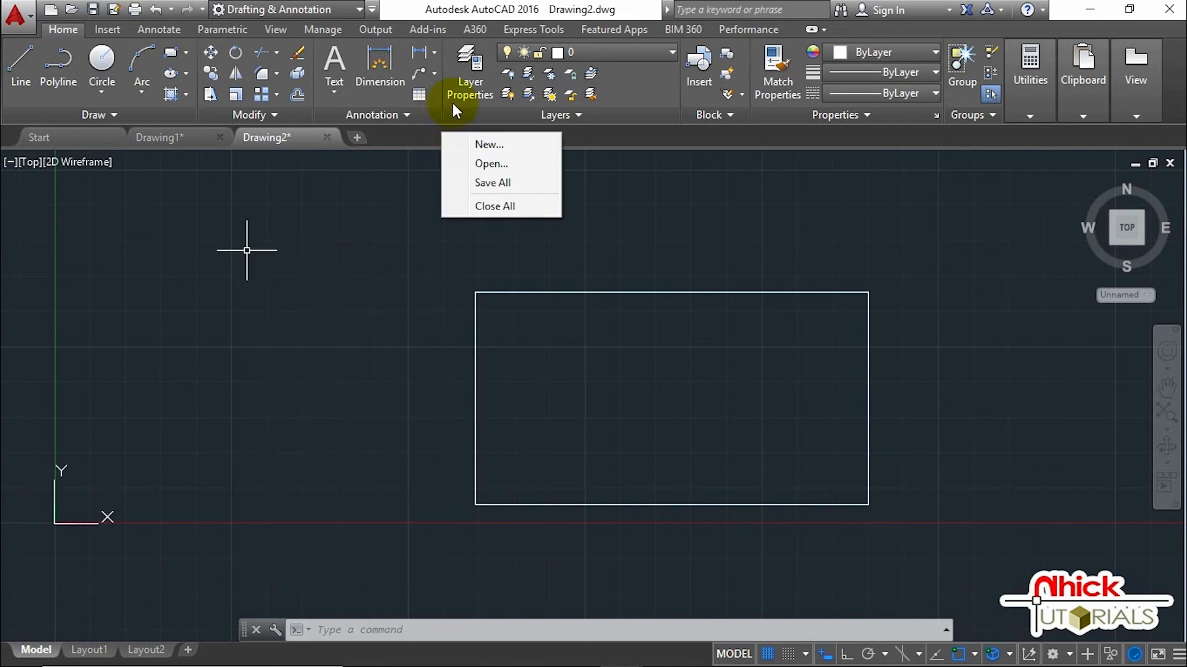
{"action": "right_click", "coordinate": [454, 106]}
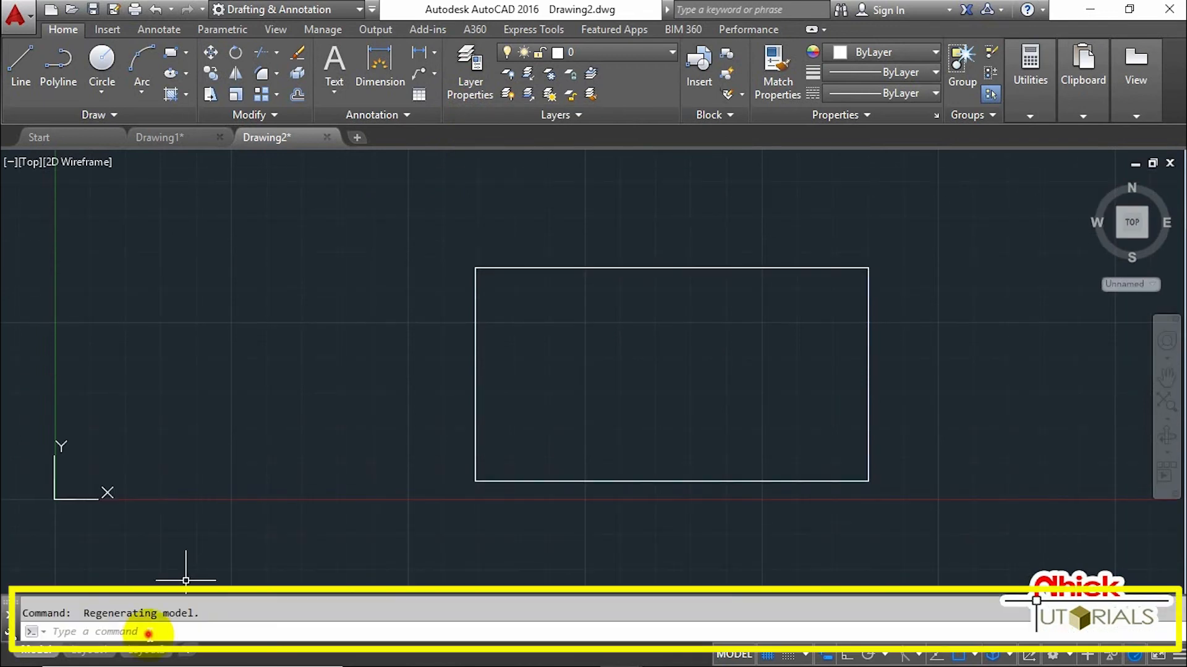
{"action": "type", "text": "1"}
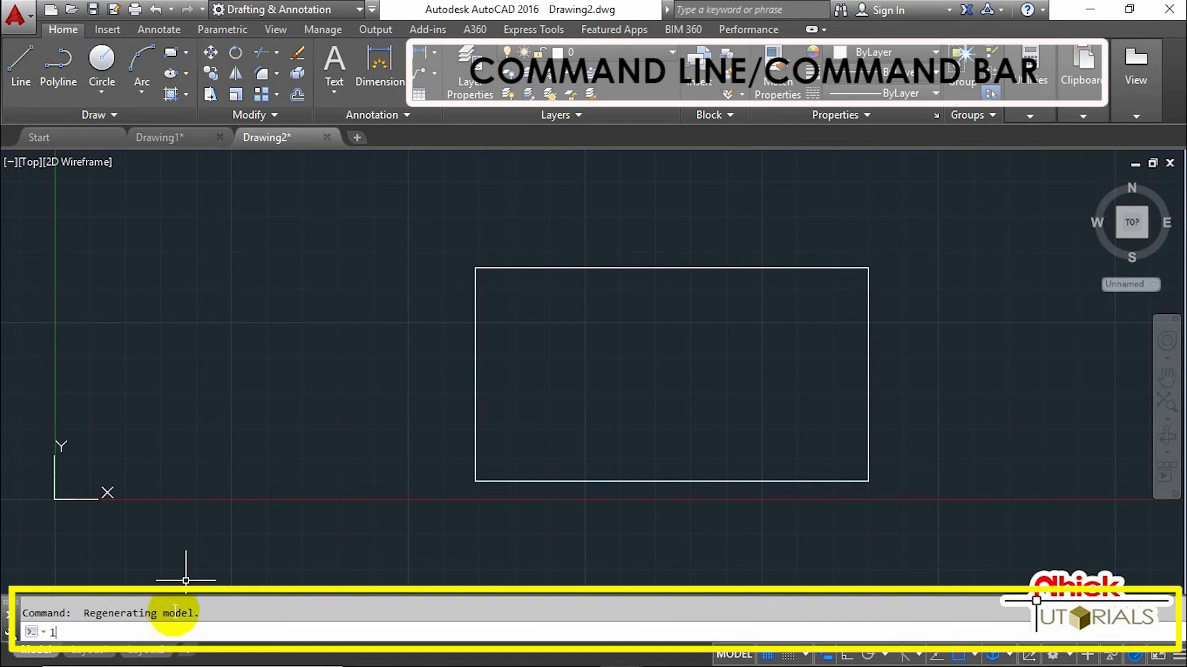
{"action": "type", "text": "LA"}
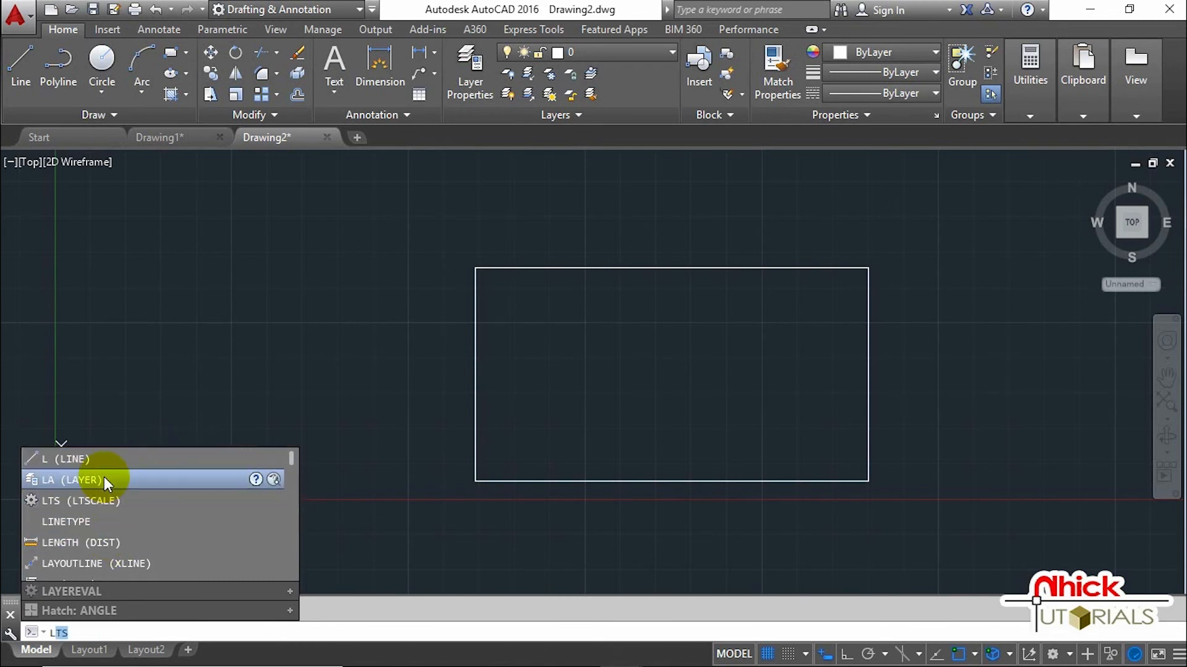
{"action": "mouse_move", "coordinate": [60, 459]}
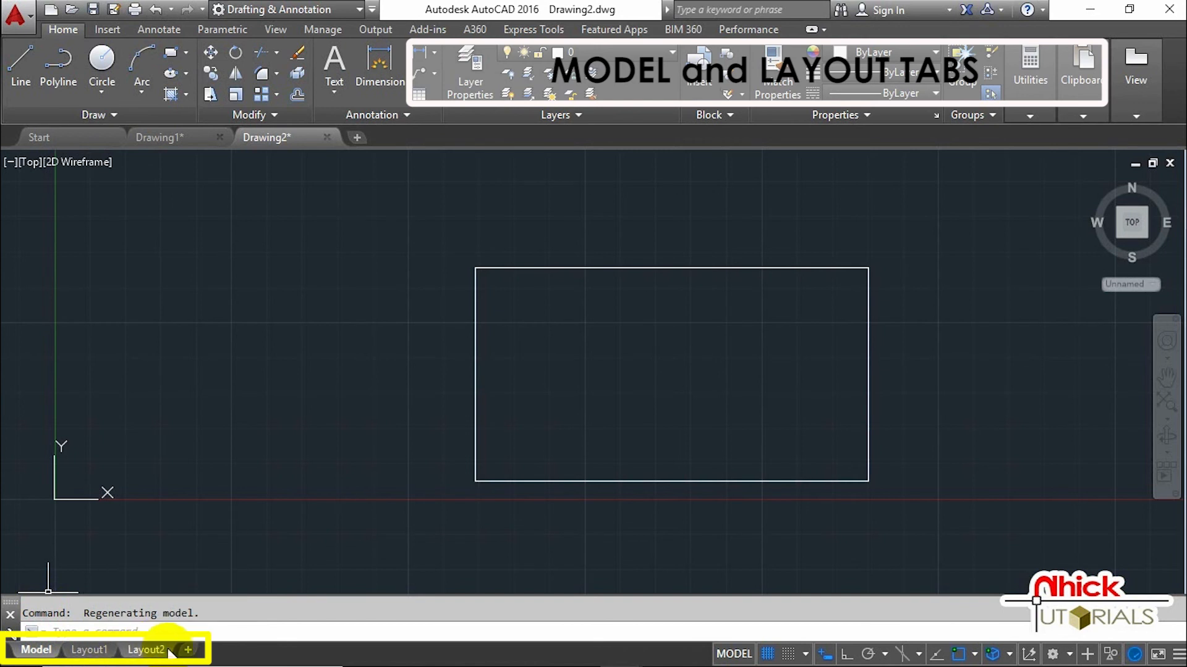
{"action": "mouse_move", "coordinate": [89, 650]}
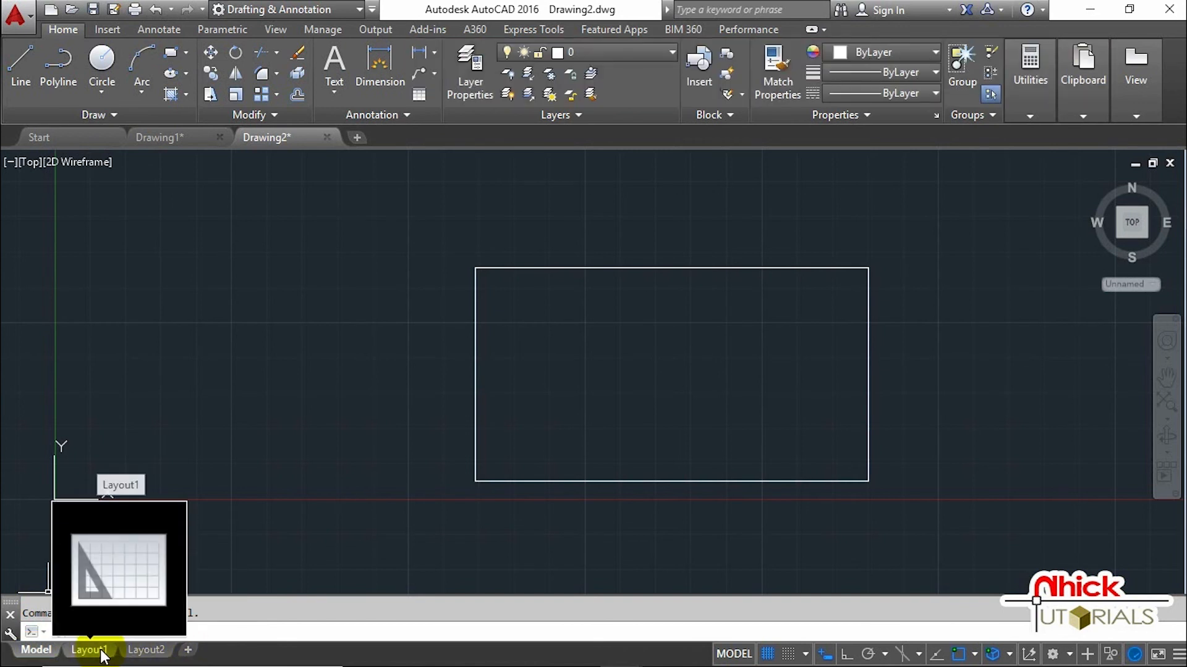
{"action": "left_click", "coordinate": [89, 649]}
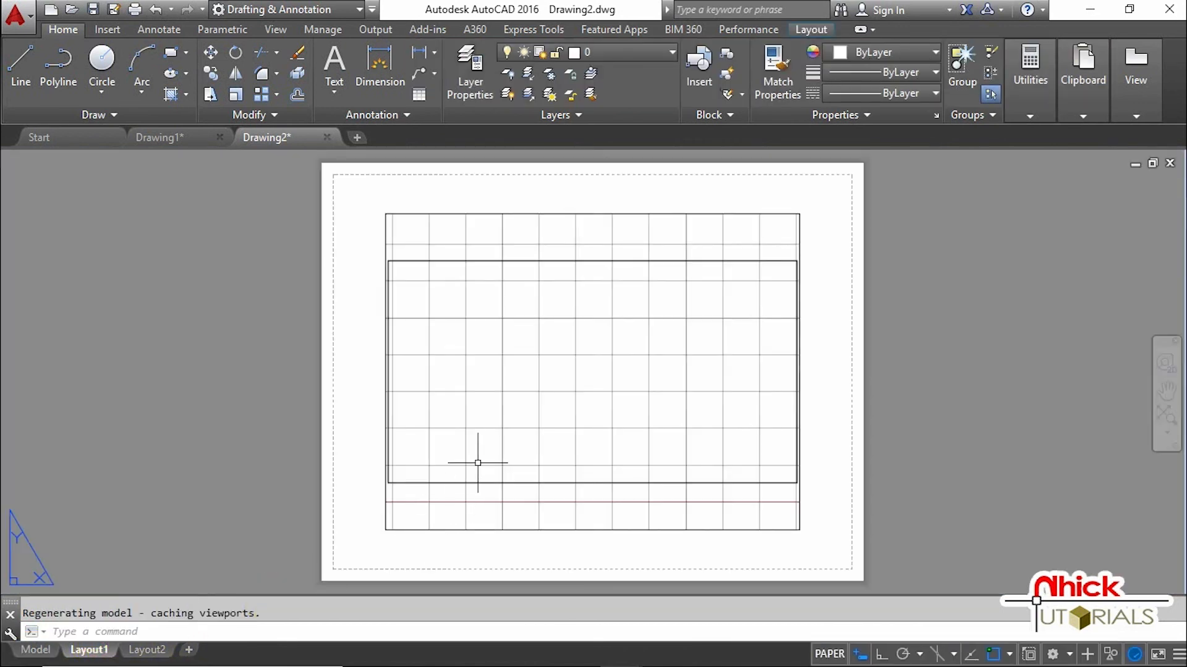
{"action": "mouse_move", "coordinate": [551, 284]}
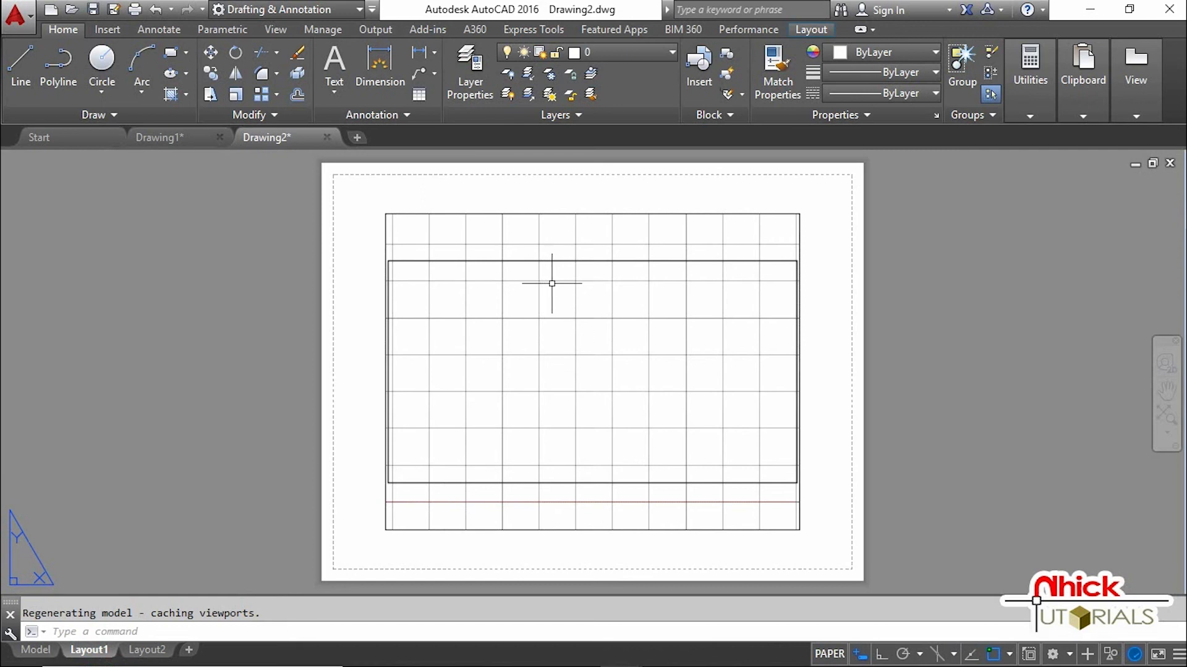
{"action": "mouse_move", "coordinate": [468, 305]}
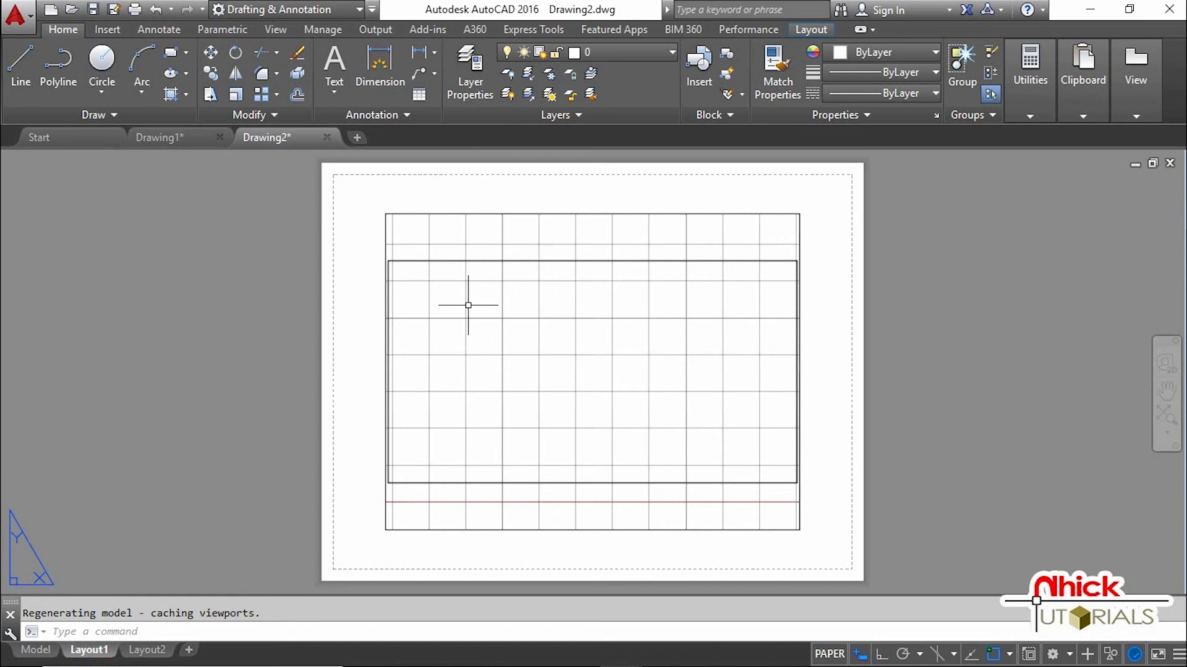
{"action": "mouse_move", "coordinate": [521, 234]}
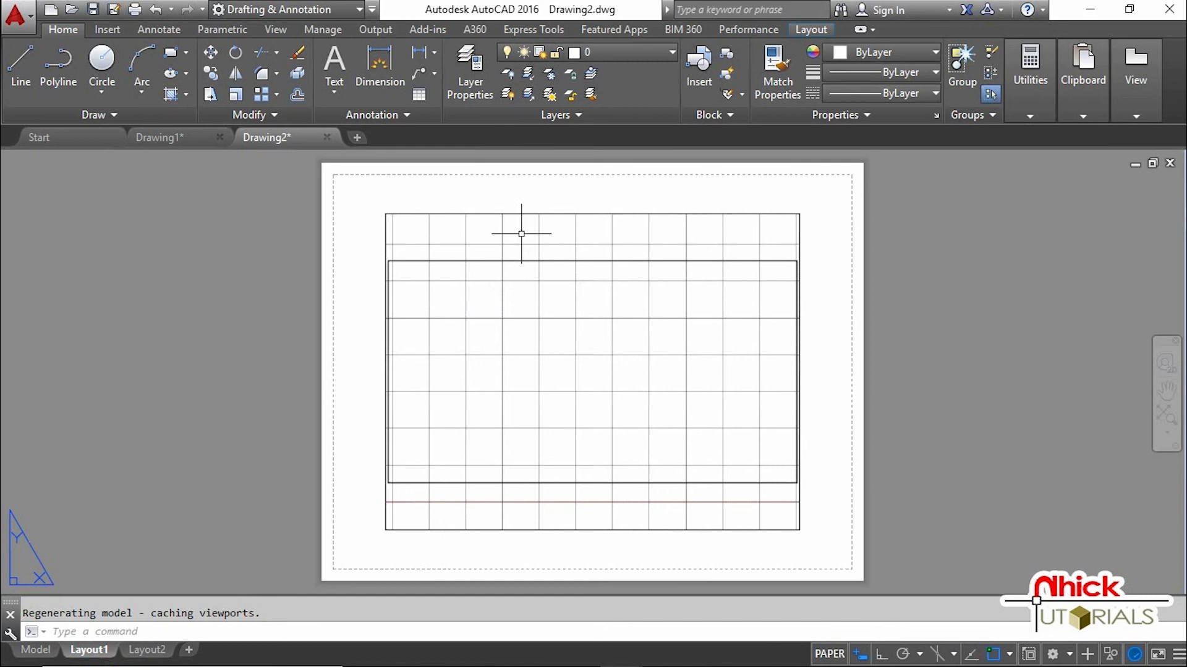
{"action": "mouse_move", "coordinate": [267, 137]}
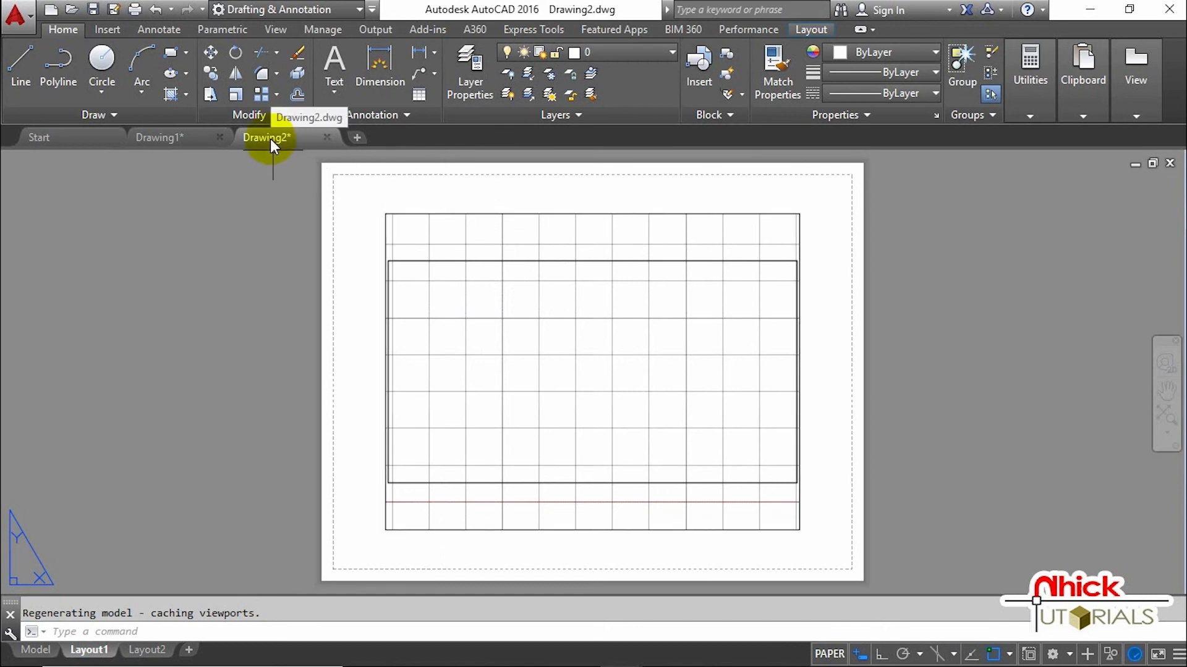
{"action": "left_click", "coordinate": [34, 650]}
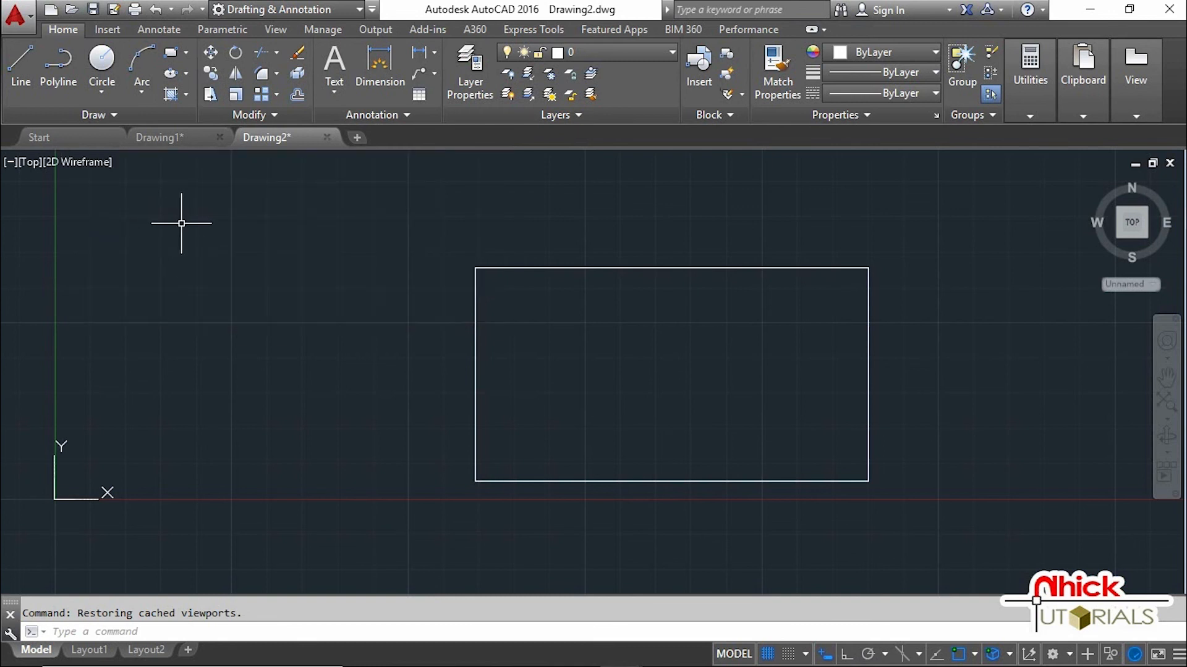
{"action": "mouse_move", "coordinate": [545, 506]}
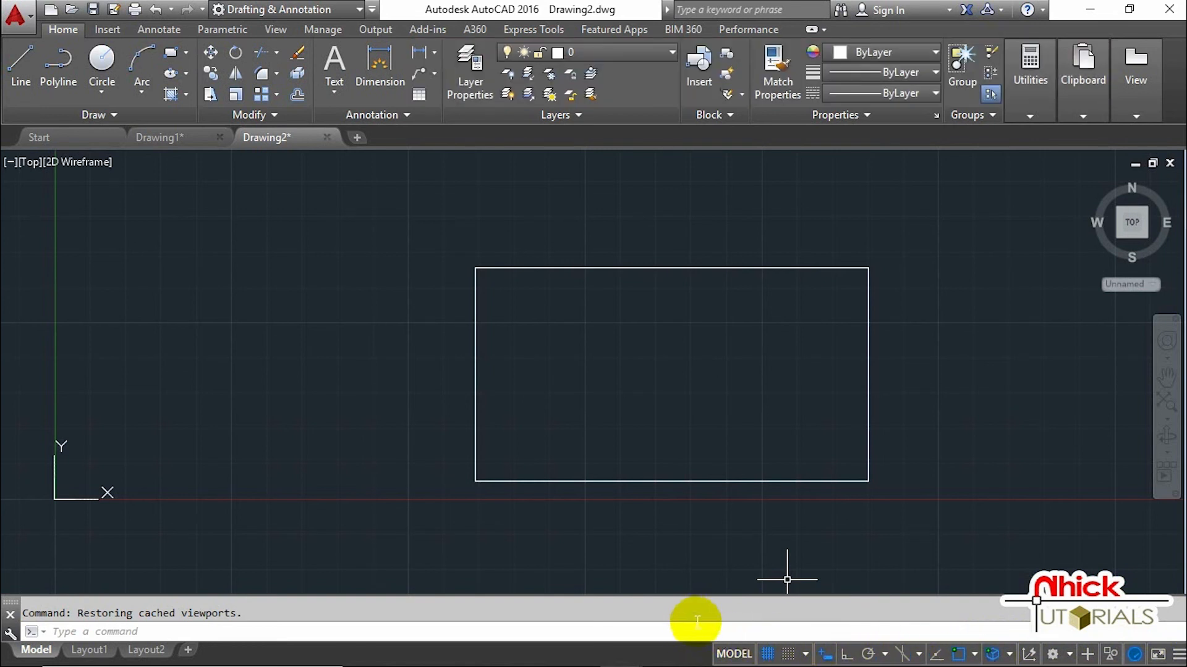
{"action": "left_click", "coordinate": [885, 654]}
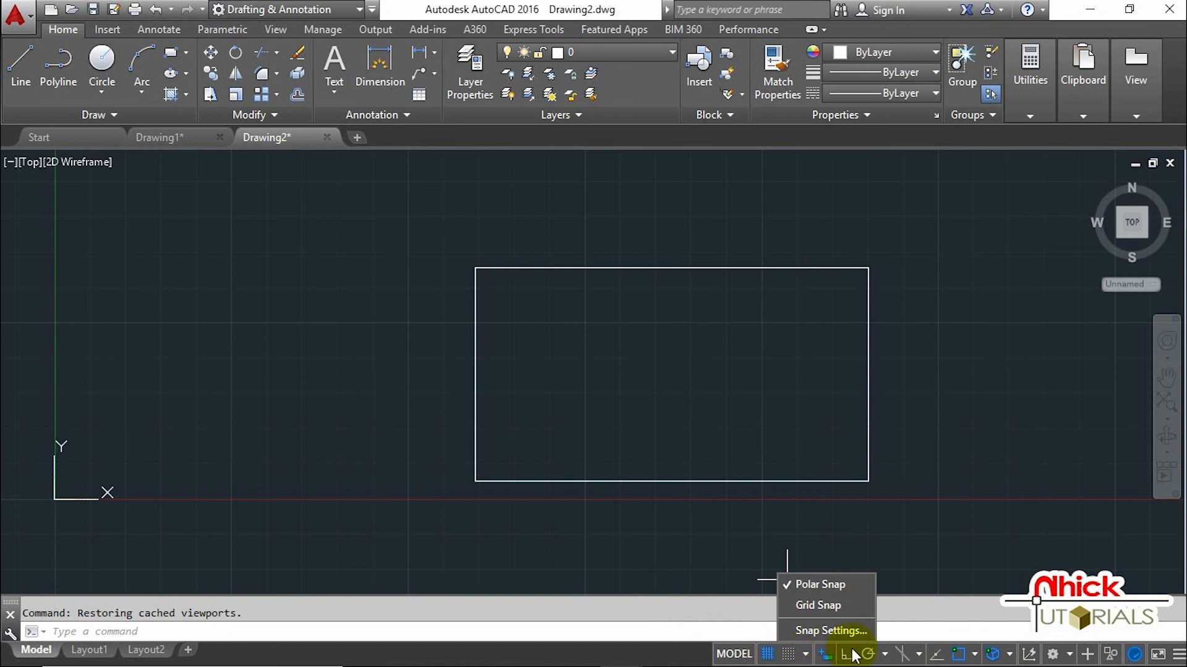
{"action": "left_click", "coordinate": [945, 654]}
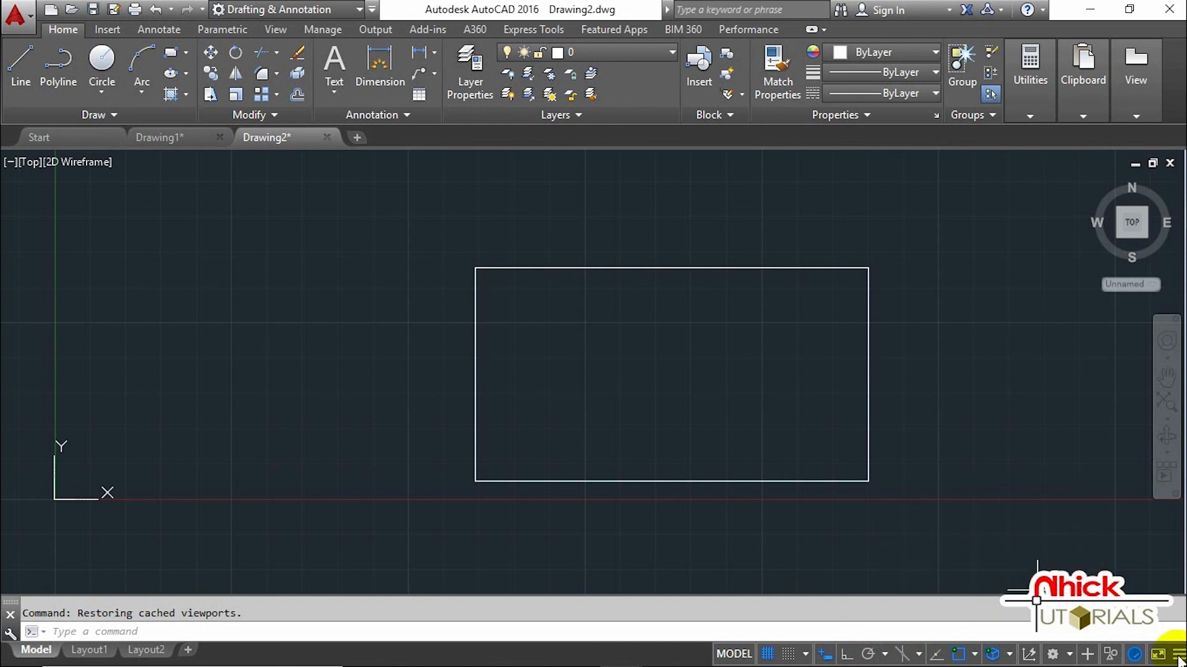
Step: Enable LineWeight in the status bar customization list of drawing aids
{"action": "left_click", "coordinate": [1172, 652]}
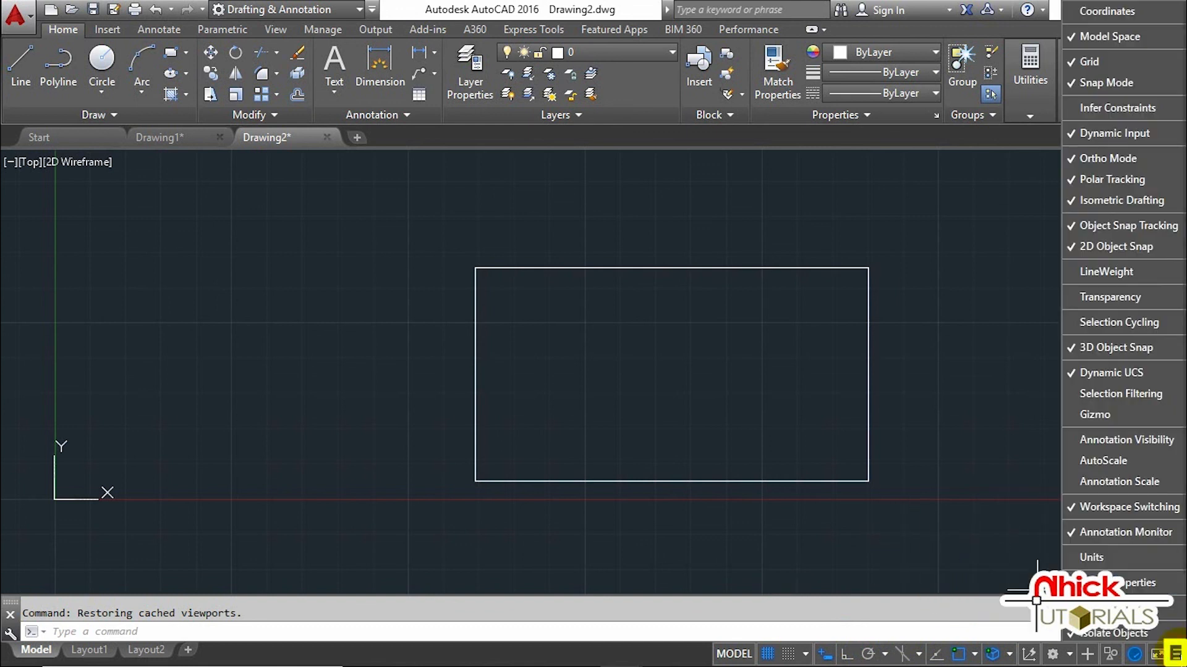
{"action": "mouse_move", "coordinate": [1110, 297]}
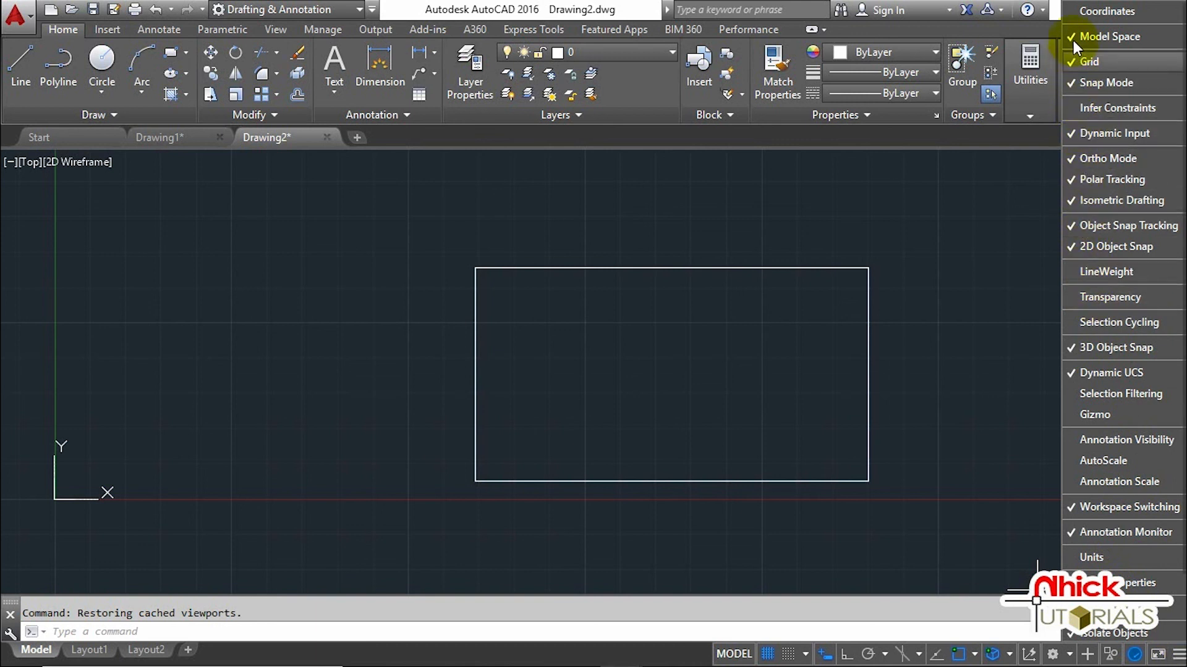
{"action": "mouse_move", "coordinate": [1105, 271]}
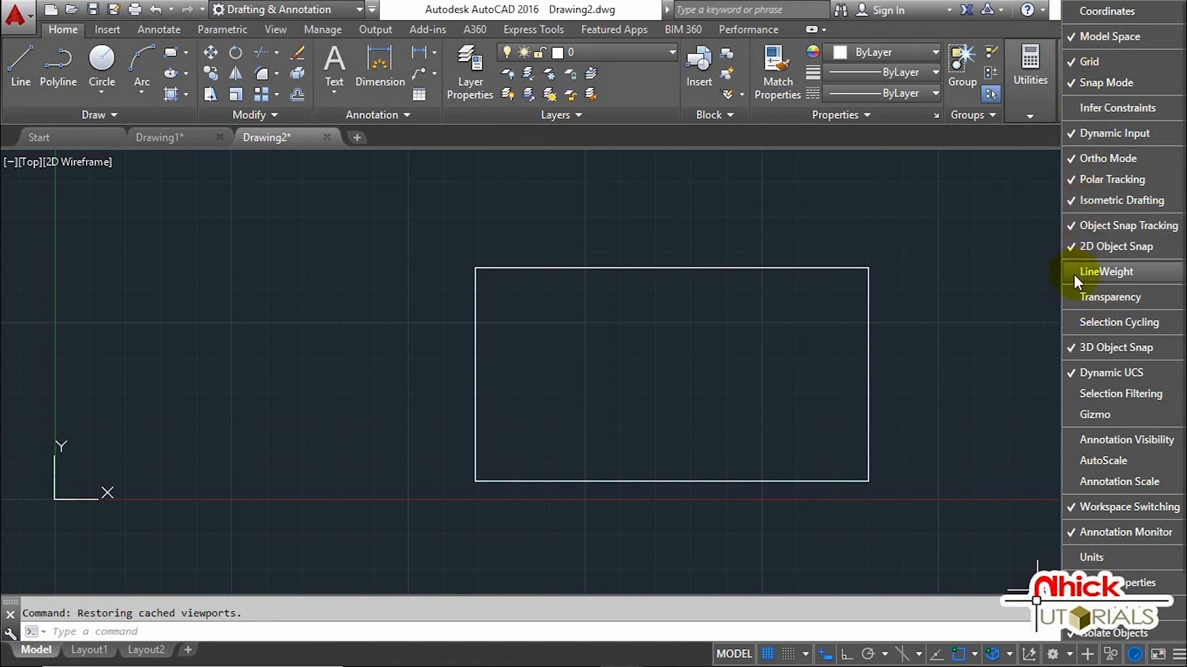
{"action": "left_click", "coordinate": [1110, 297]}
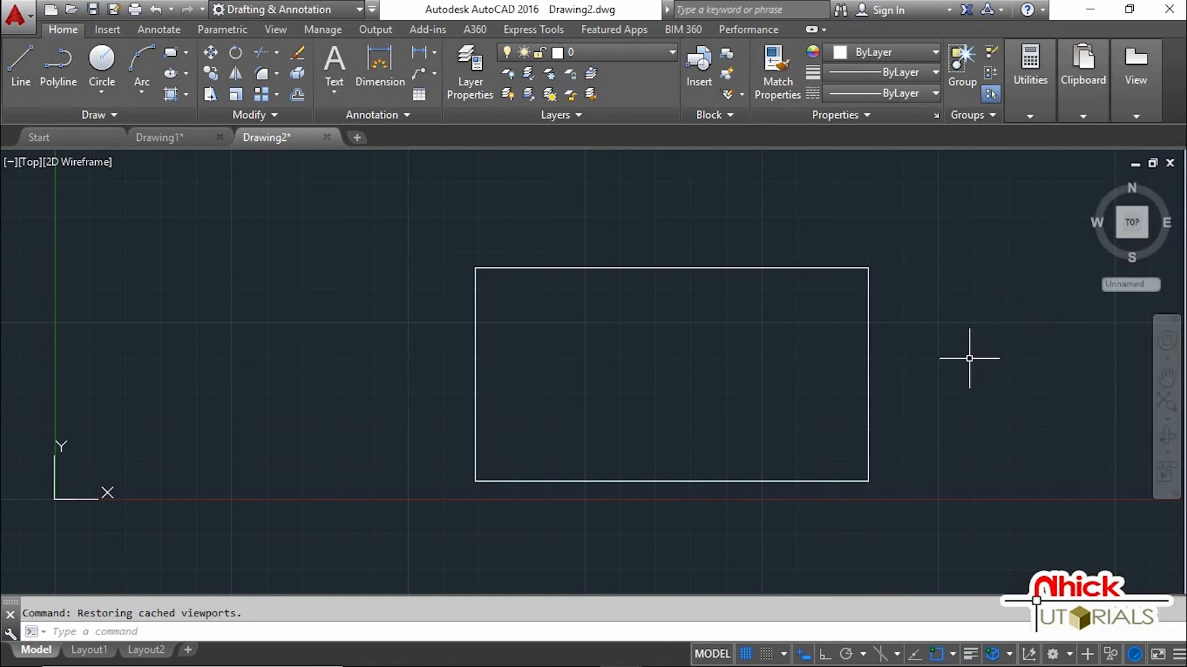
{"action": "mouse_move", "coordinate": [965, 354]}
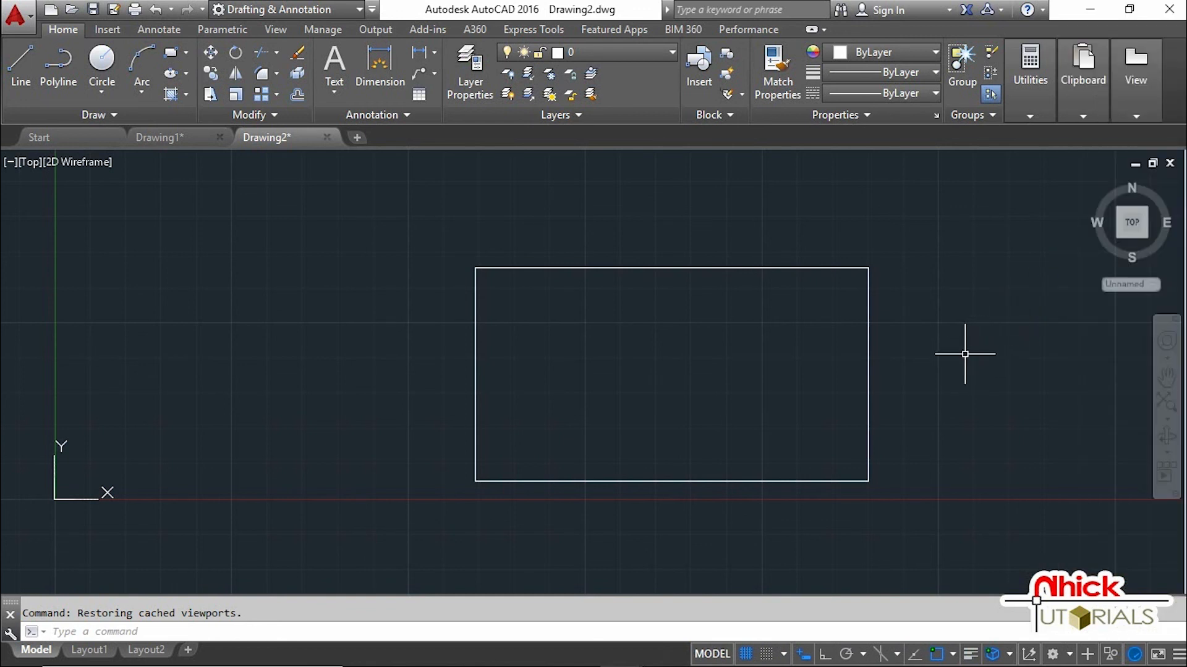
{"action": "mouse_move", "coordinate": [311, 414]}
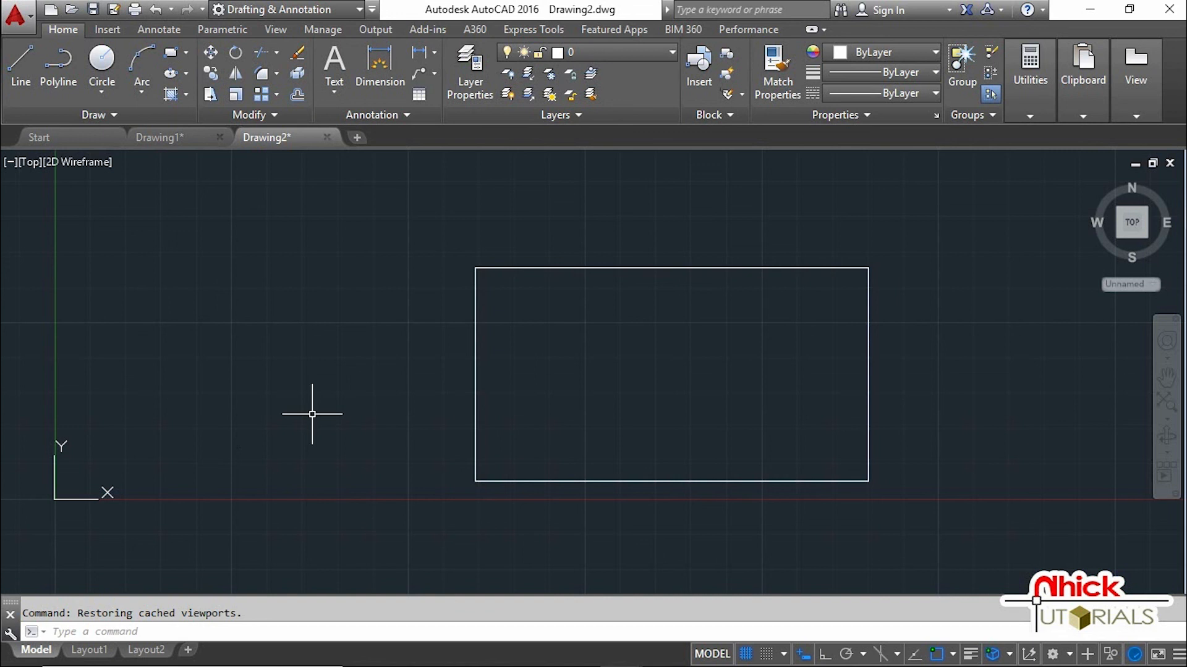
{"action": "mouse_move", "coordinate": [1112, 525]}
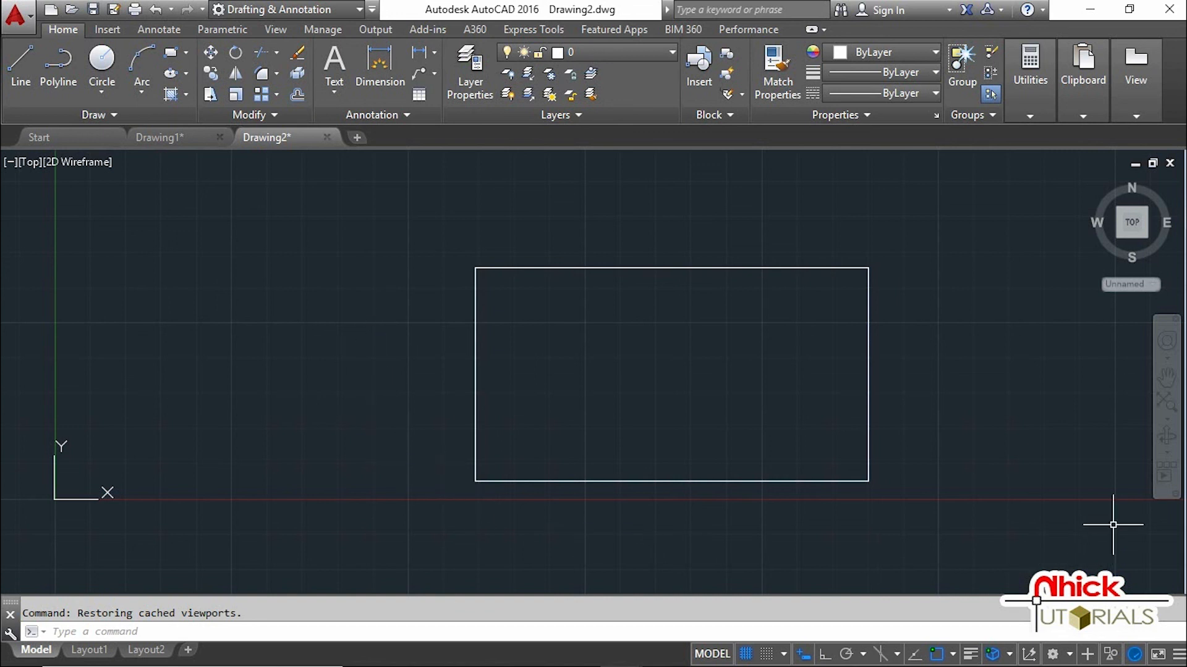
{"action": "mouse_move", "coordinate": [909, 498]}
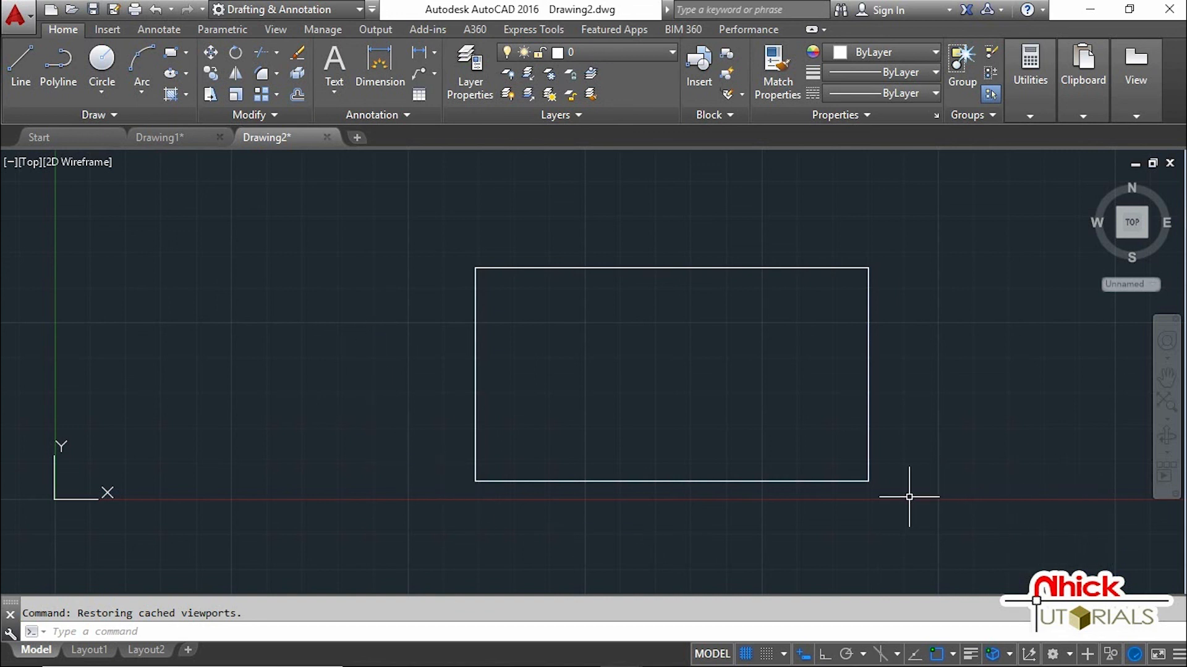